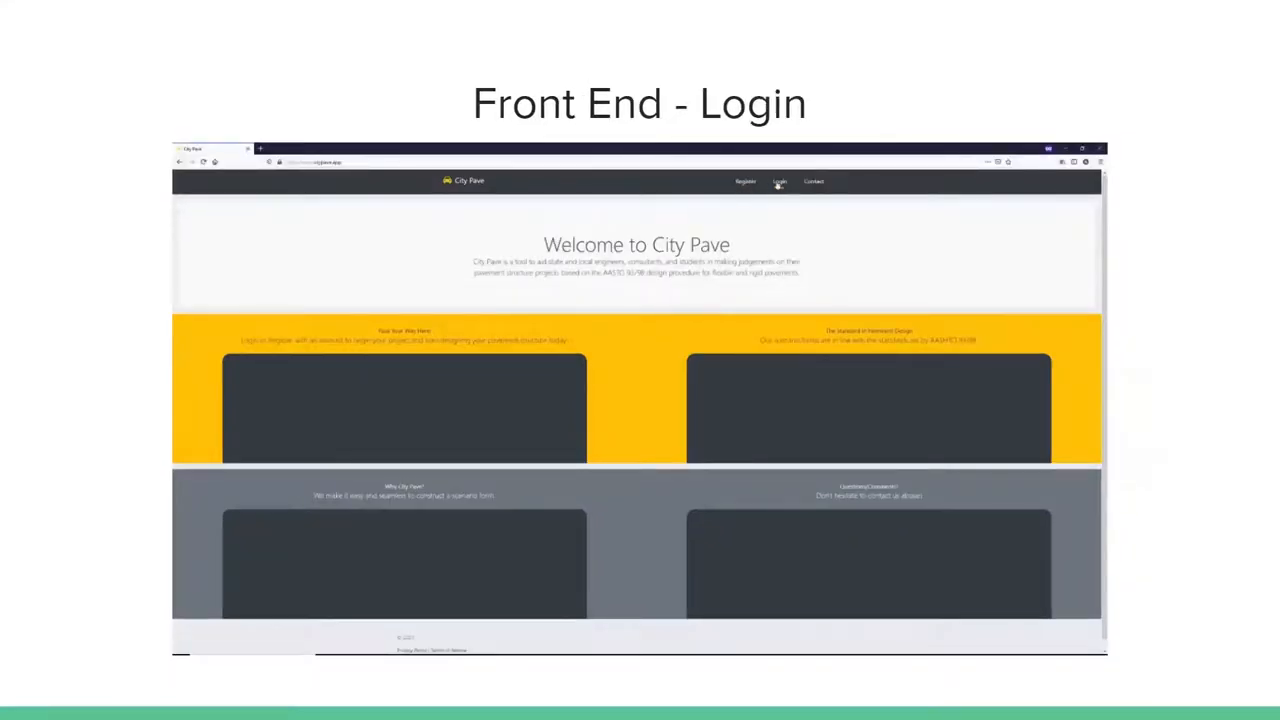
- Advance the slideshow from the Front End - Login slide to the Front End - Project Page slide
left_click(780, 180)
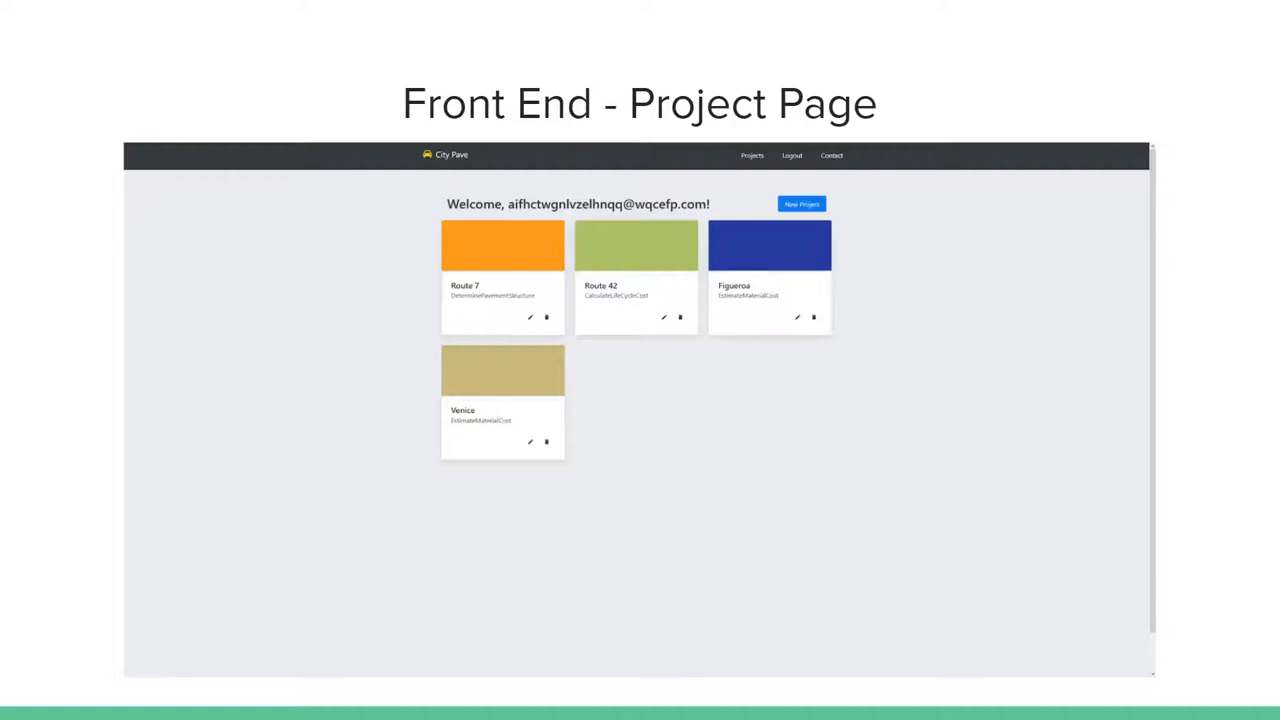
- Advance through the Validation and Input Ranges slide to the Dynamic Tabs slide
key("Right")
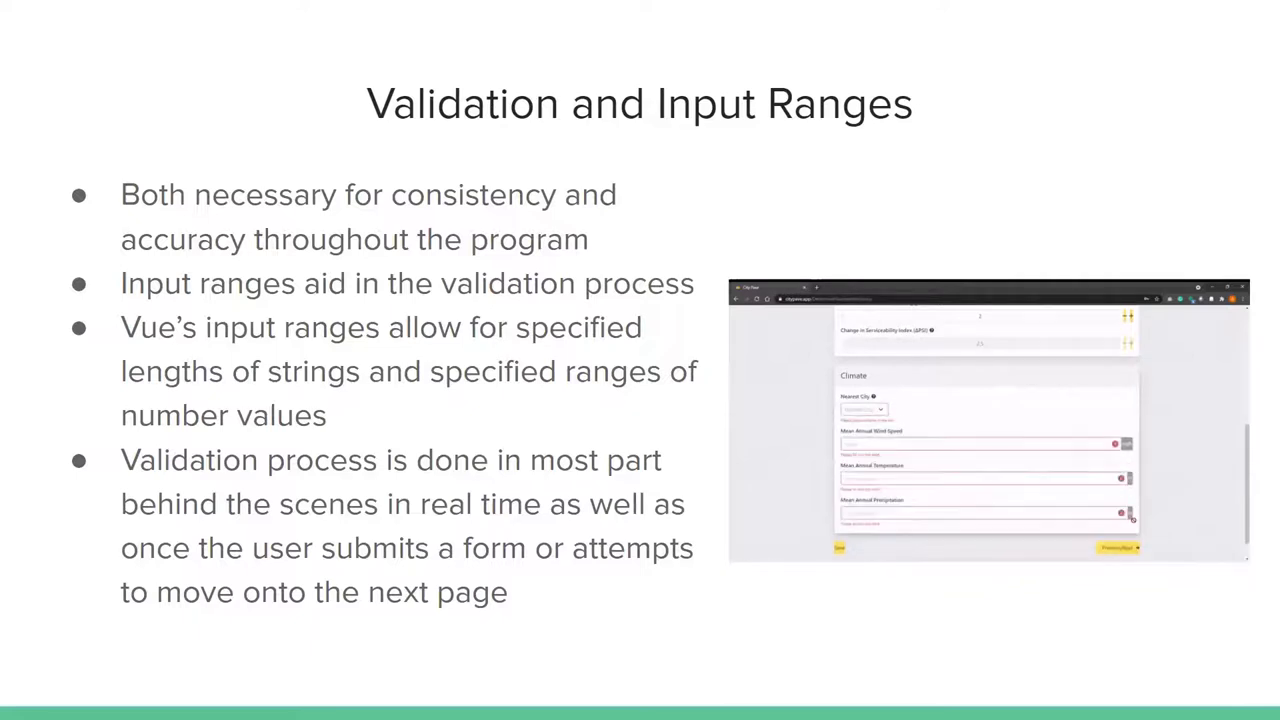
key("right")
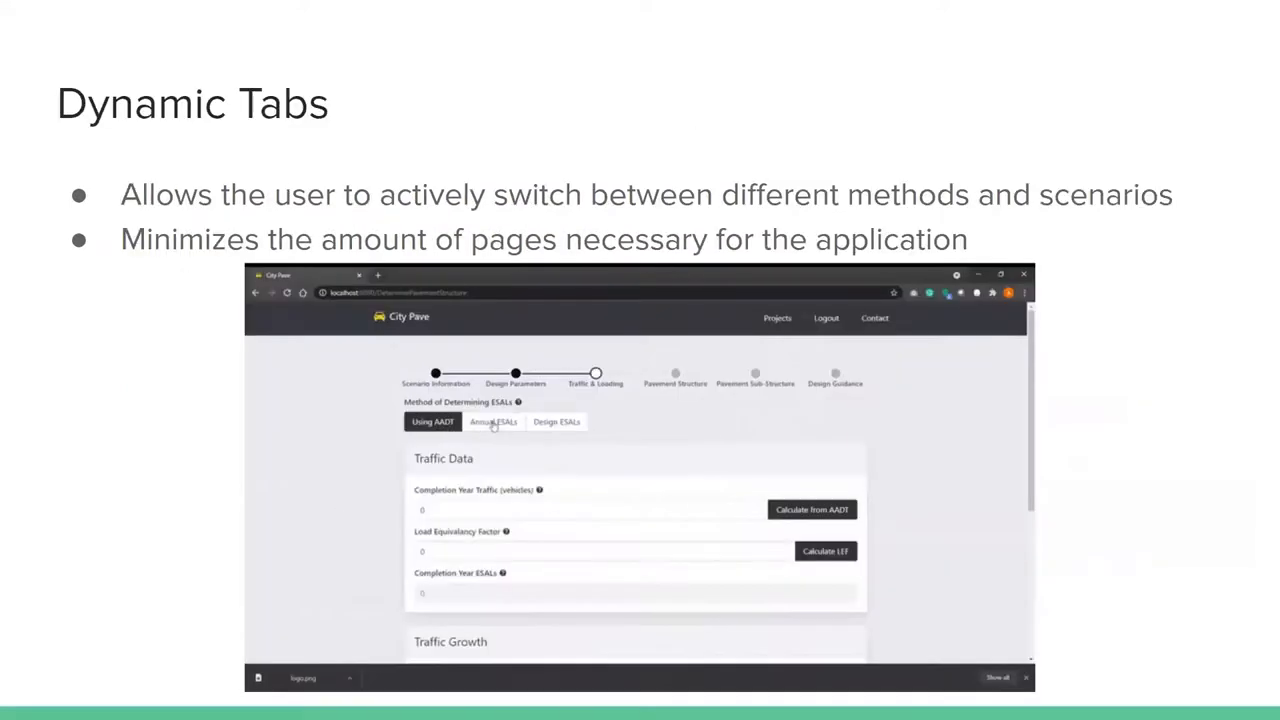
left_click(492, 420)
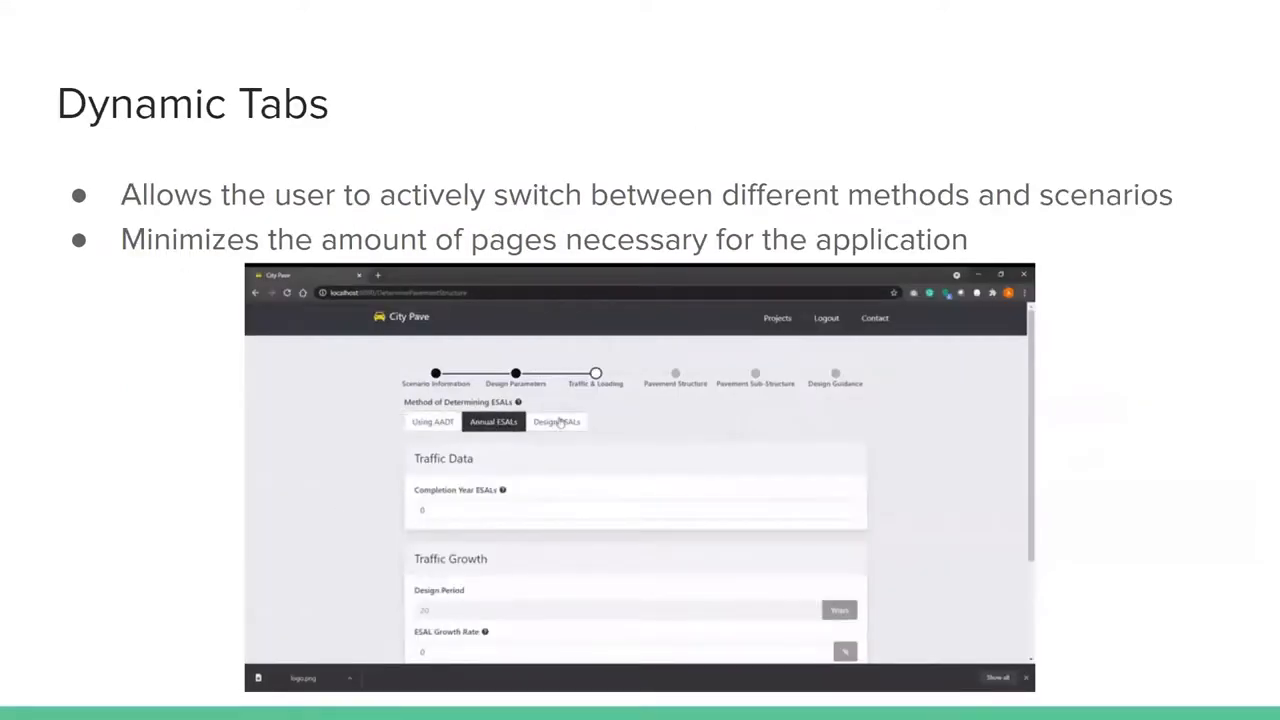
left_click(556, 420)
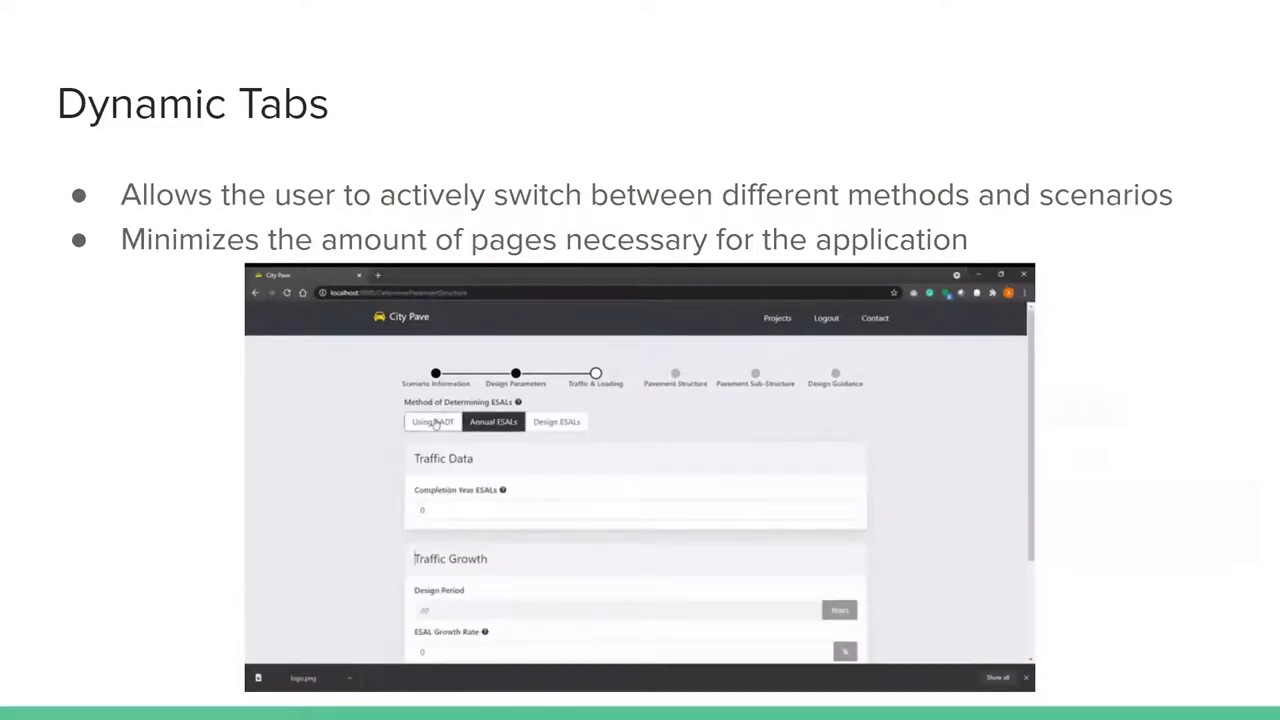
left_click(432, 420)
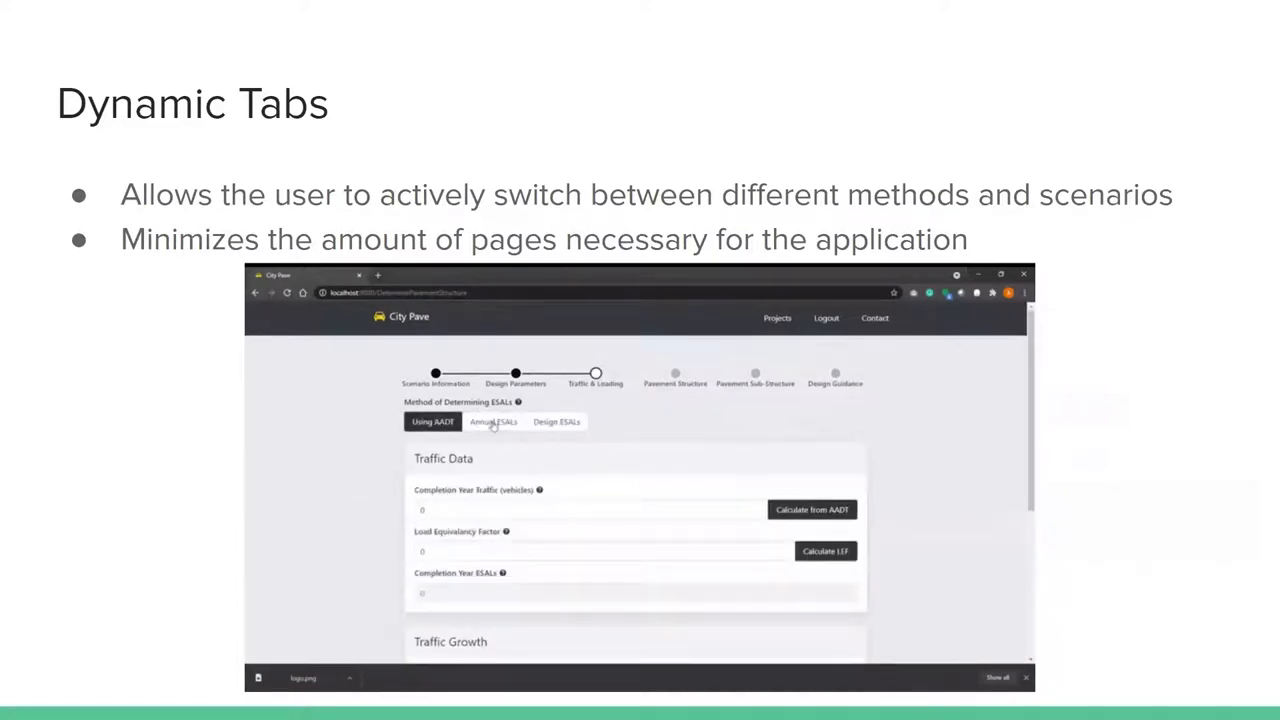
left_click(492, 420)
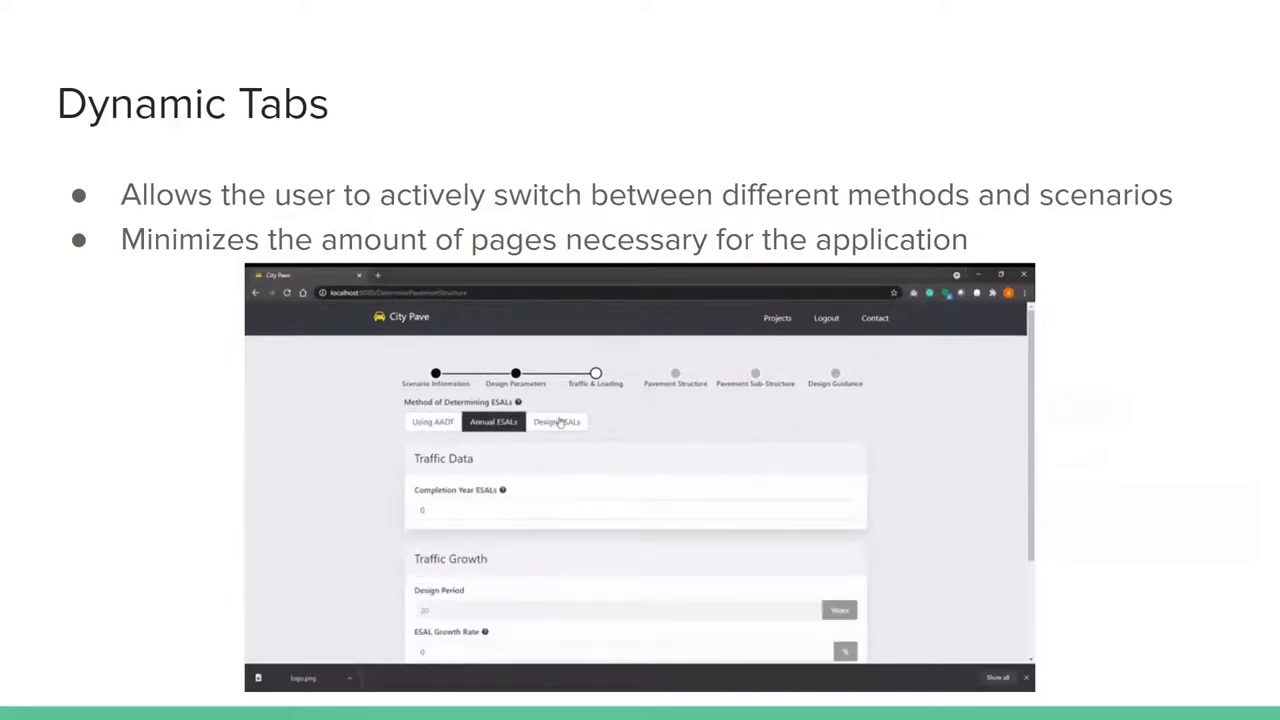
left_click(556, 420)
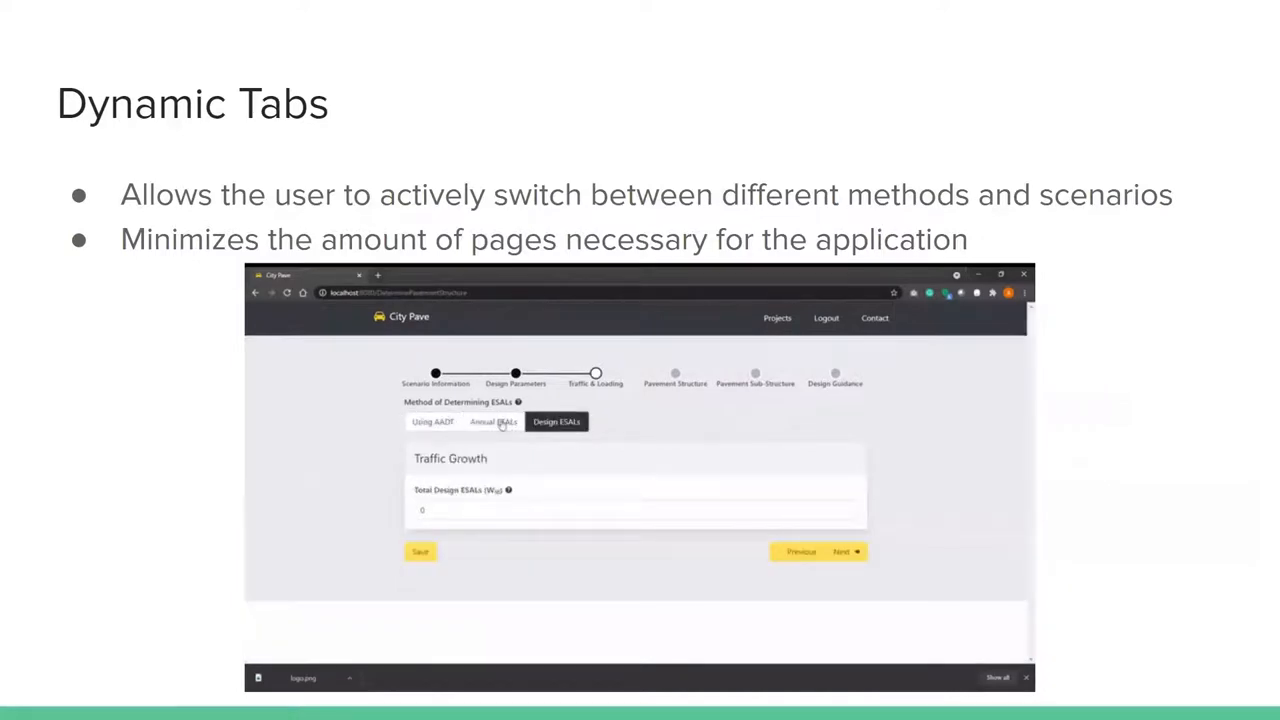
left_click(492, 420)
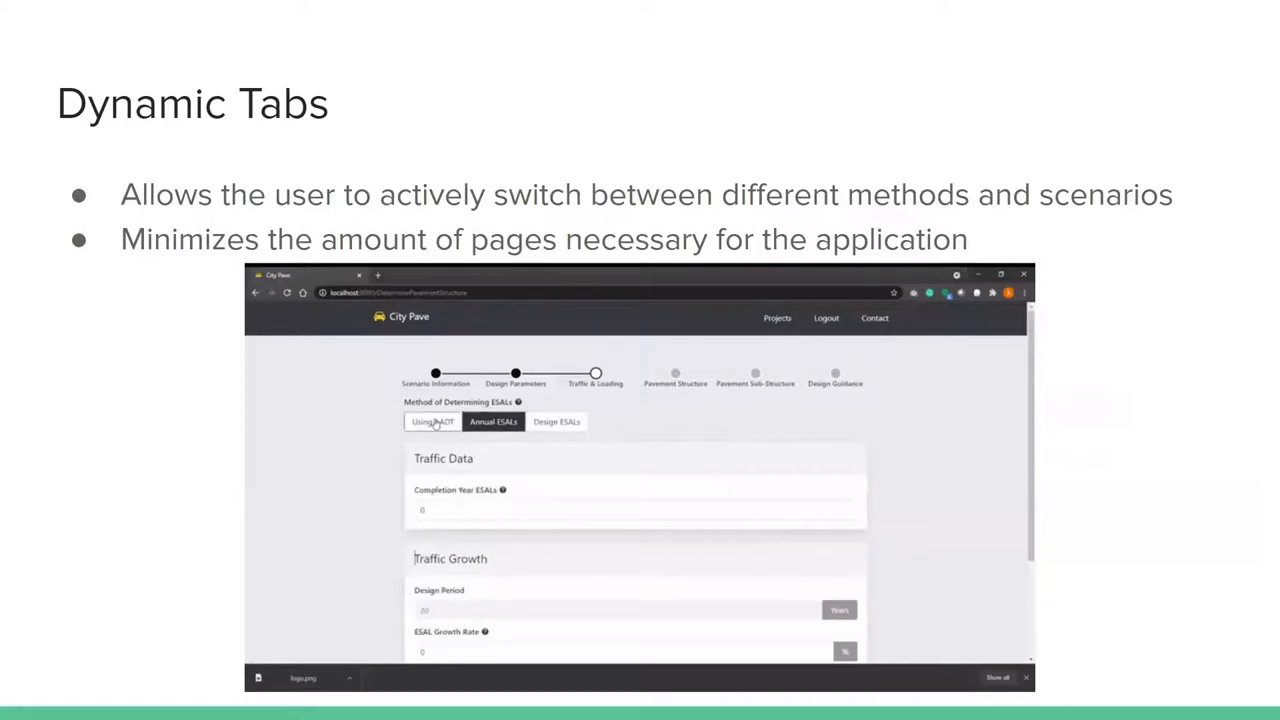
left_click(432, 420)
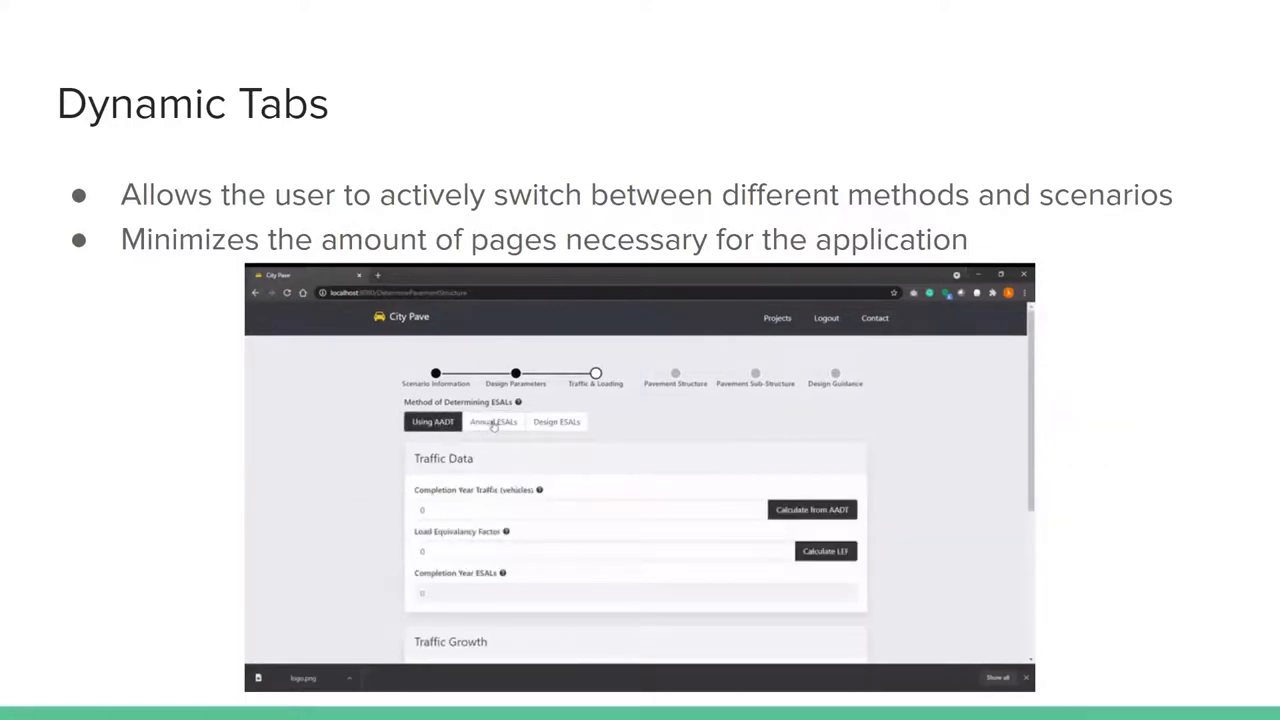
left_click(492, 420)
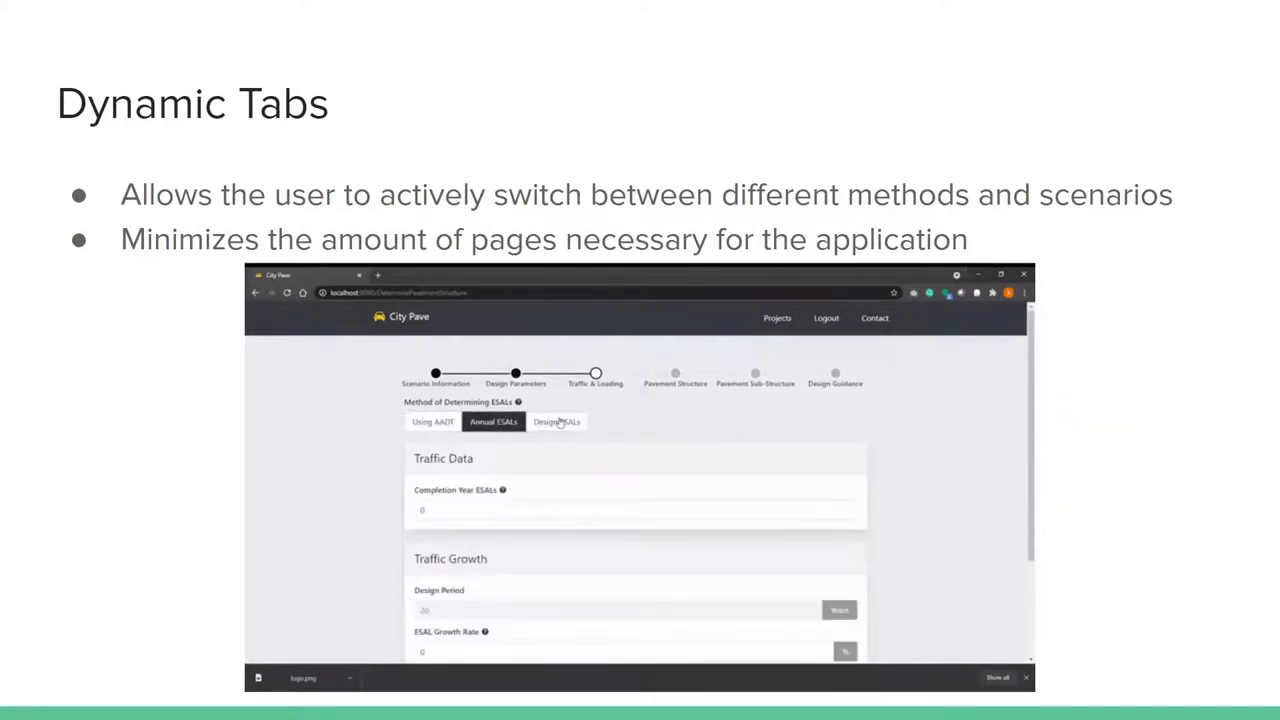
left_click(556, 420)
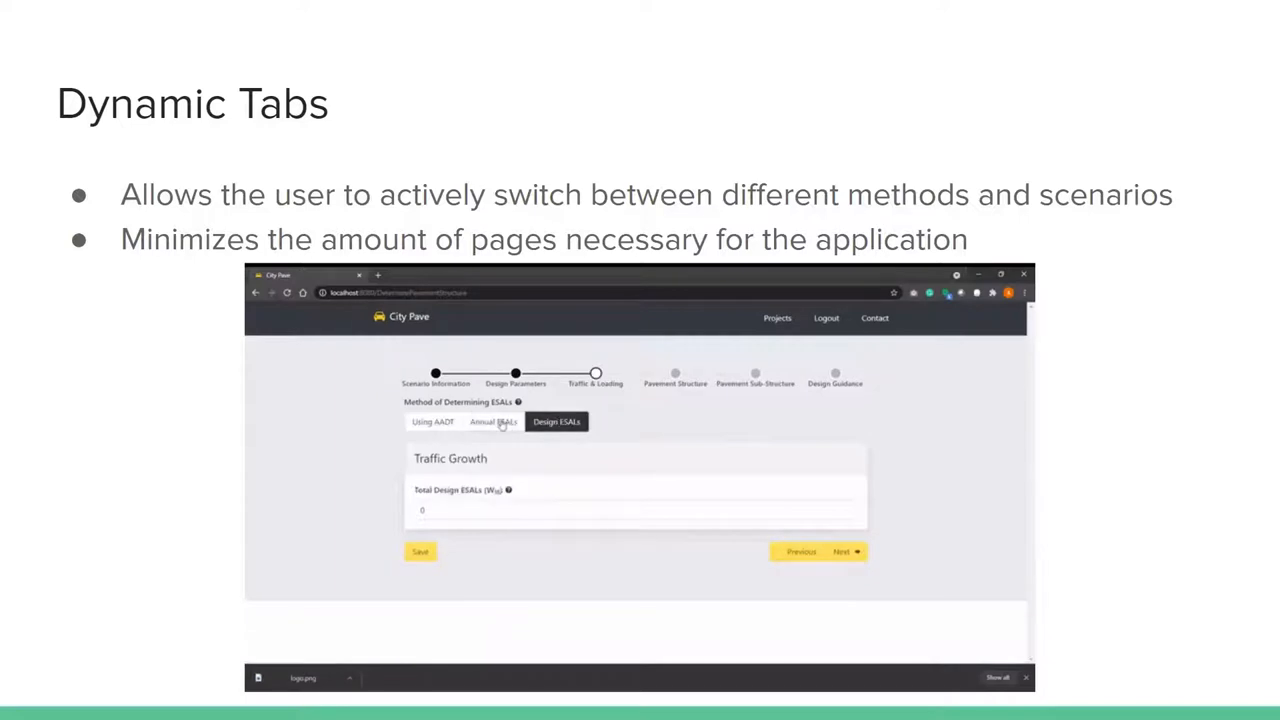
left_click(492, 420)
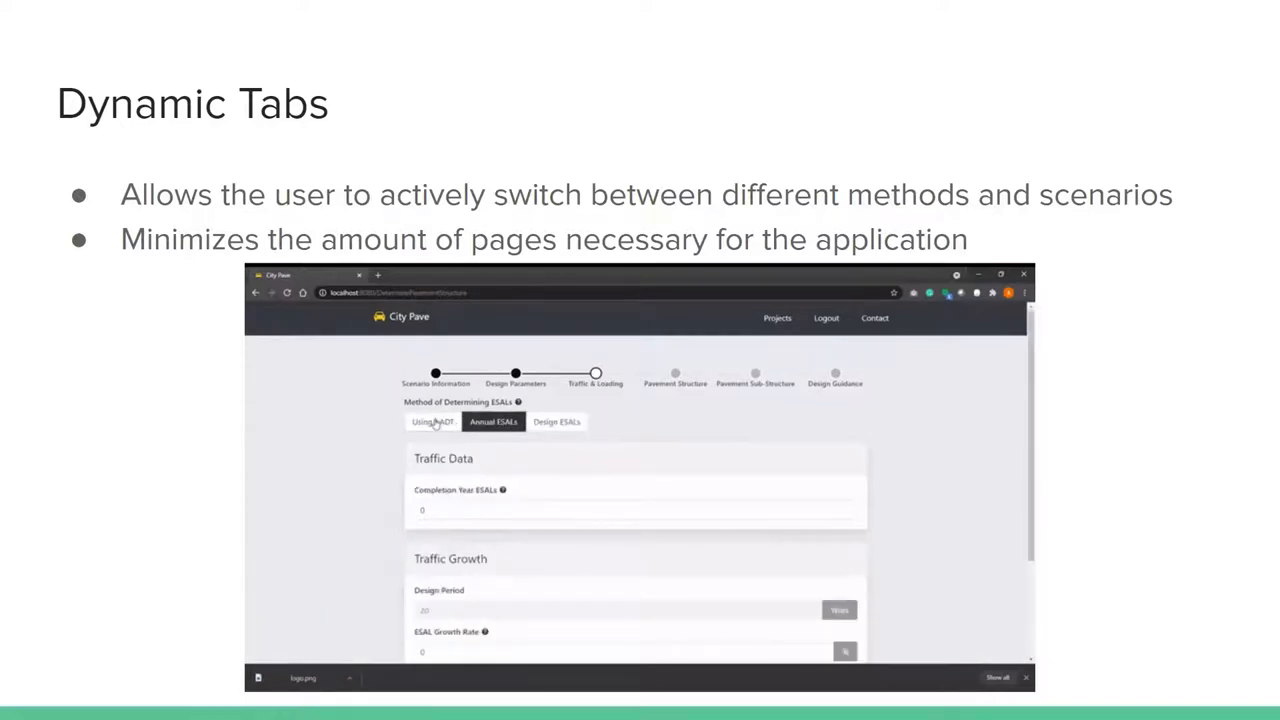
left_click(432, 420)
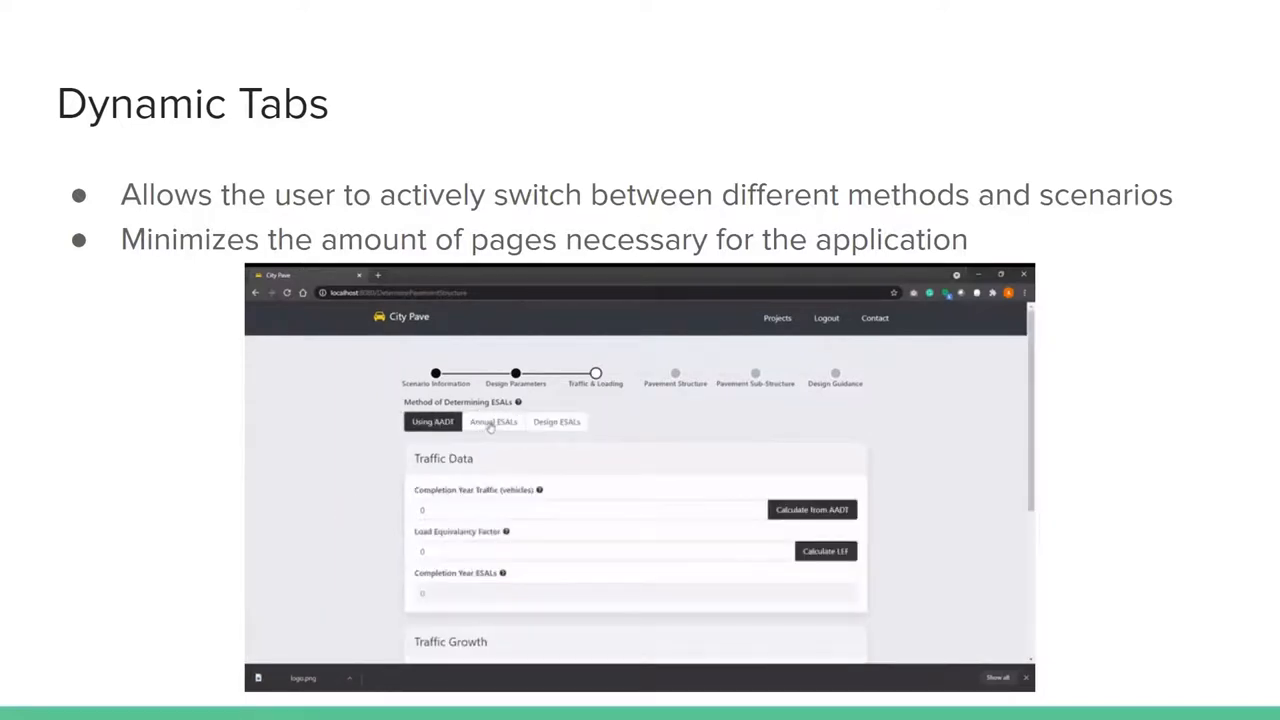
key("Right")
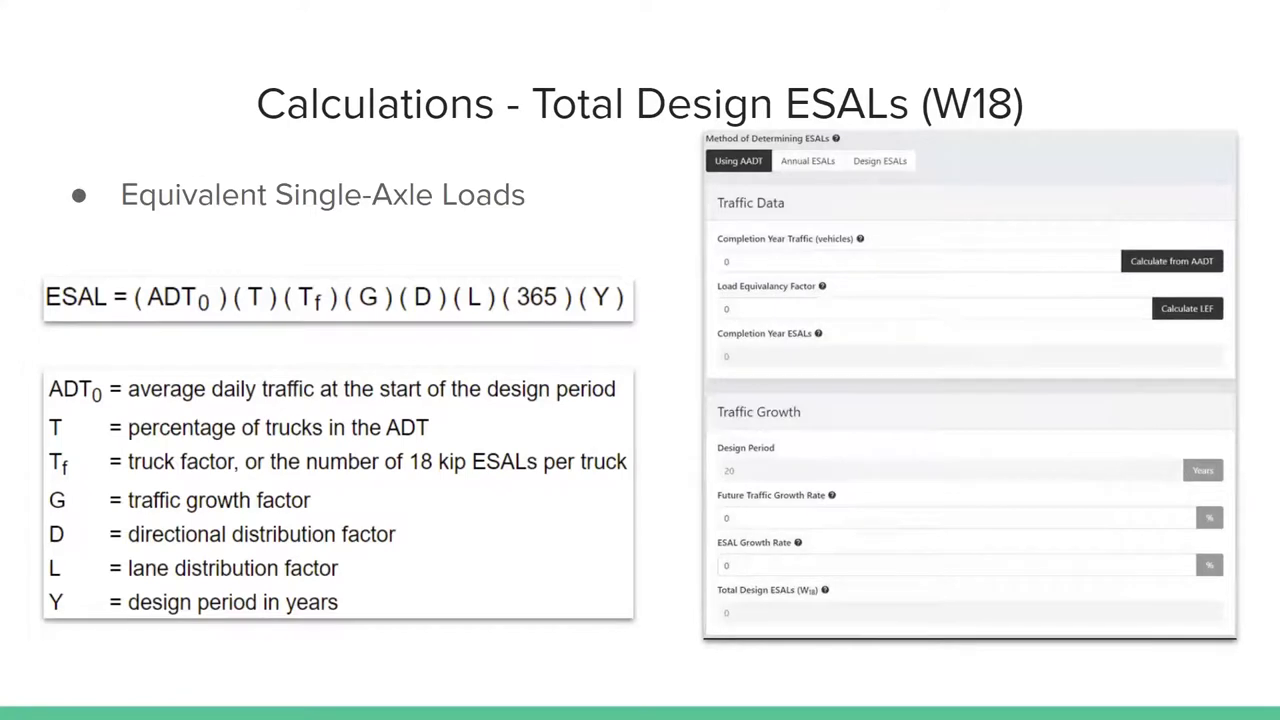
left_click(1172, 260)
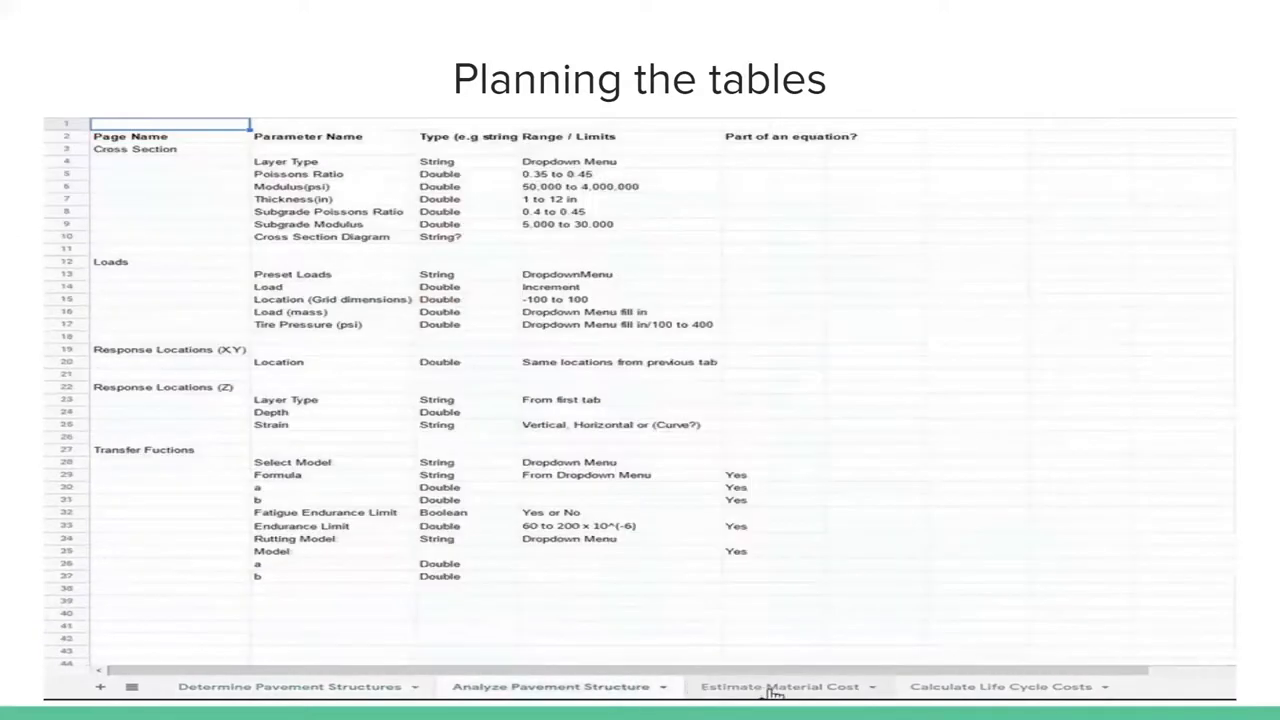
- Show the sheet plans for Pavement Structures, Life Cycle Costs and Material Cost on the Planning the tables slide
left_click(1000, 686)
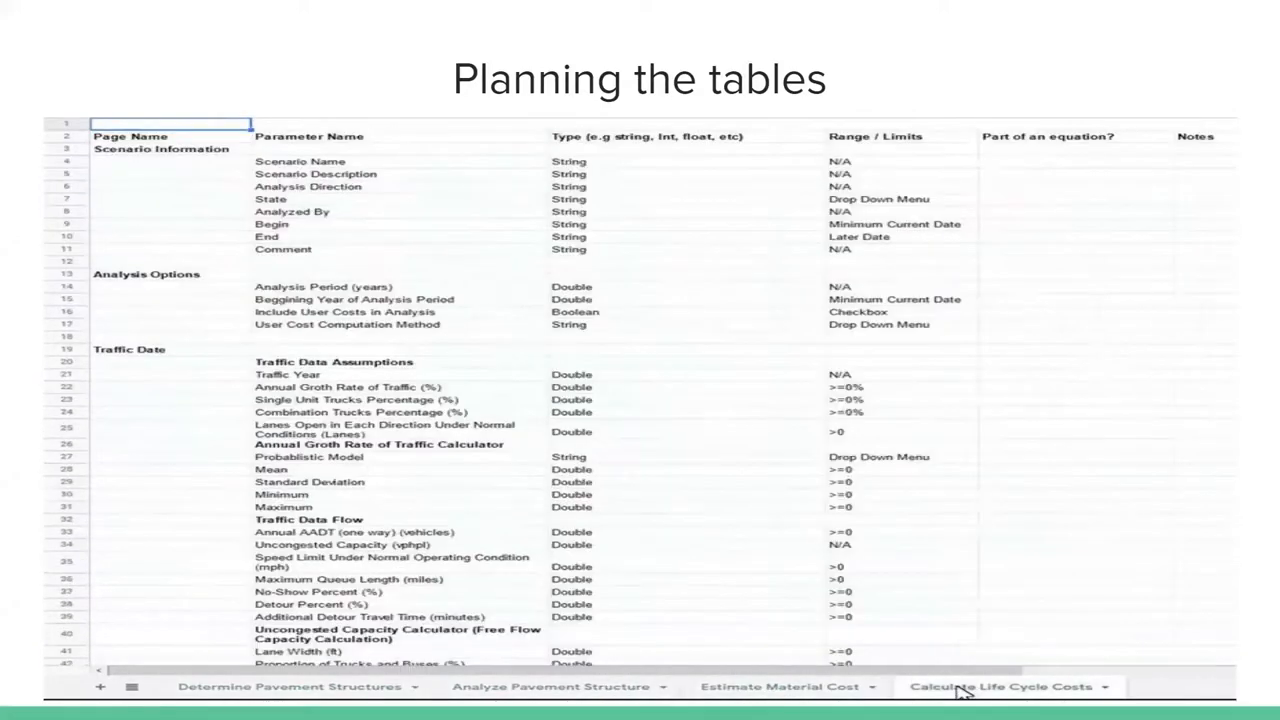
left_click(288, 686)
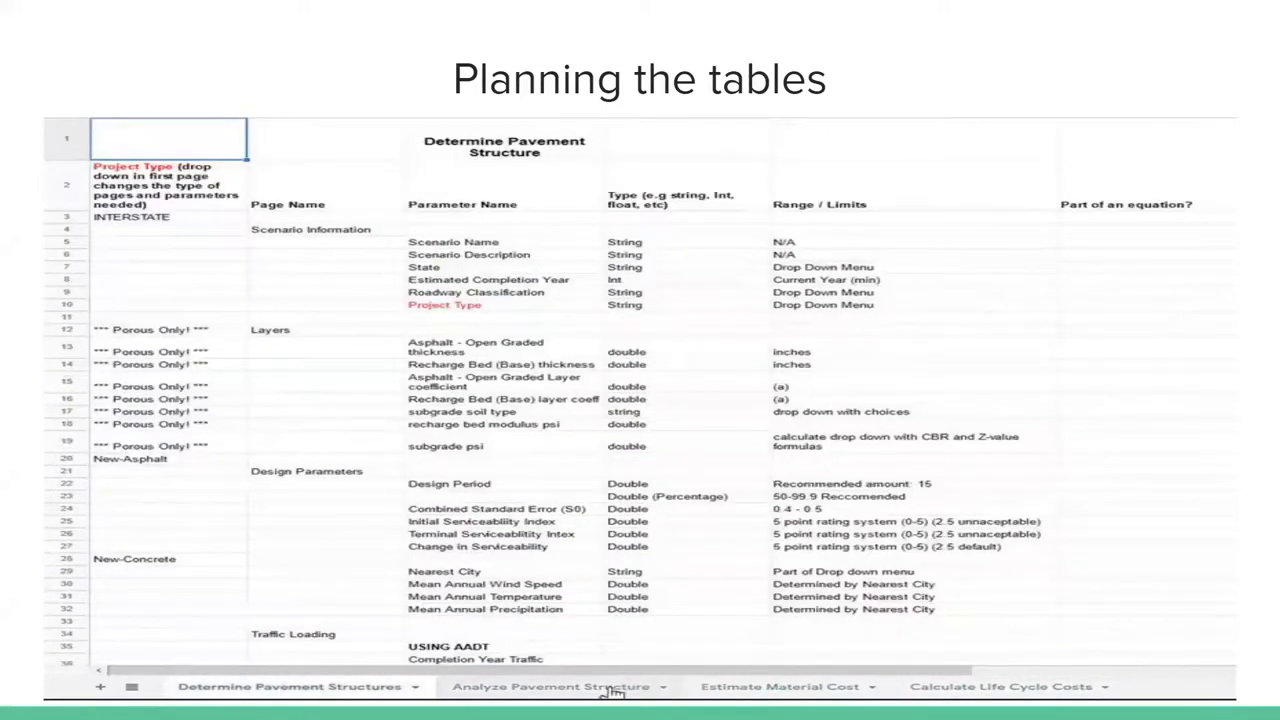
left_click(1000, 686)
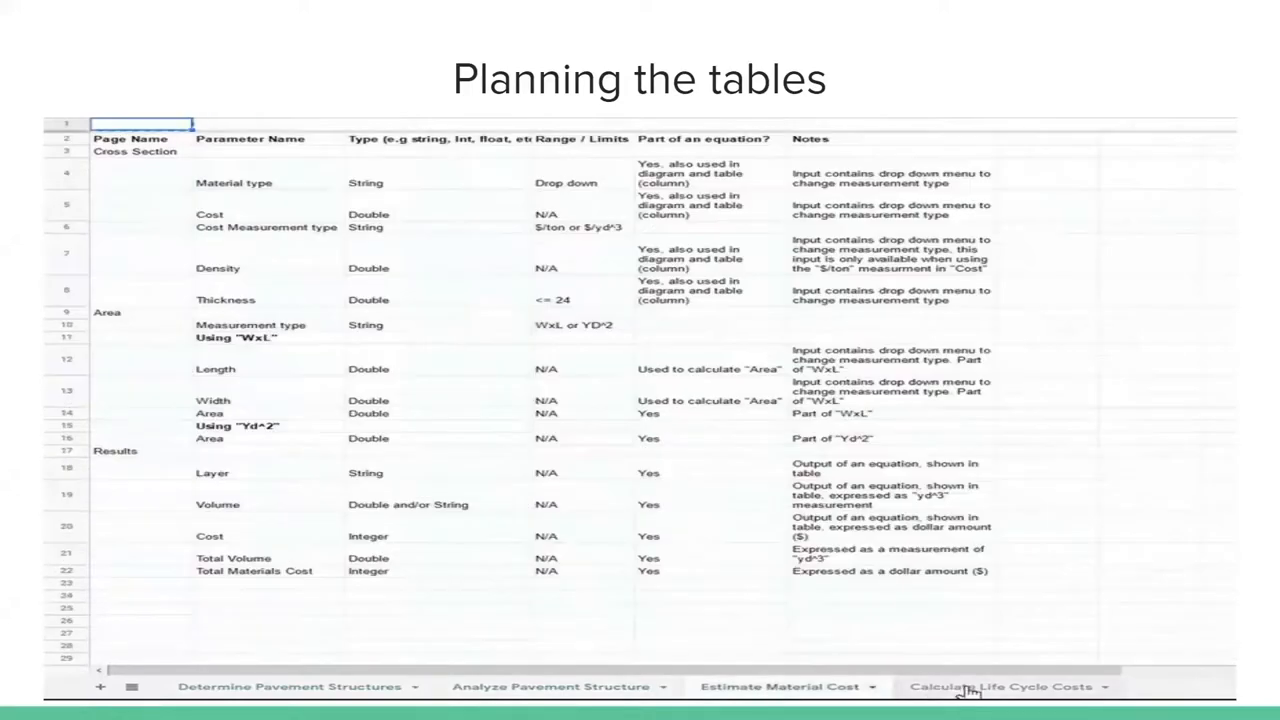
left_click(288, 686)
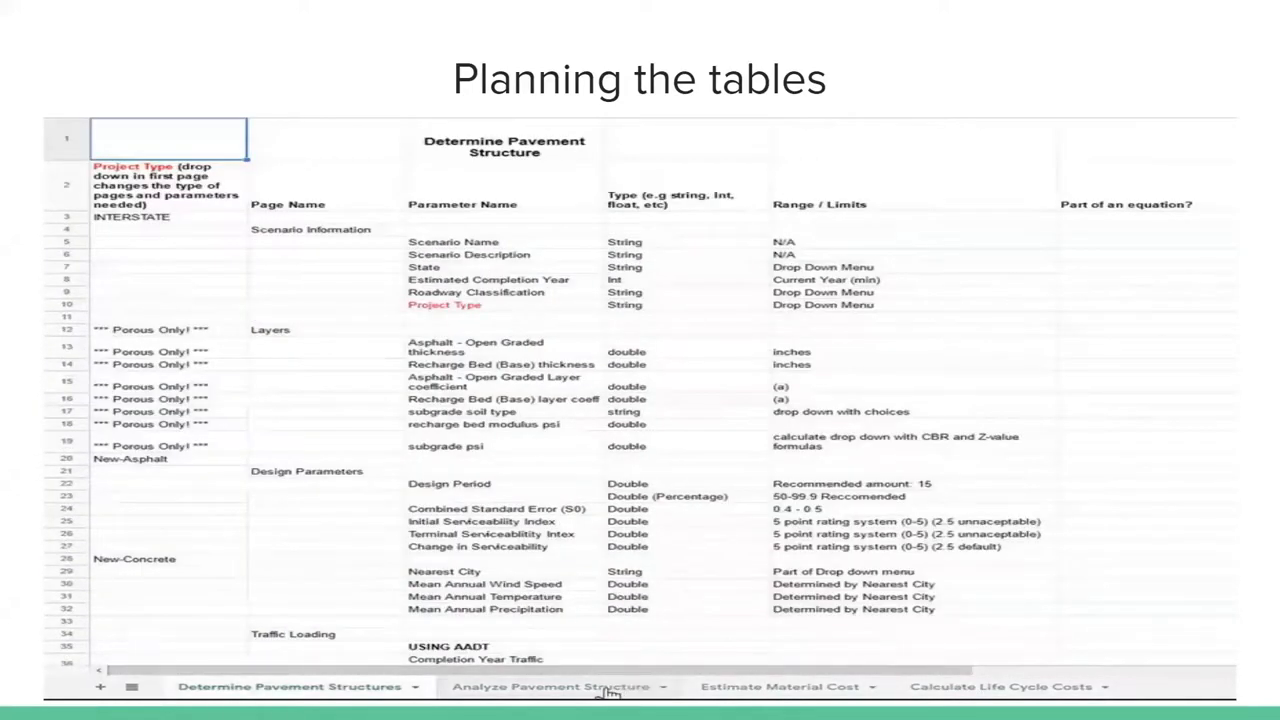
left_click(550, 686)
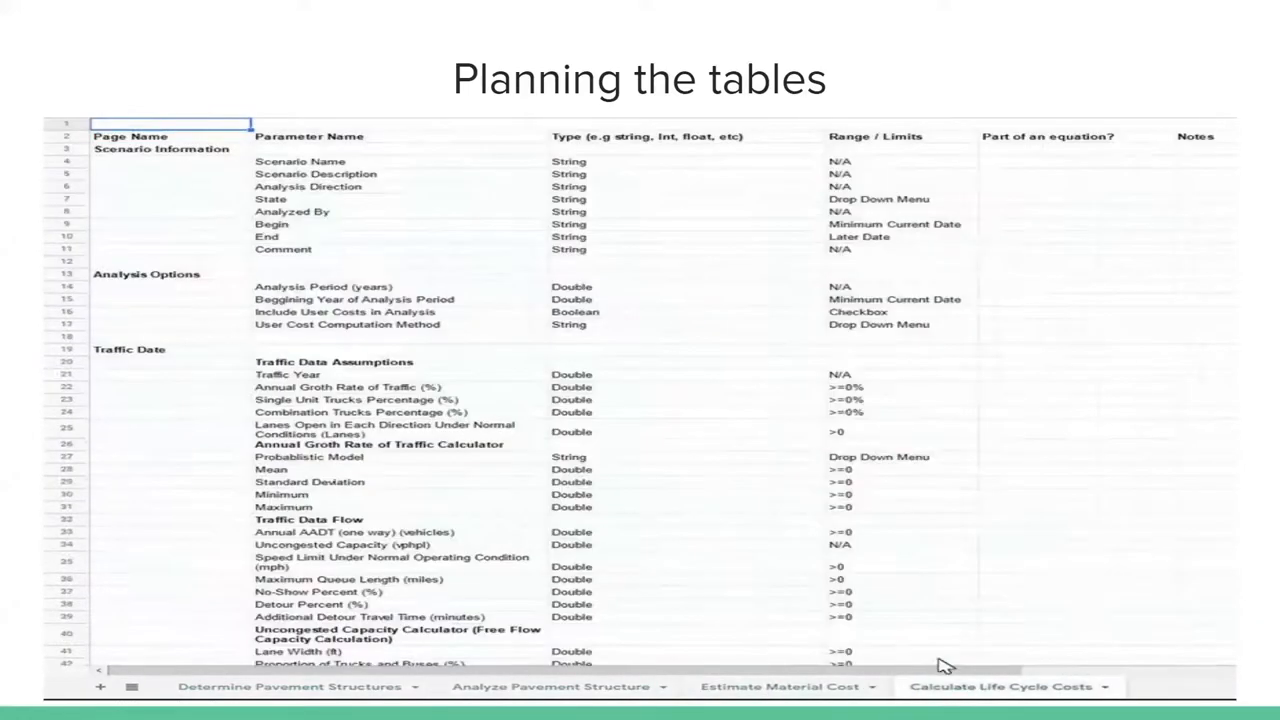
left_click(288, 686)
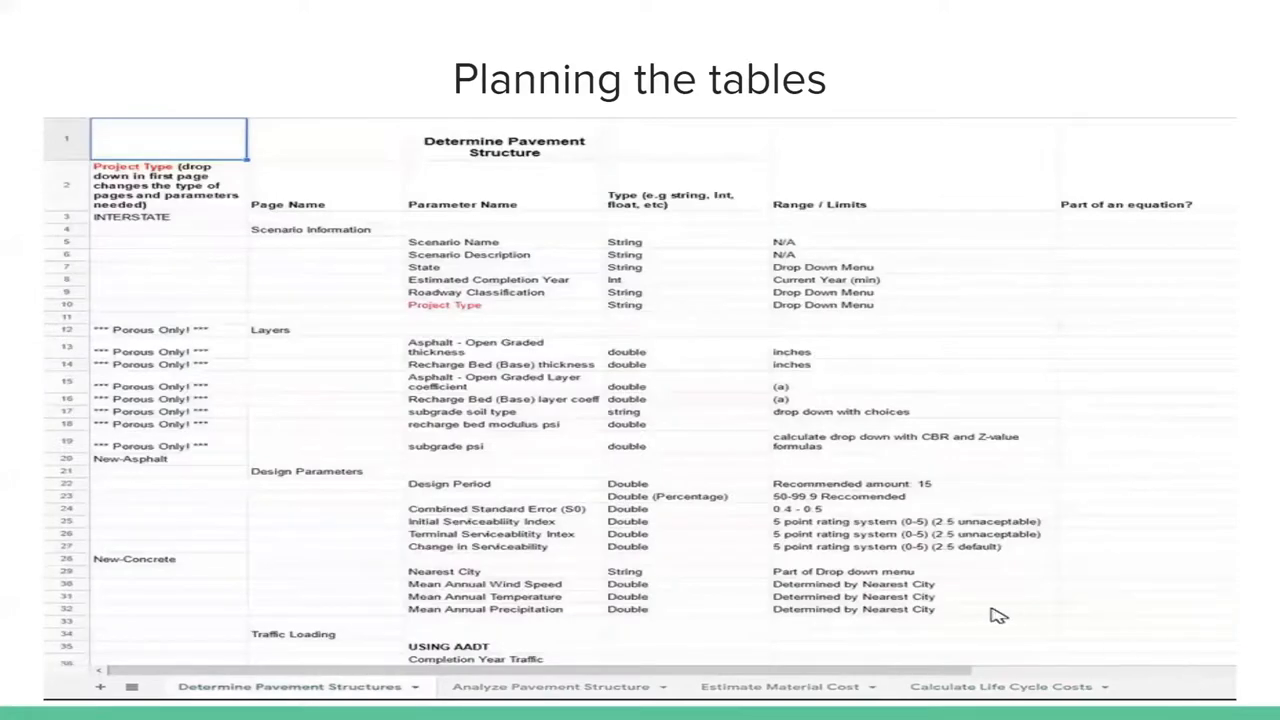
mouse_move(604, 686)
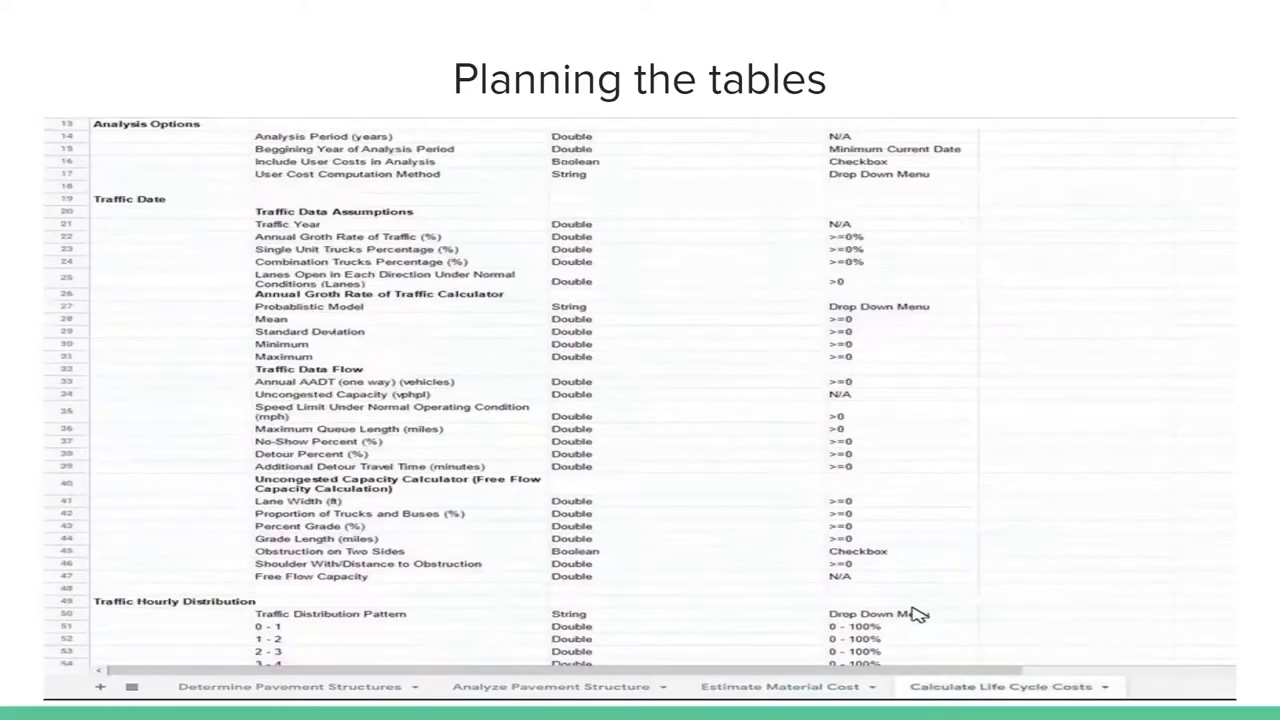
- Advance from Planning the tables to the Nested or not? slide with the cross-section layer form
left_click(288, 686)
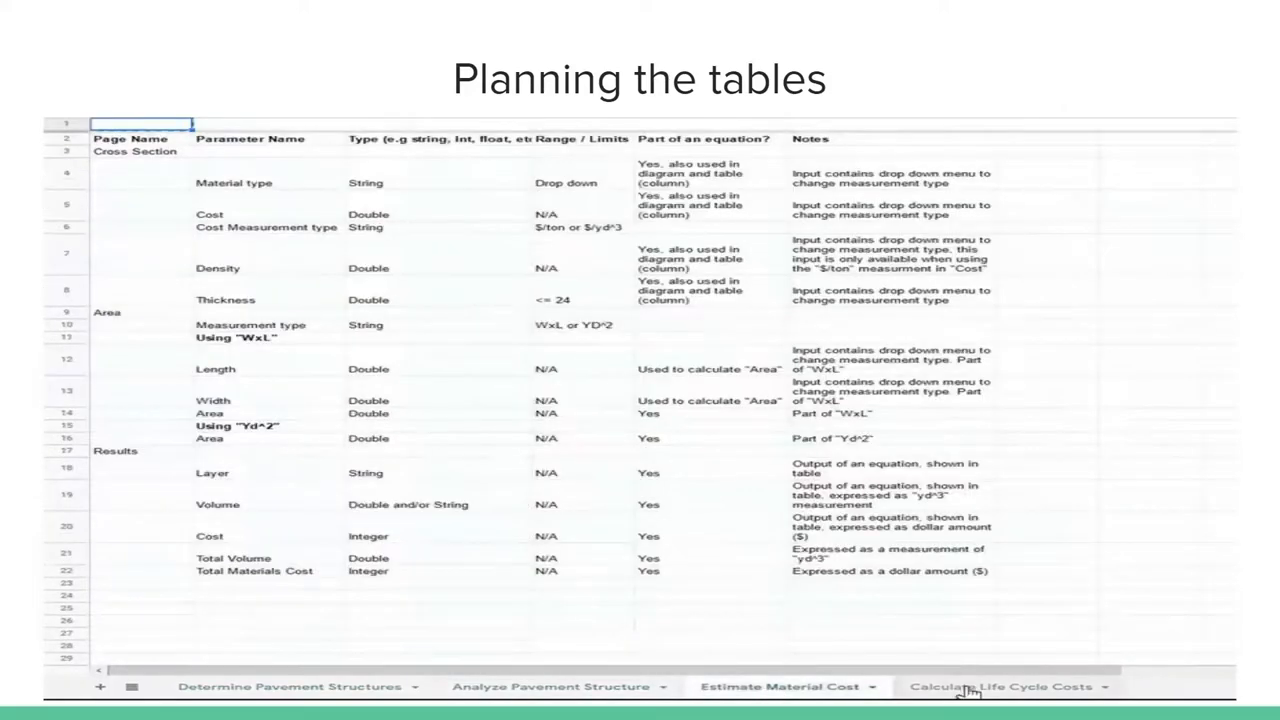
left_click(288, 686)
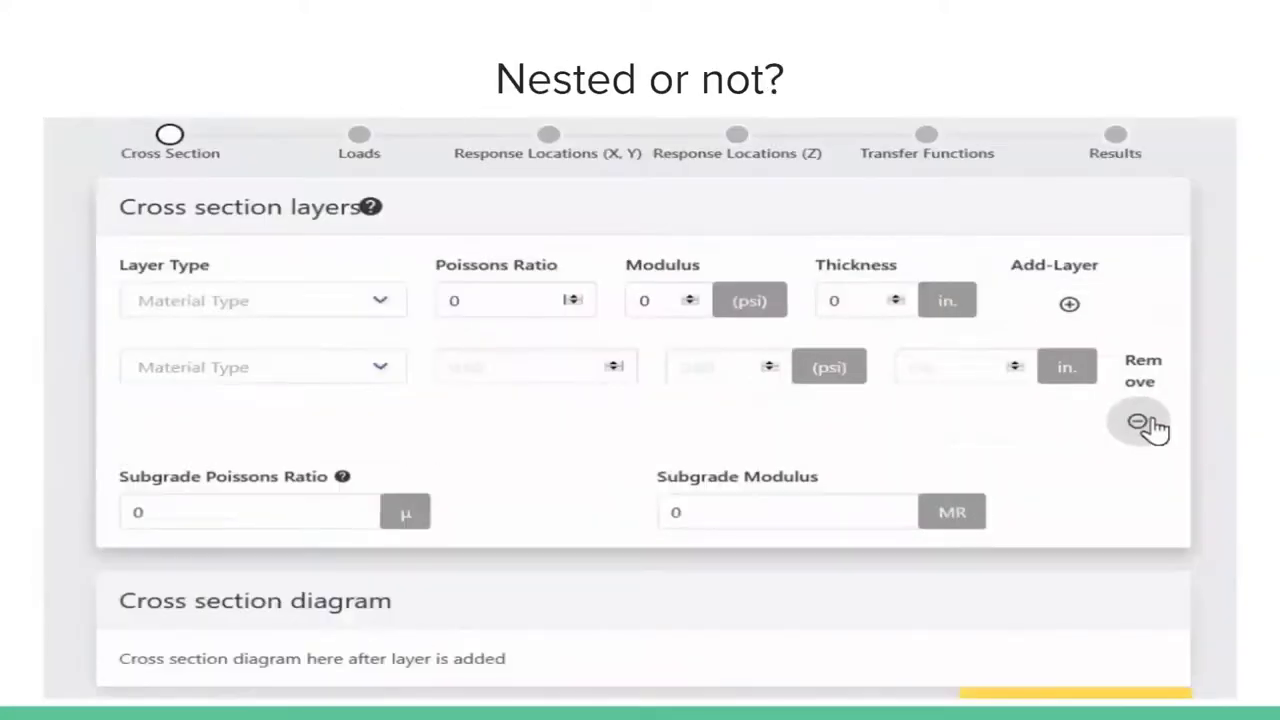
left_click(1140, 422)
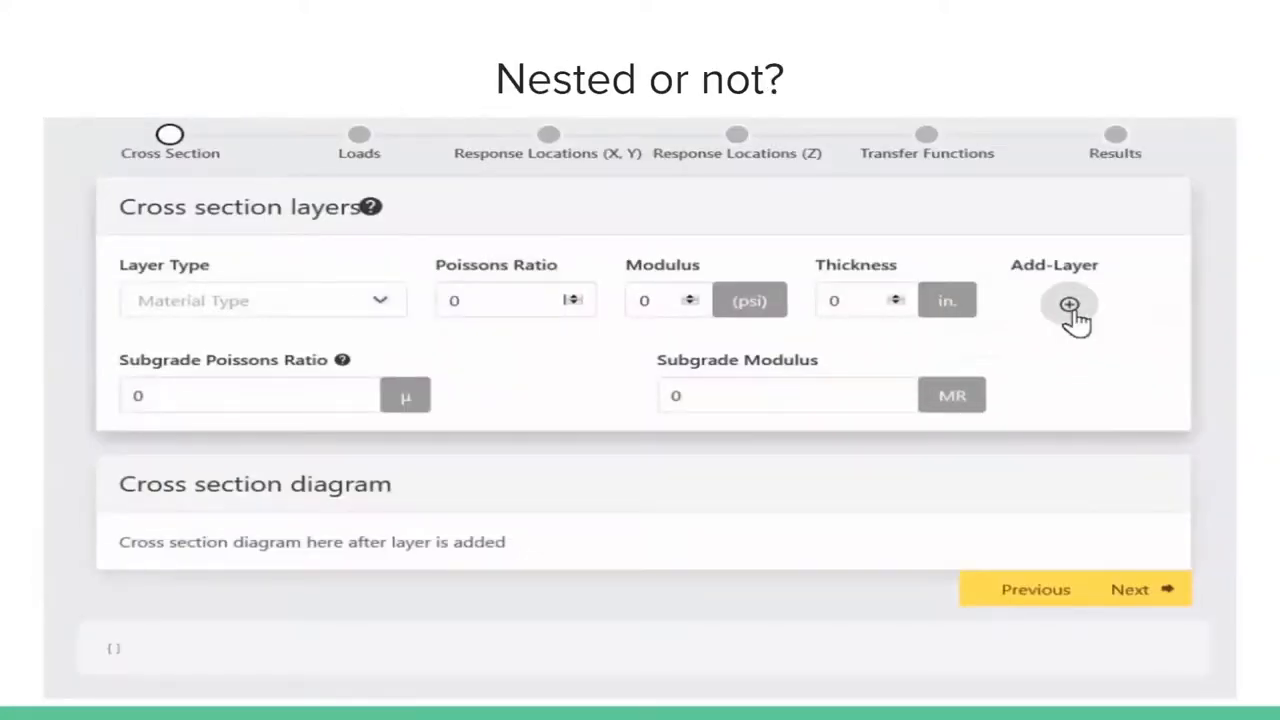
left_click(1068, 304)
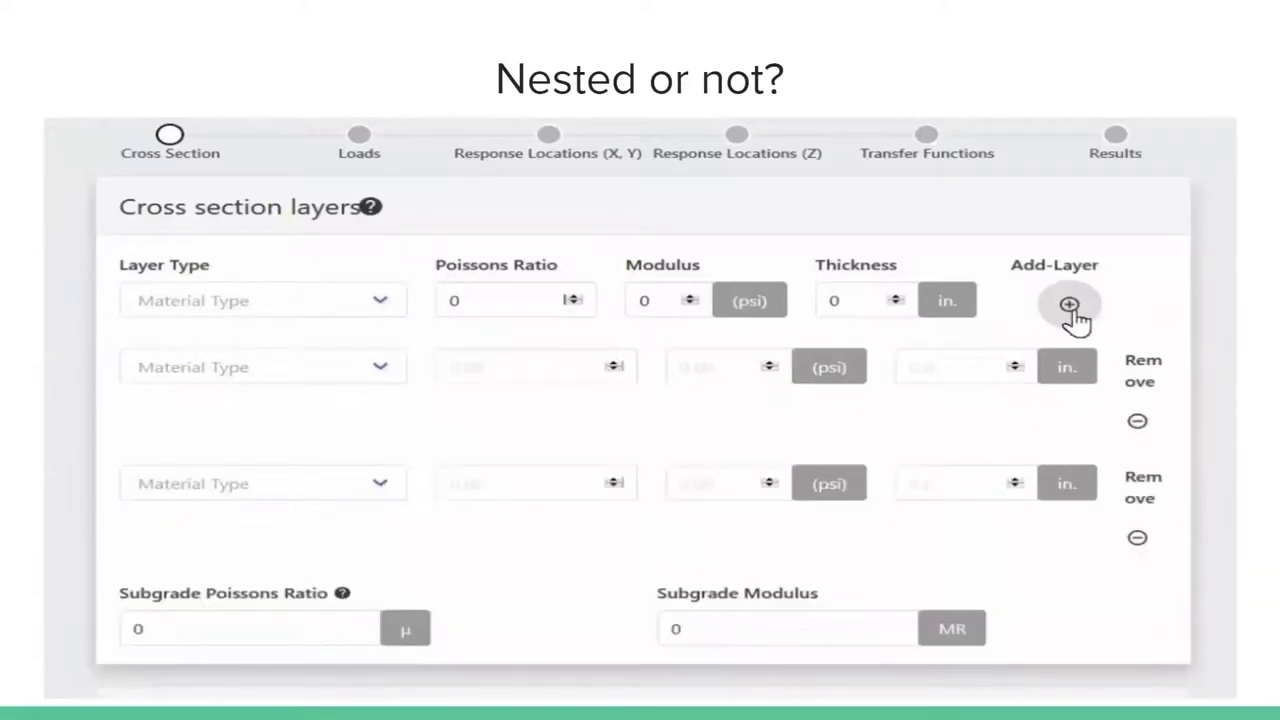
mouse_move(1136, 420)
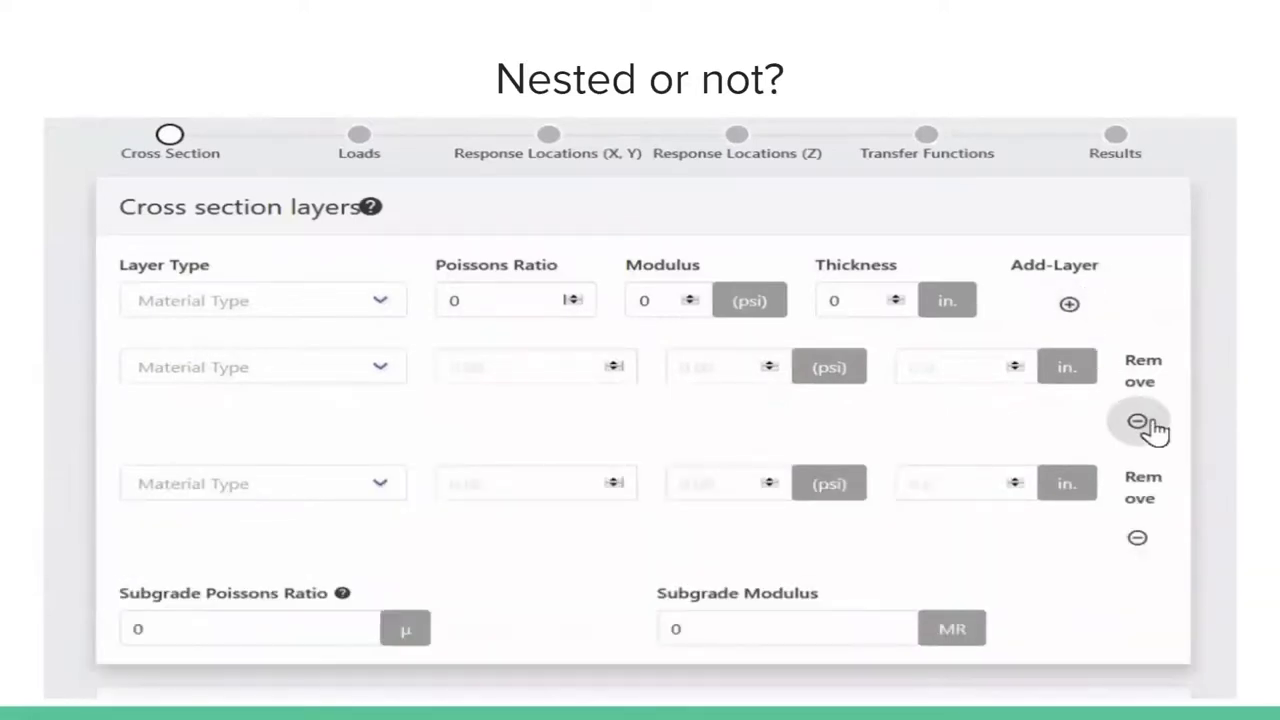
left_click(1136, 420)
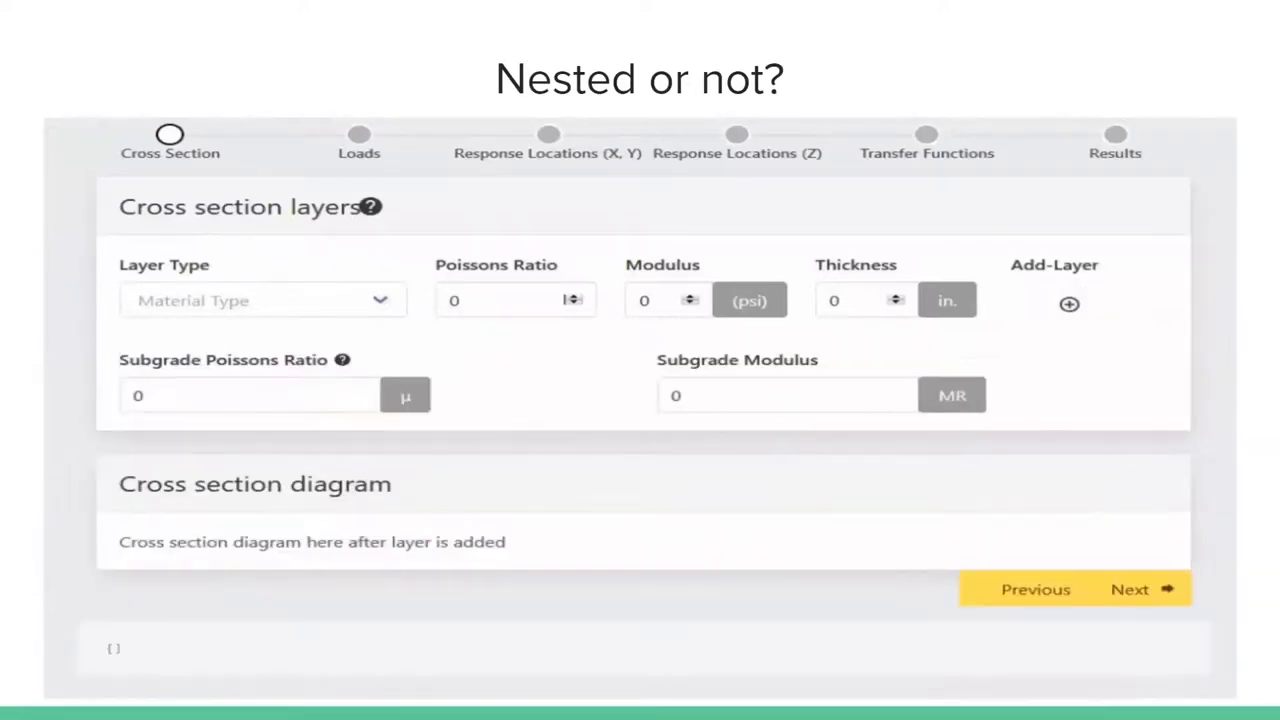
left_click(1068, 304)
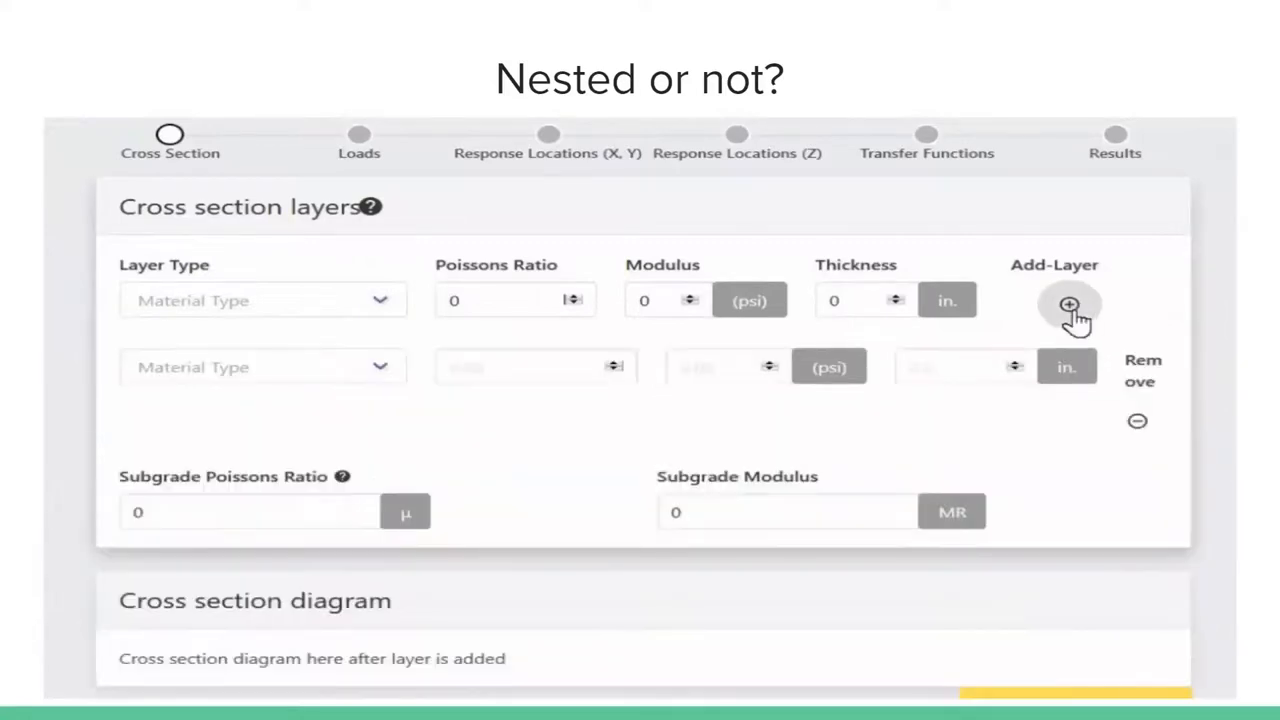
left_click(1068, 304)
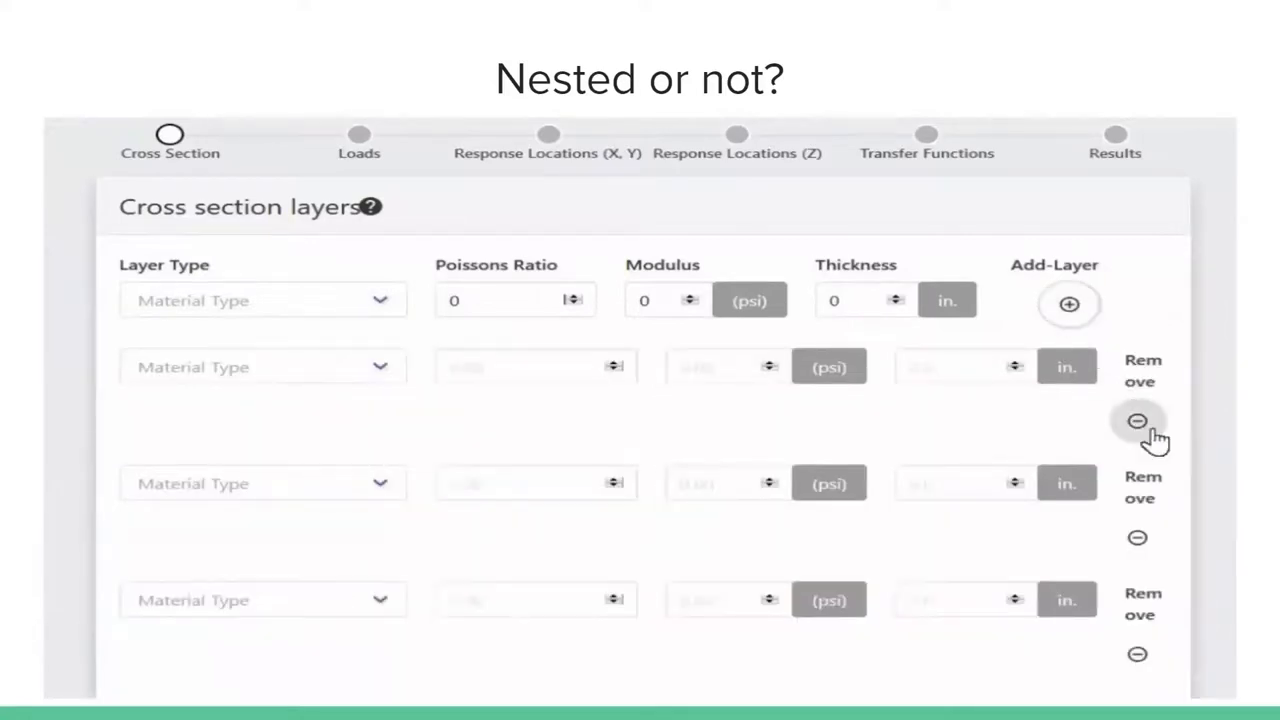
left_click(1136, 420)
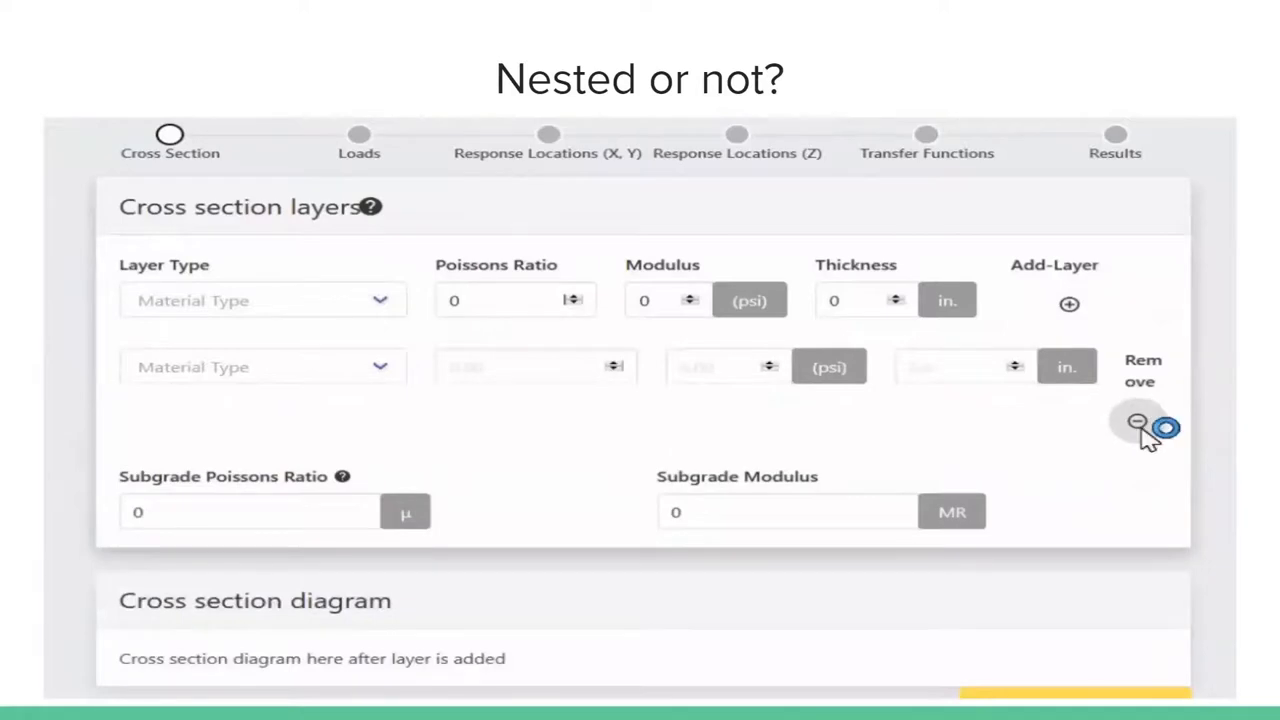
left_click(1136, 422)
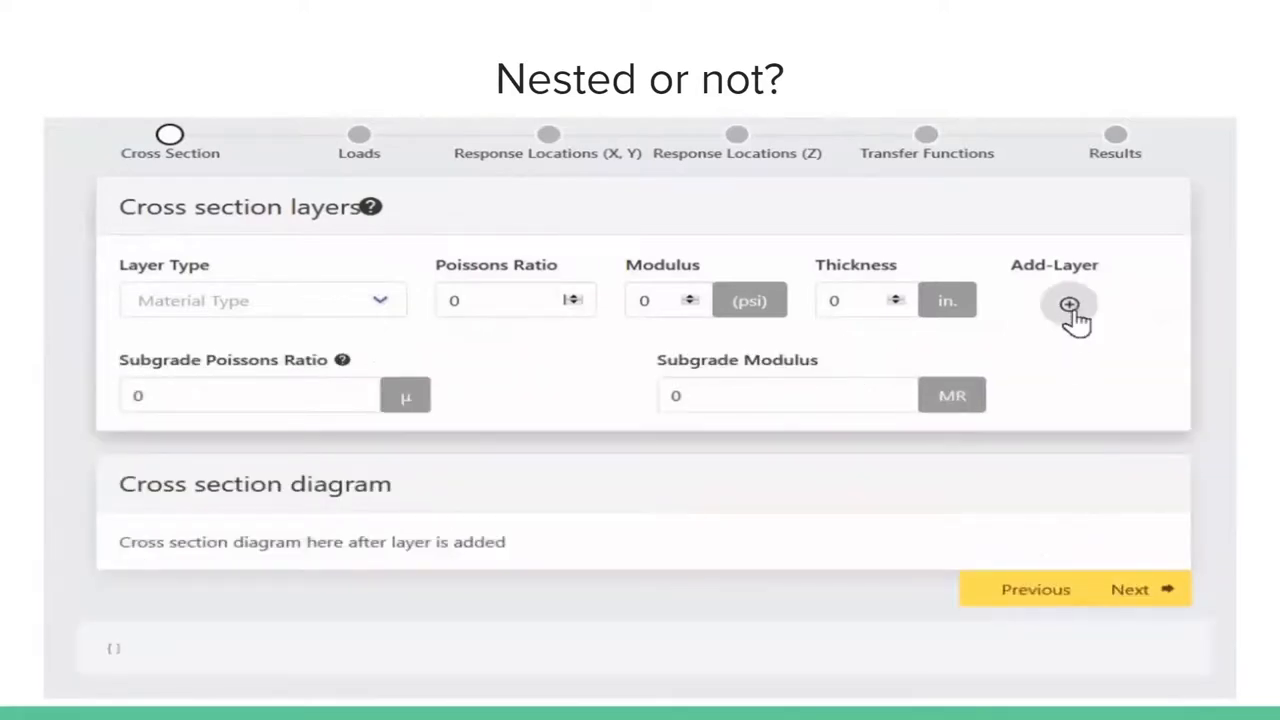
left_click(1068, 304)
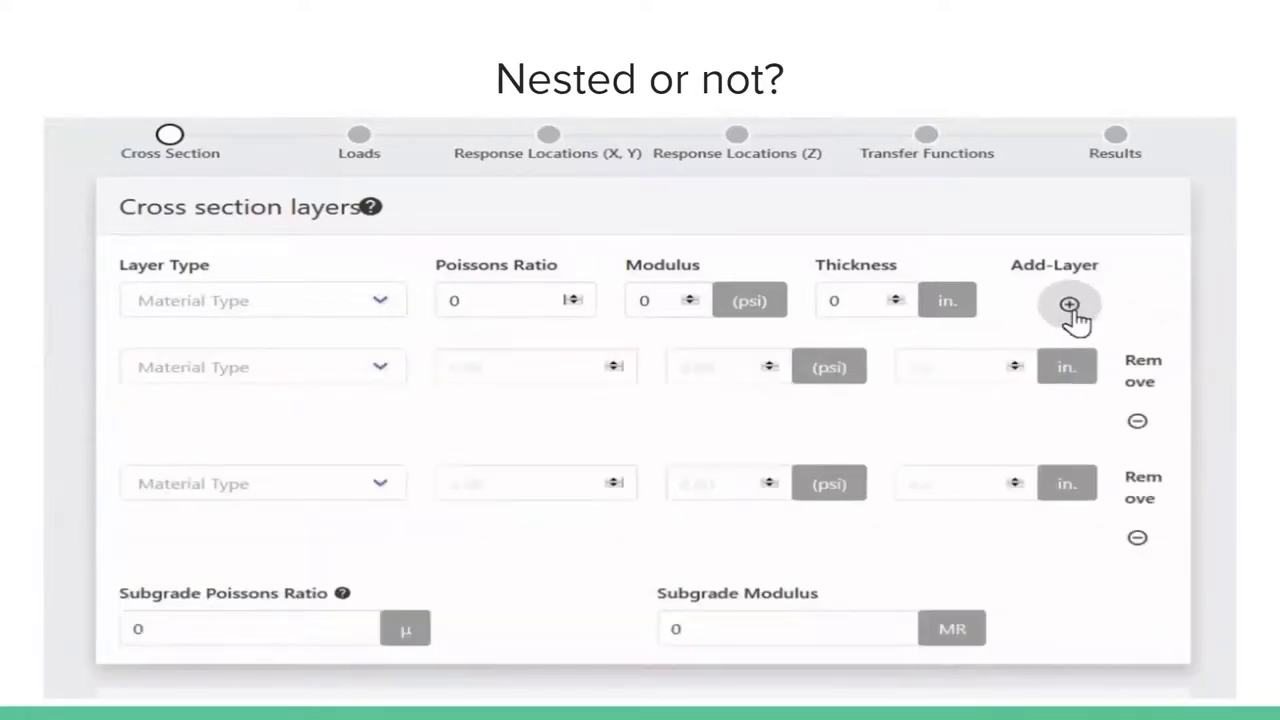
mouse_move(1136, 420)
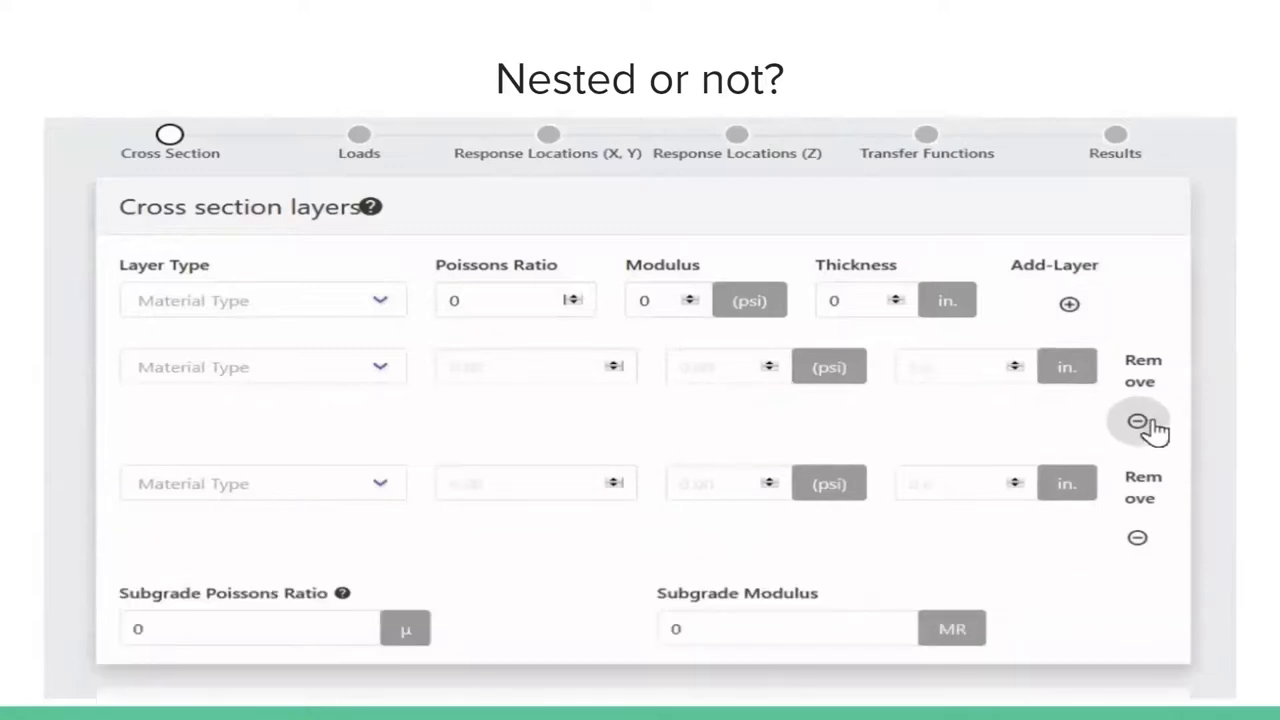
left_click(1136, 420)
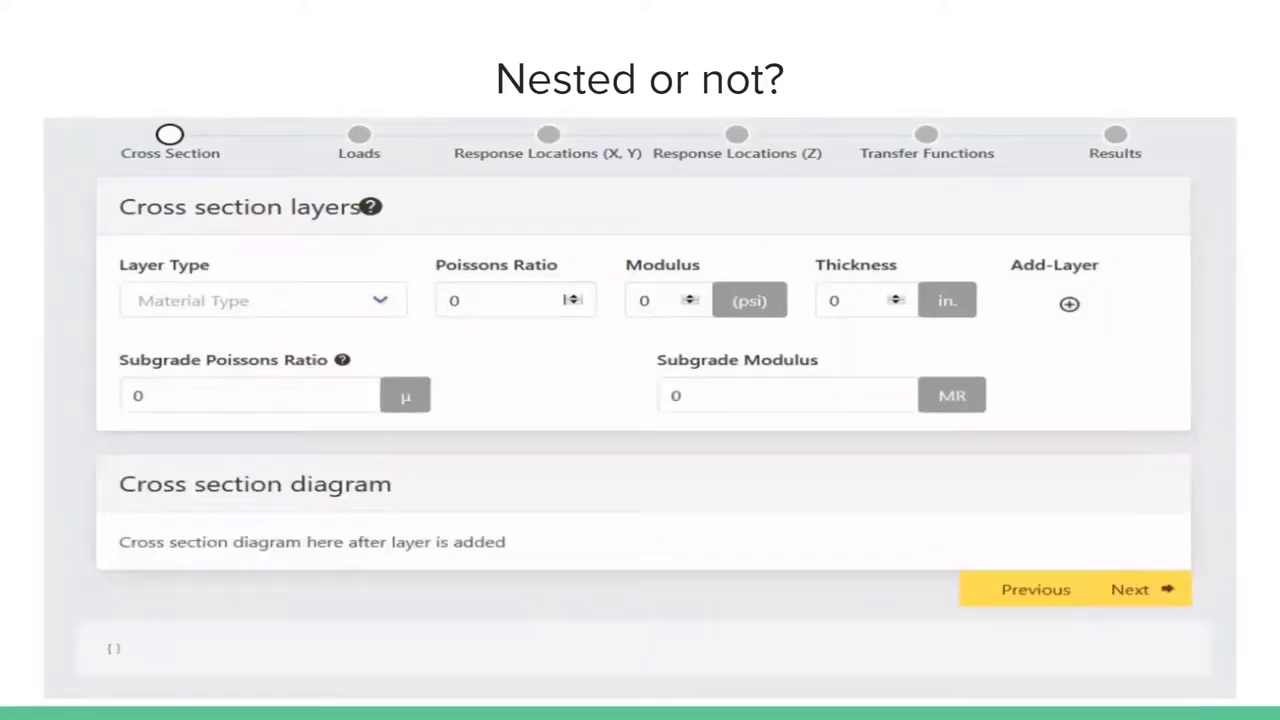
left_click(1068, 304)
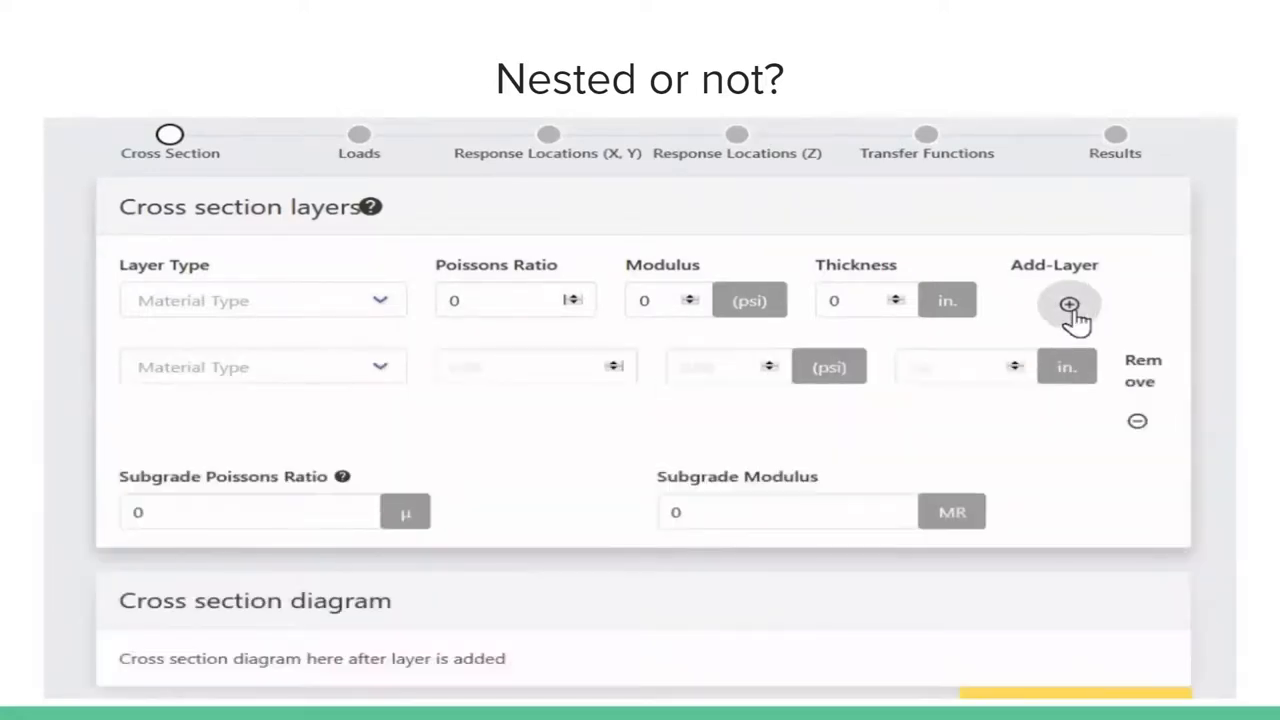
left_click(1068, 304)
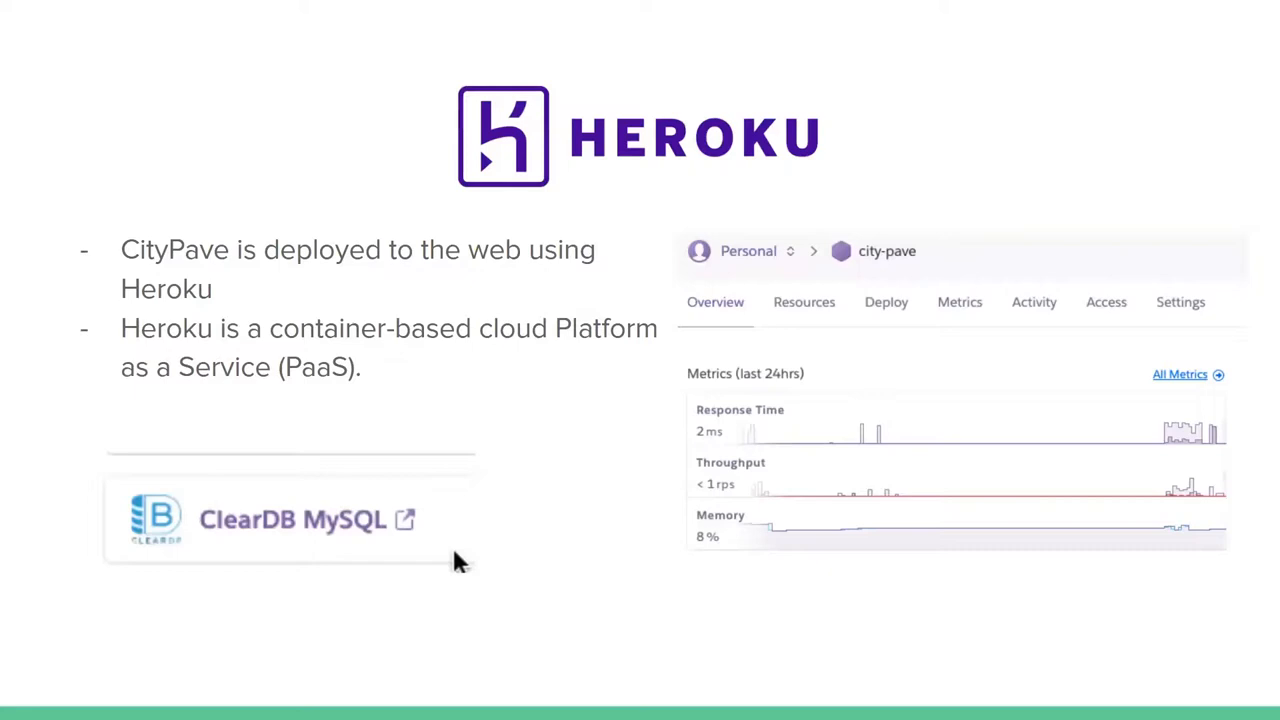
key("Right")
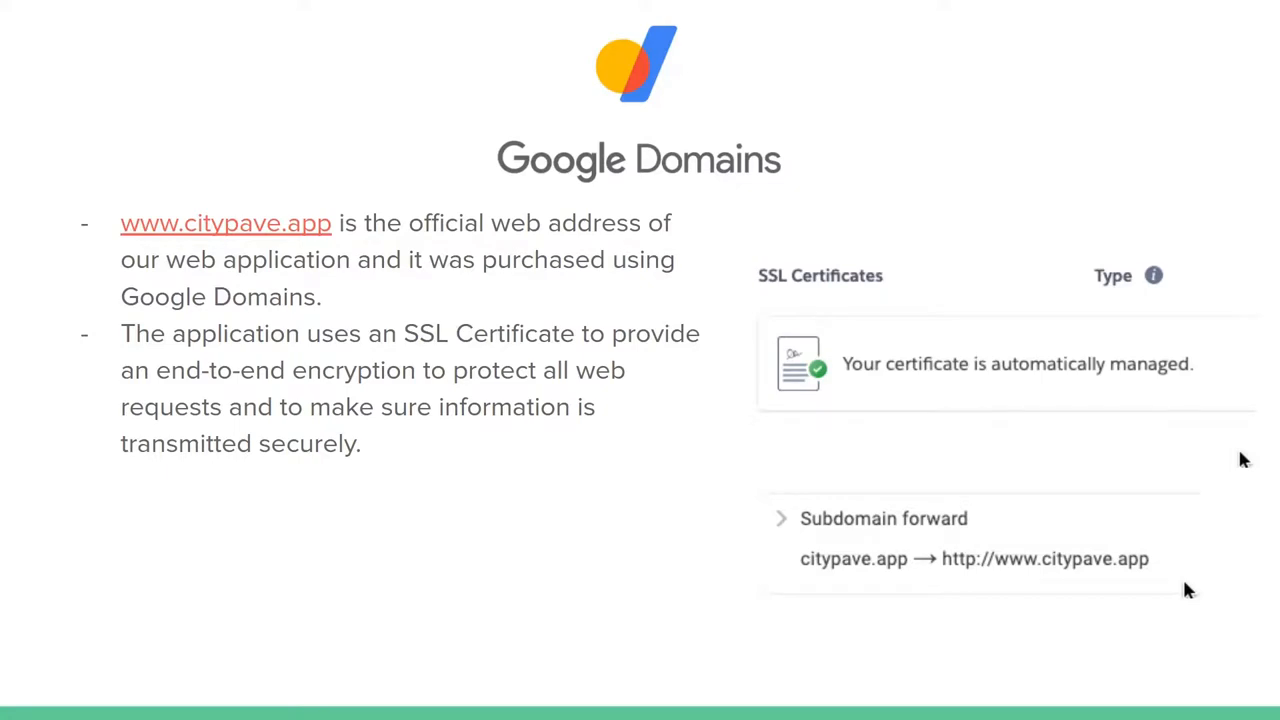
mouse_move(730, 584)
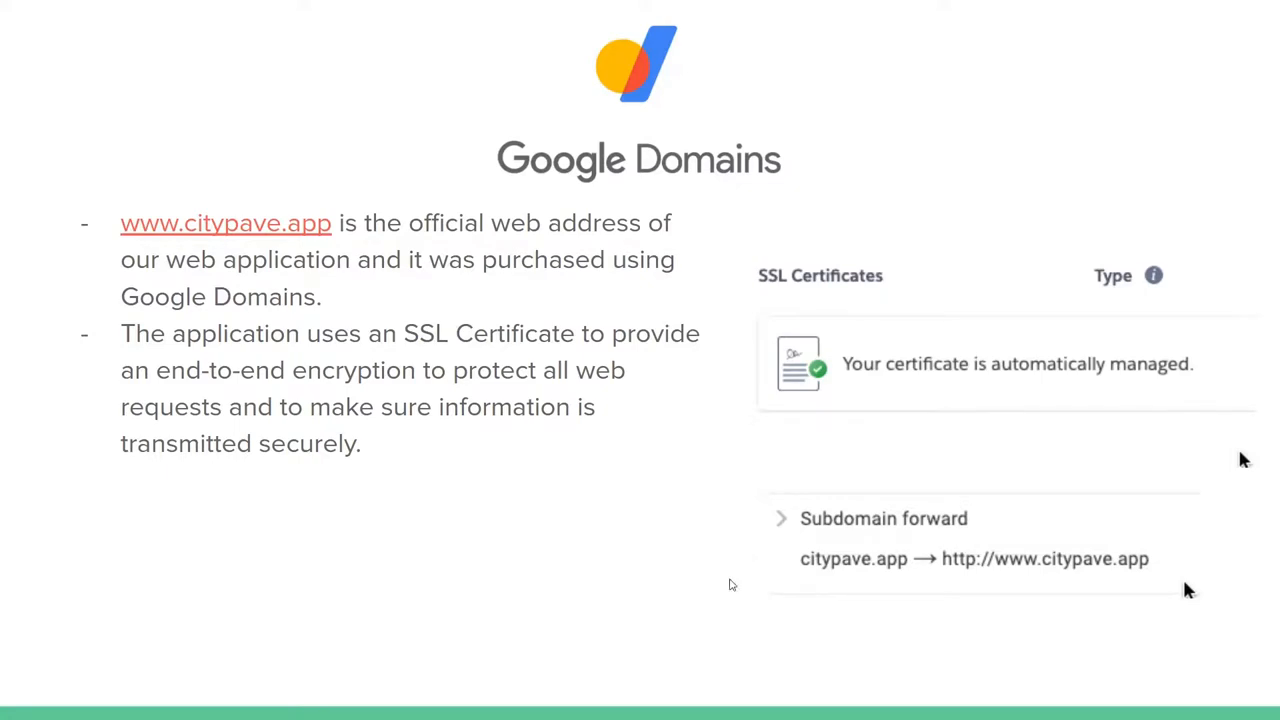
mouse_move(656, 548)
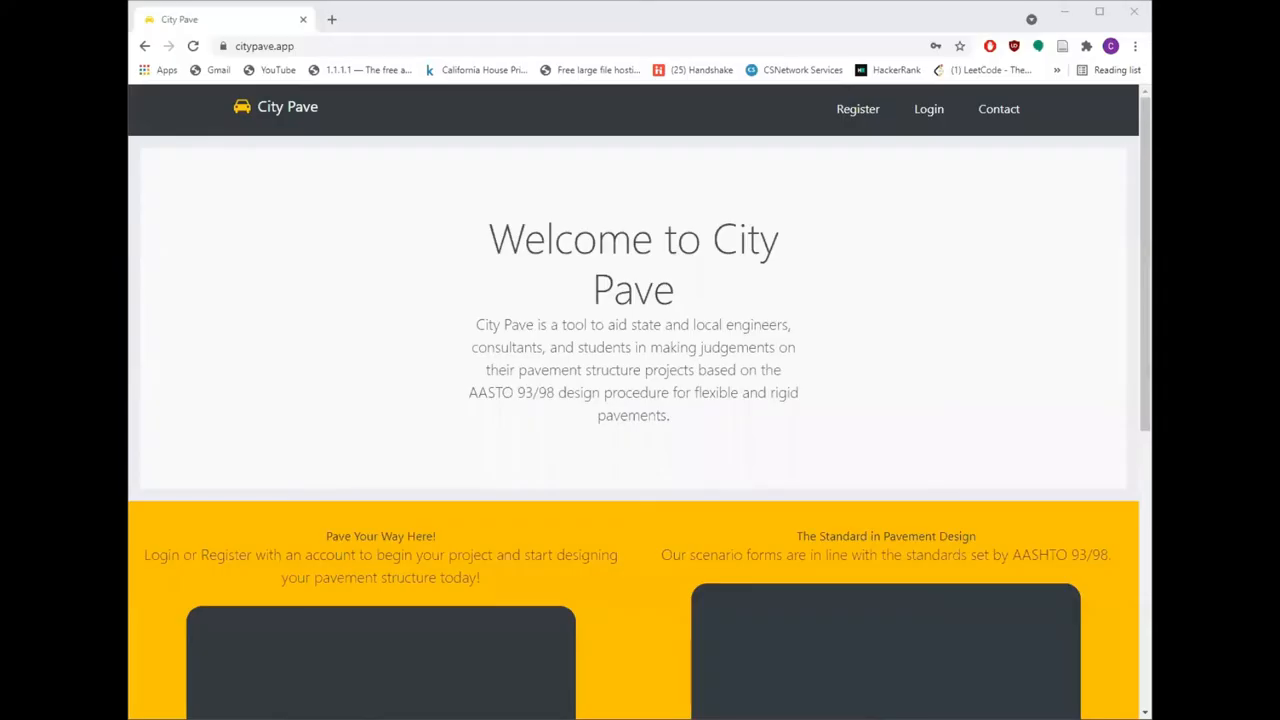
mouse_move(978, 532)
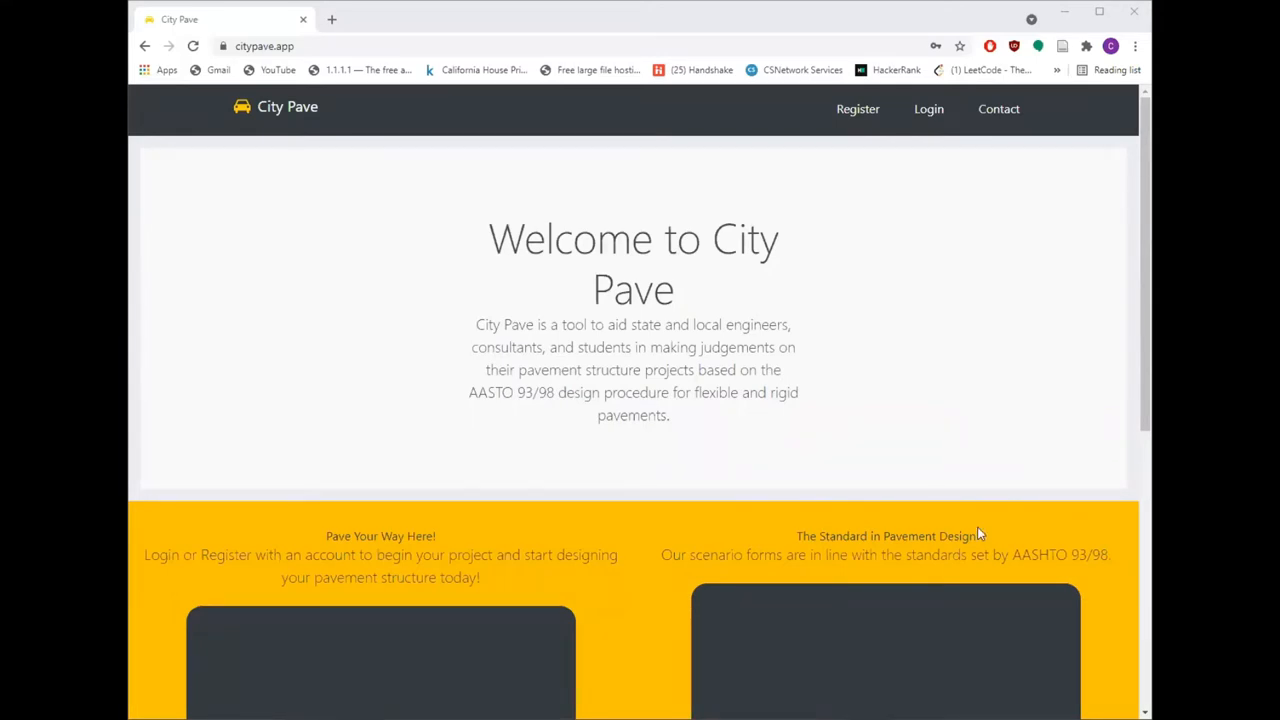
mouse_move(836, 438)
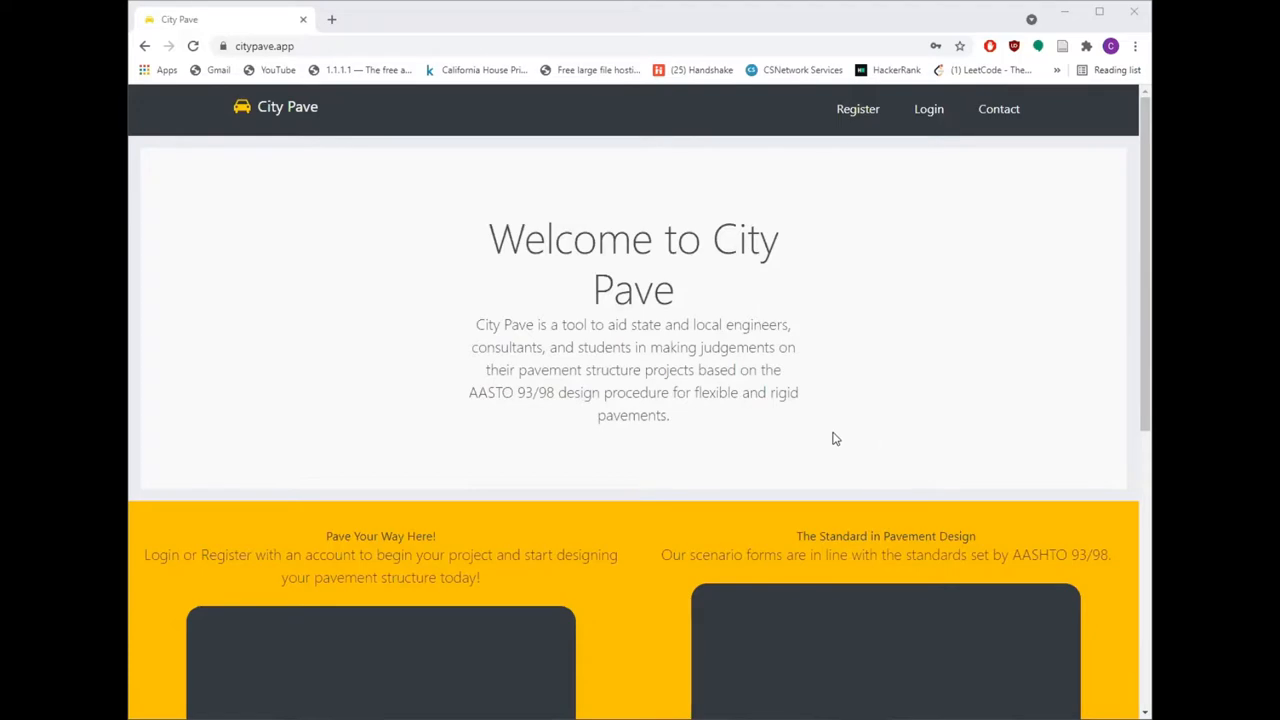
mouse_move(856, 108)
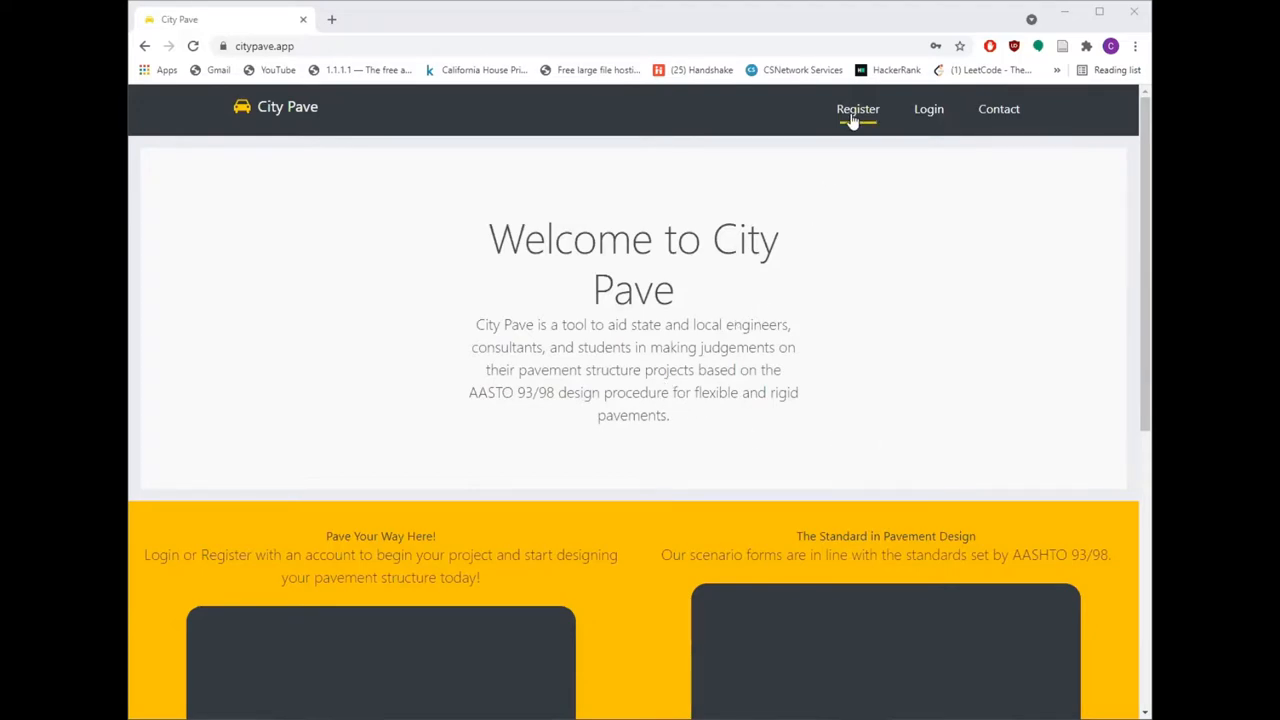
- Log in to the live City Pave site as an existing account and reach the projects page with four scenario cards
left_click(856, 108)
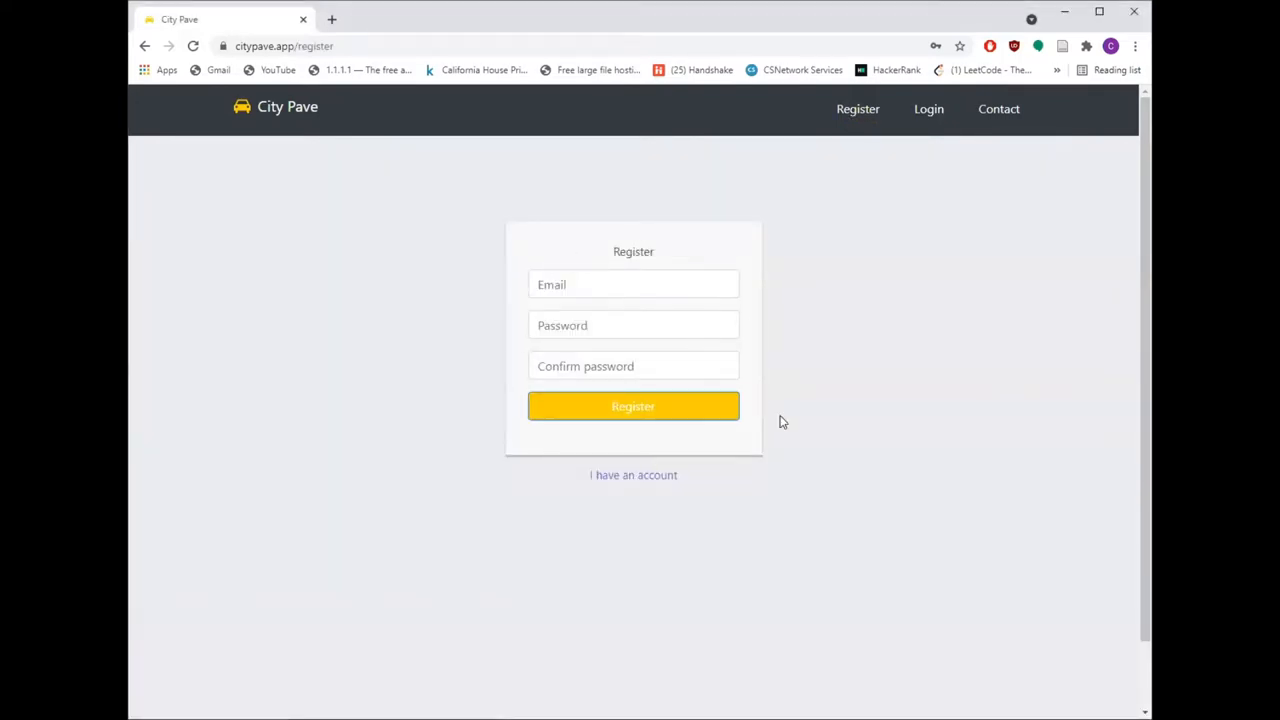
mouse_move(632, 476)
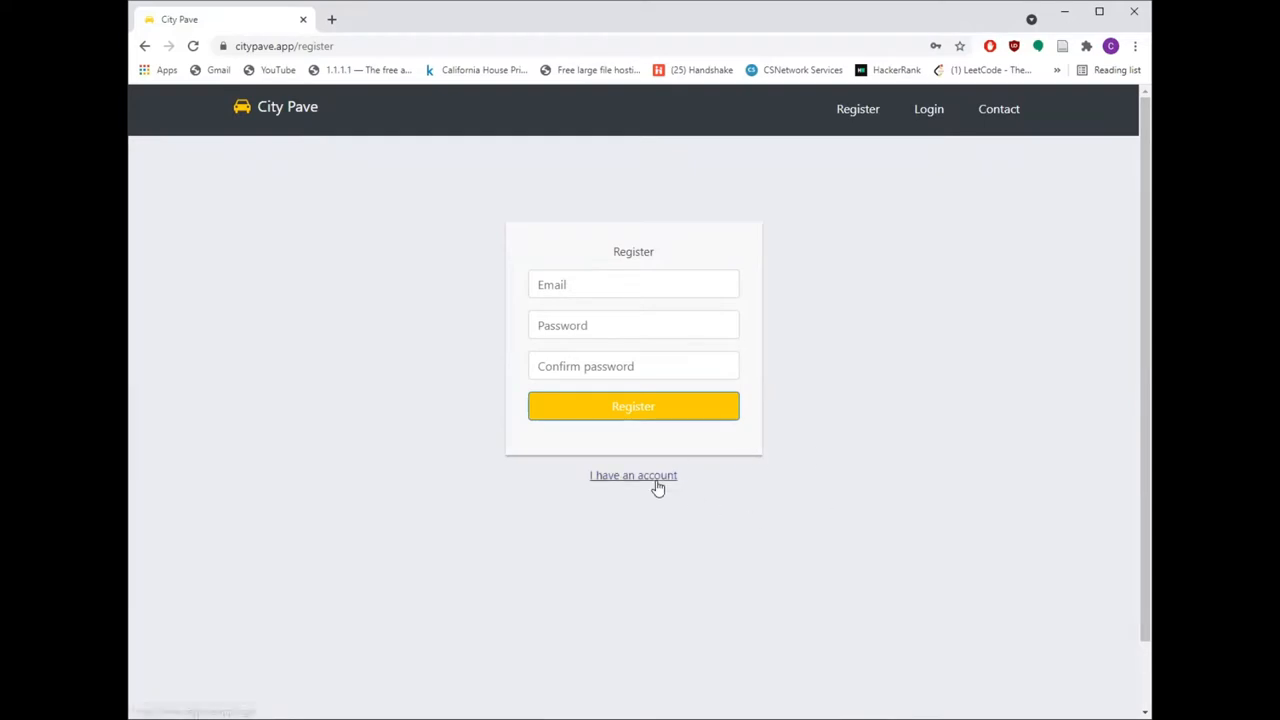
left_click(632, 476)
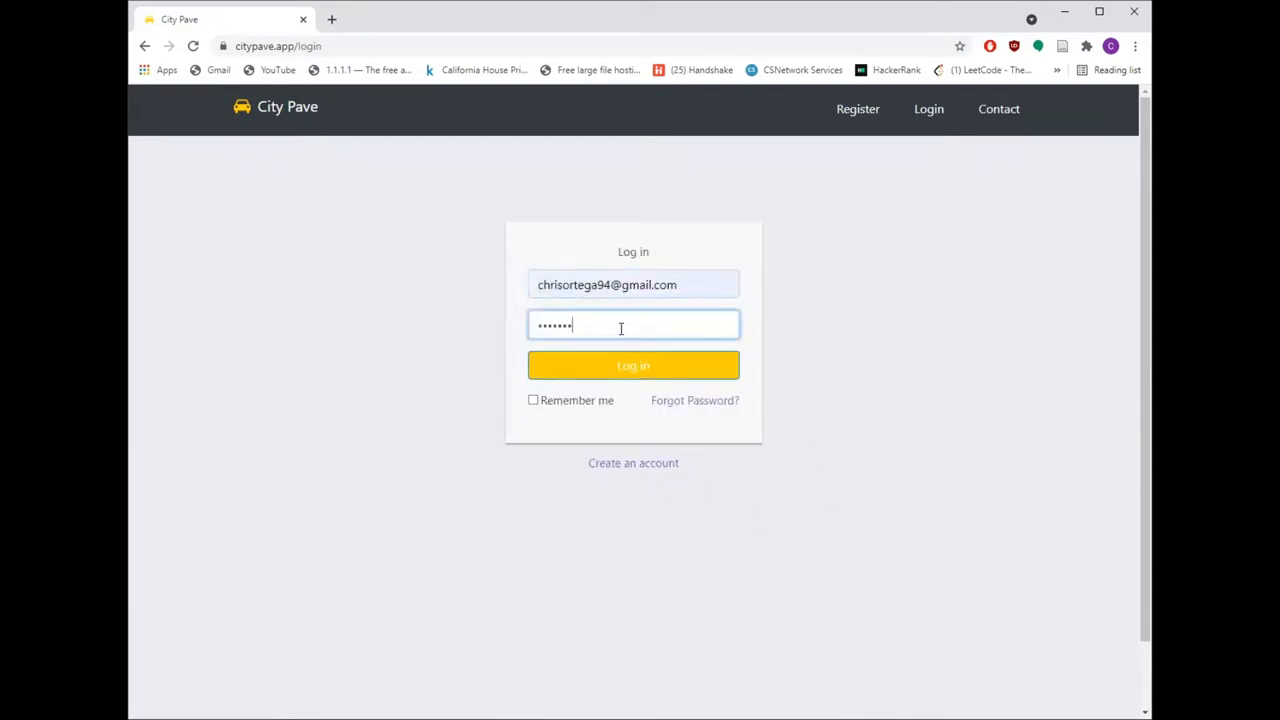
left_click(632, 364)
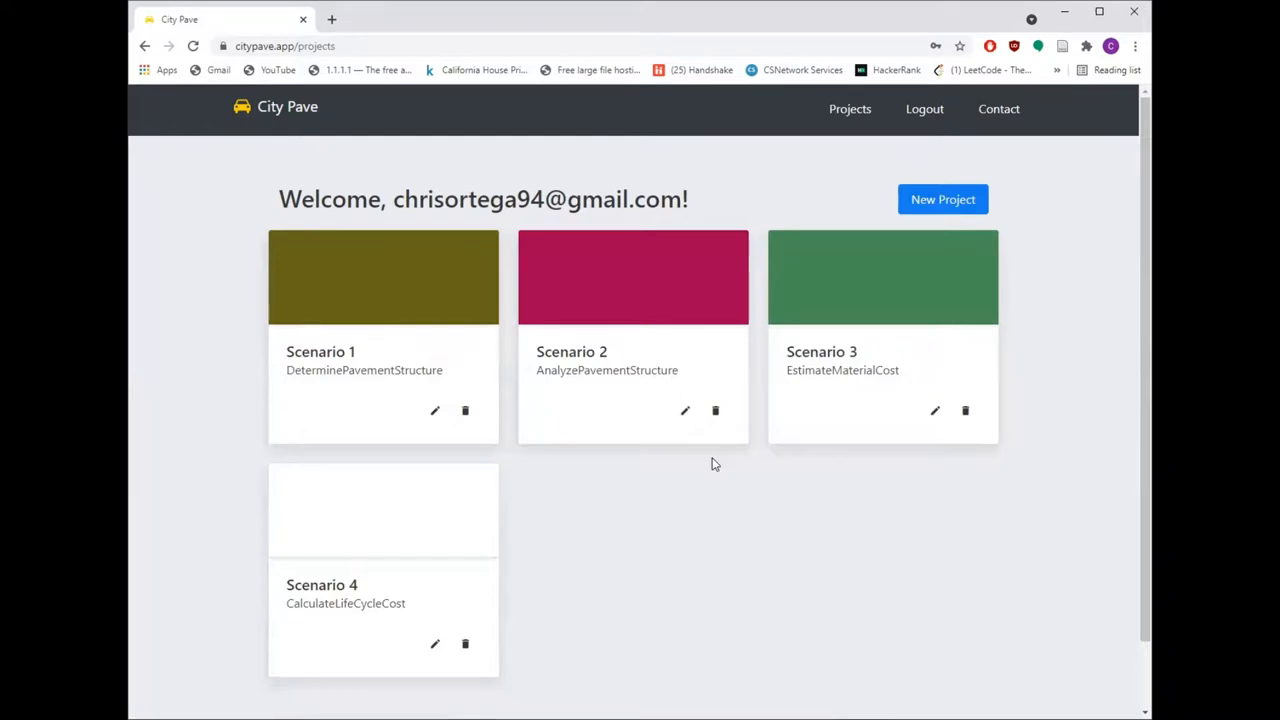
mouse_move(770, 470)
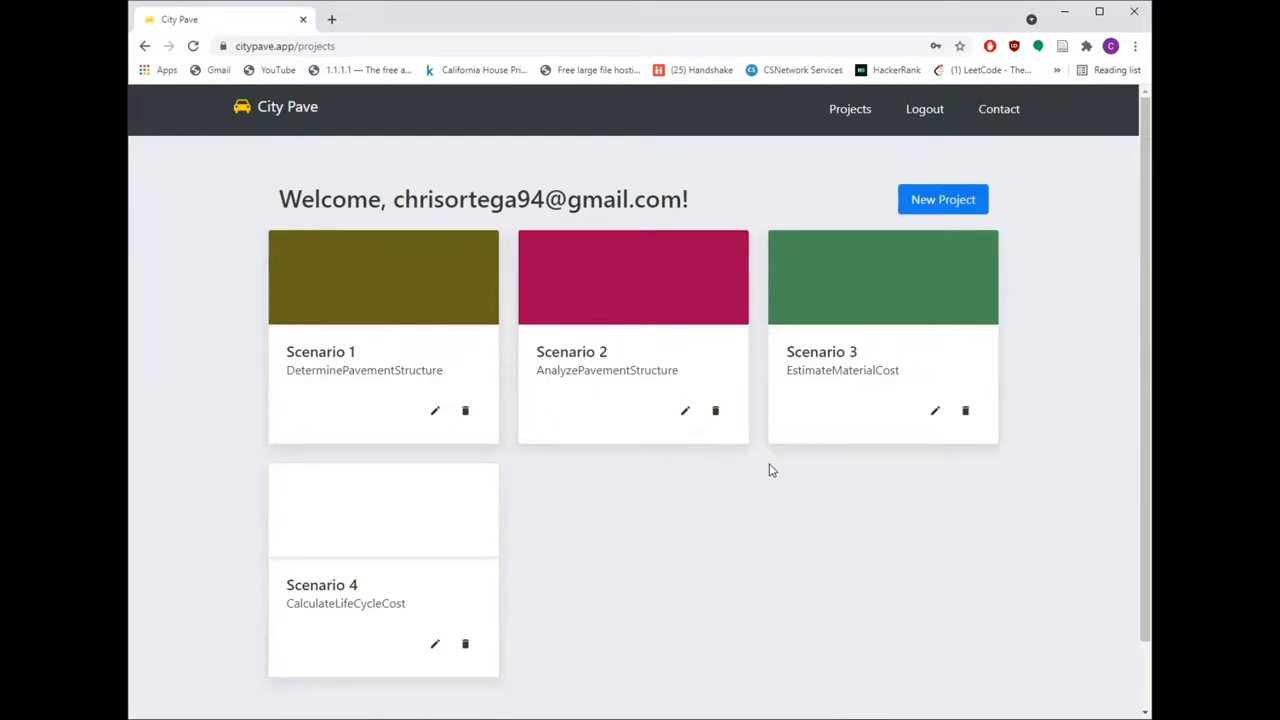
mouse_move(948, 248)
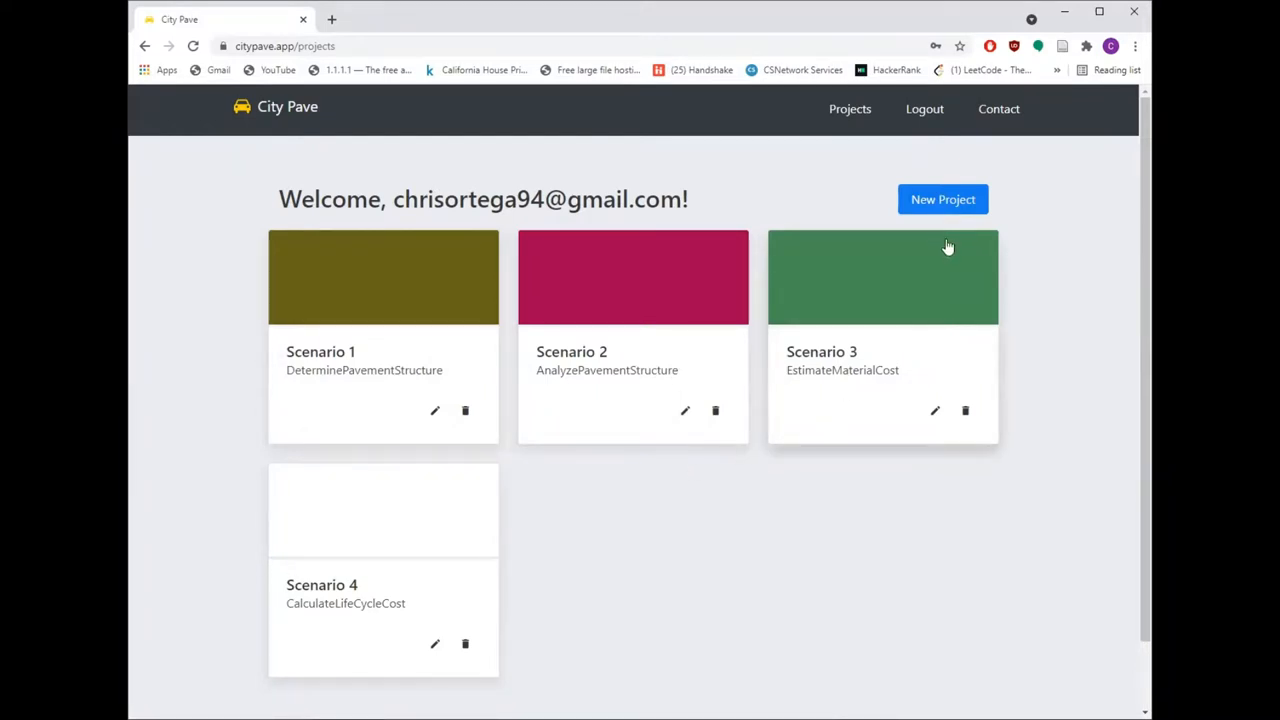
mouse_move(940, 188)
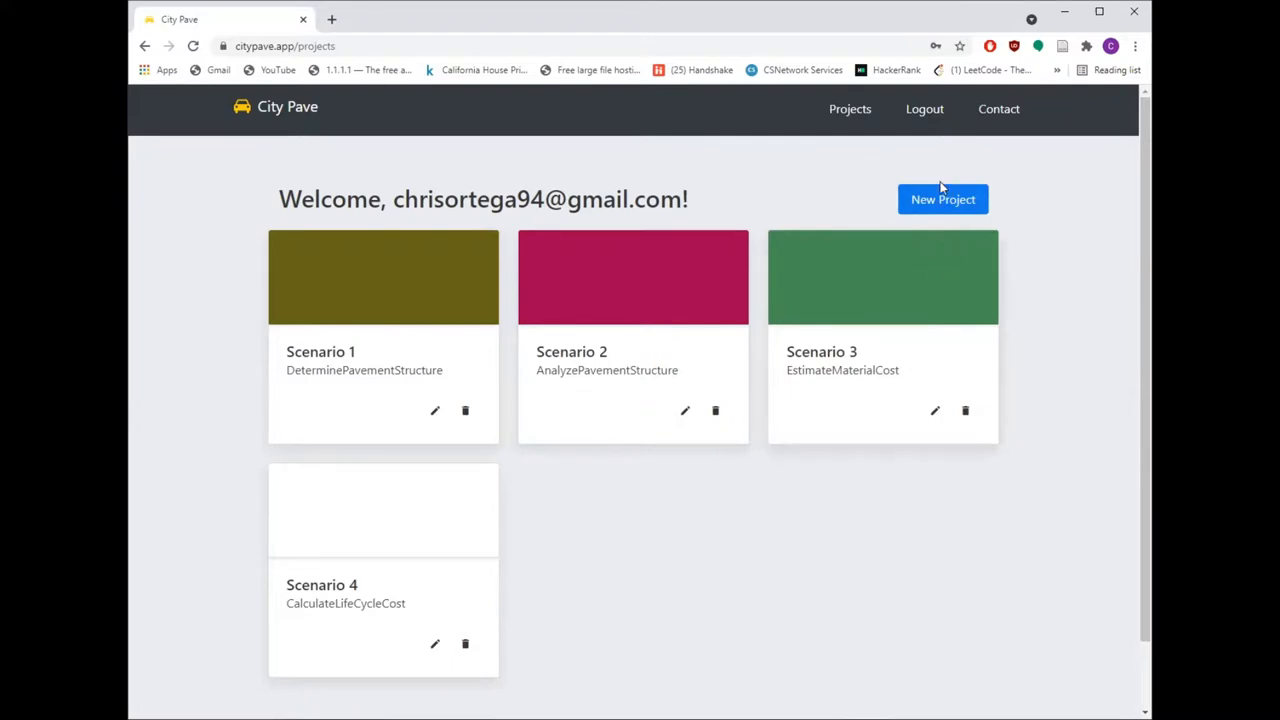
left_click(942, 200)
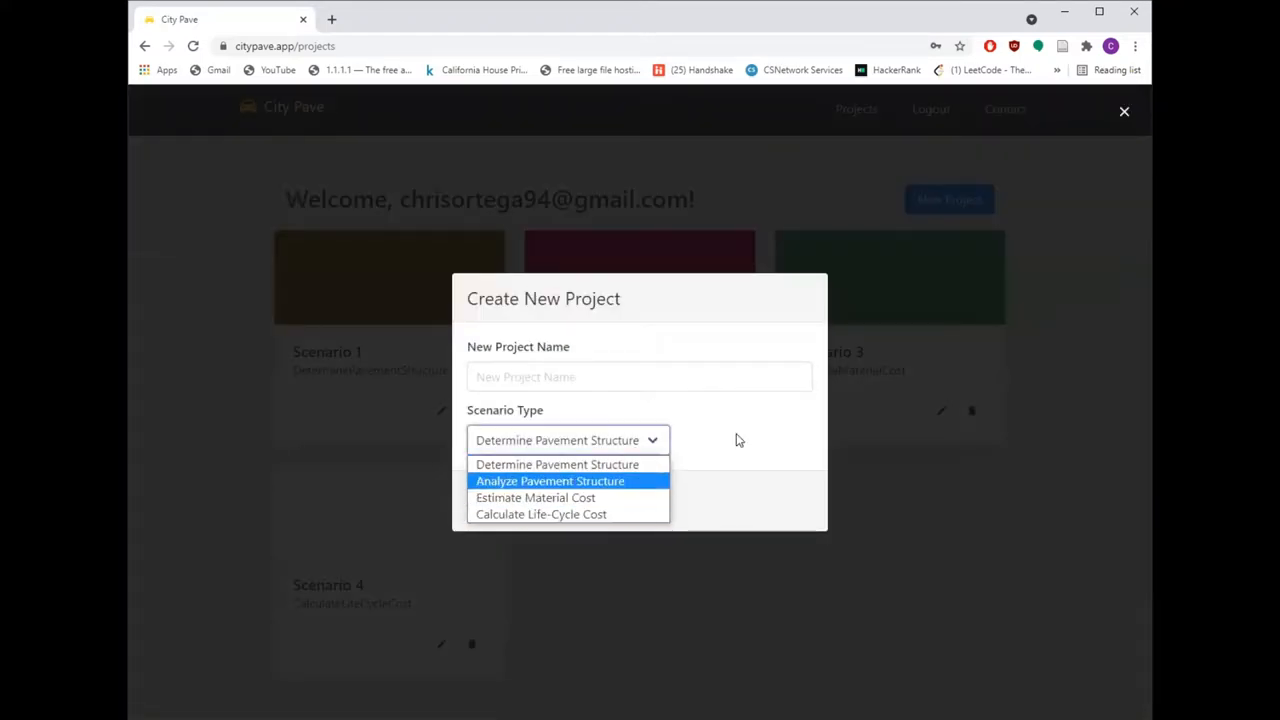
left_click(1124, 112)
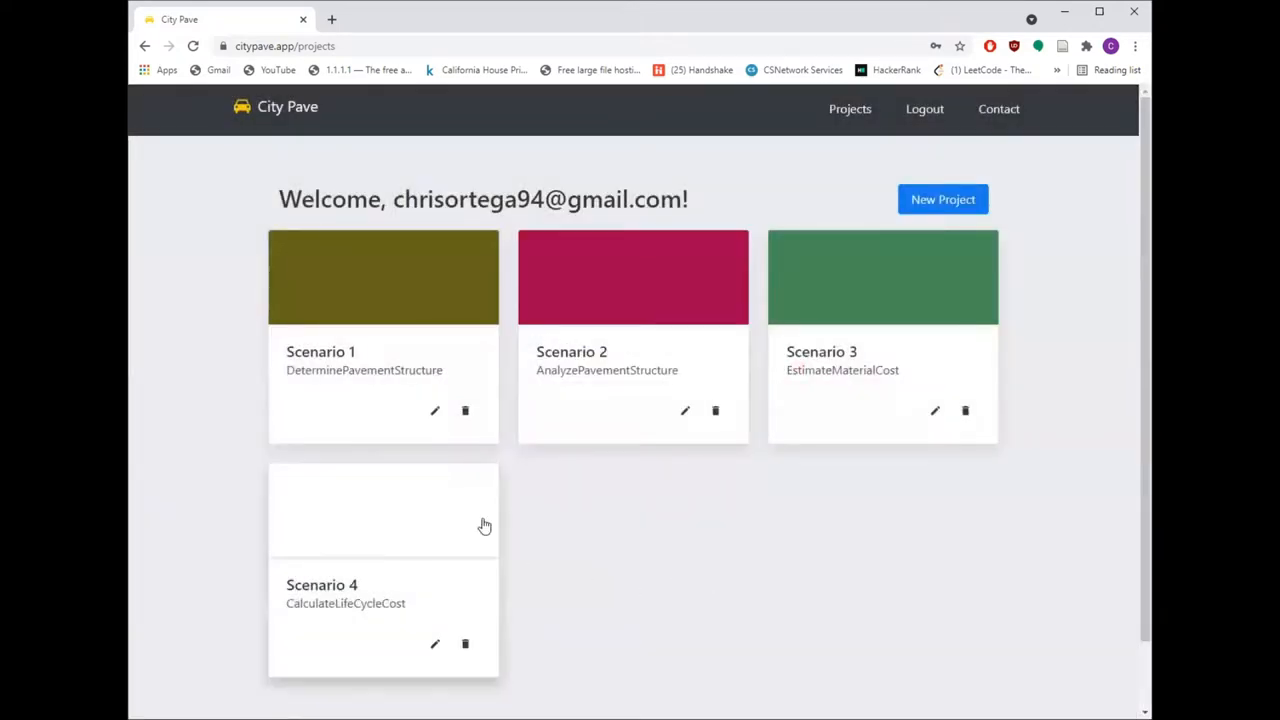
mouse_move(400, 332)
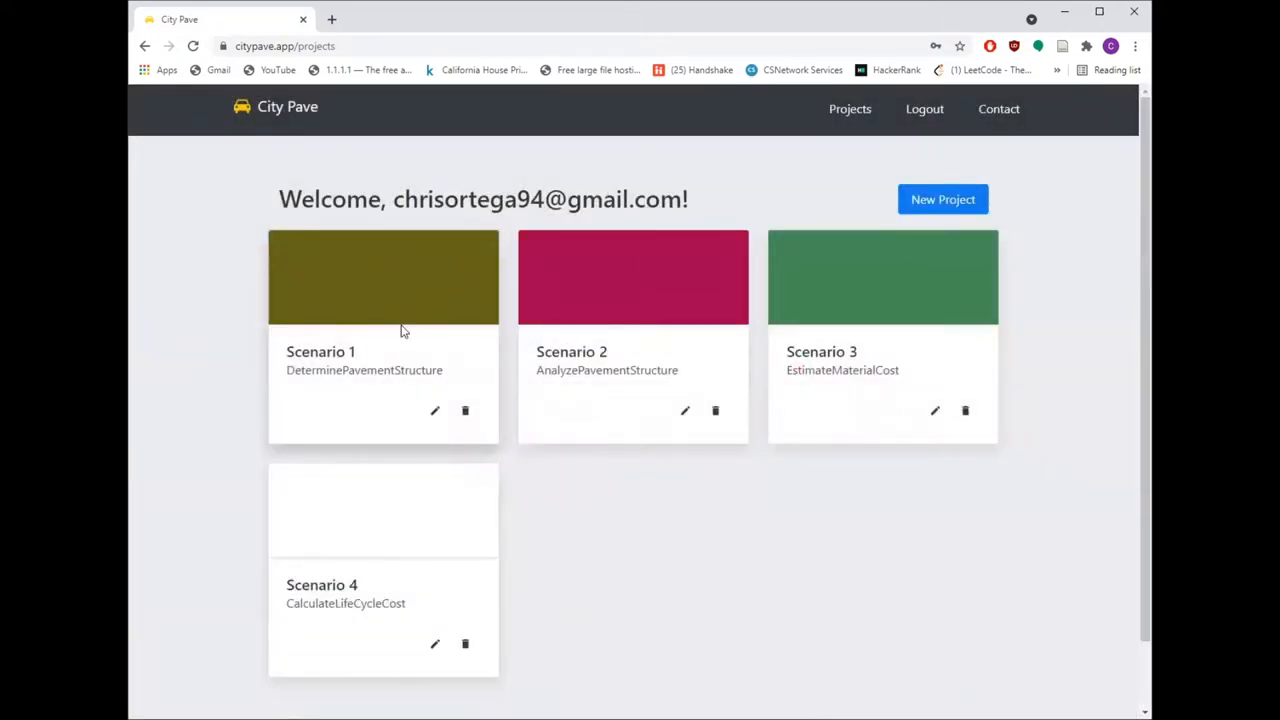
- Open Scenario 1's Determine Pavement Structure form and advance from Scenario Information to Design Parameters
left_click(384, 276)
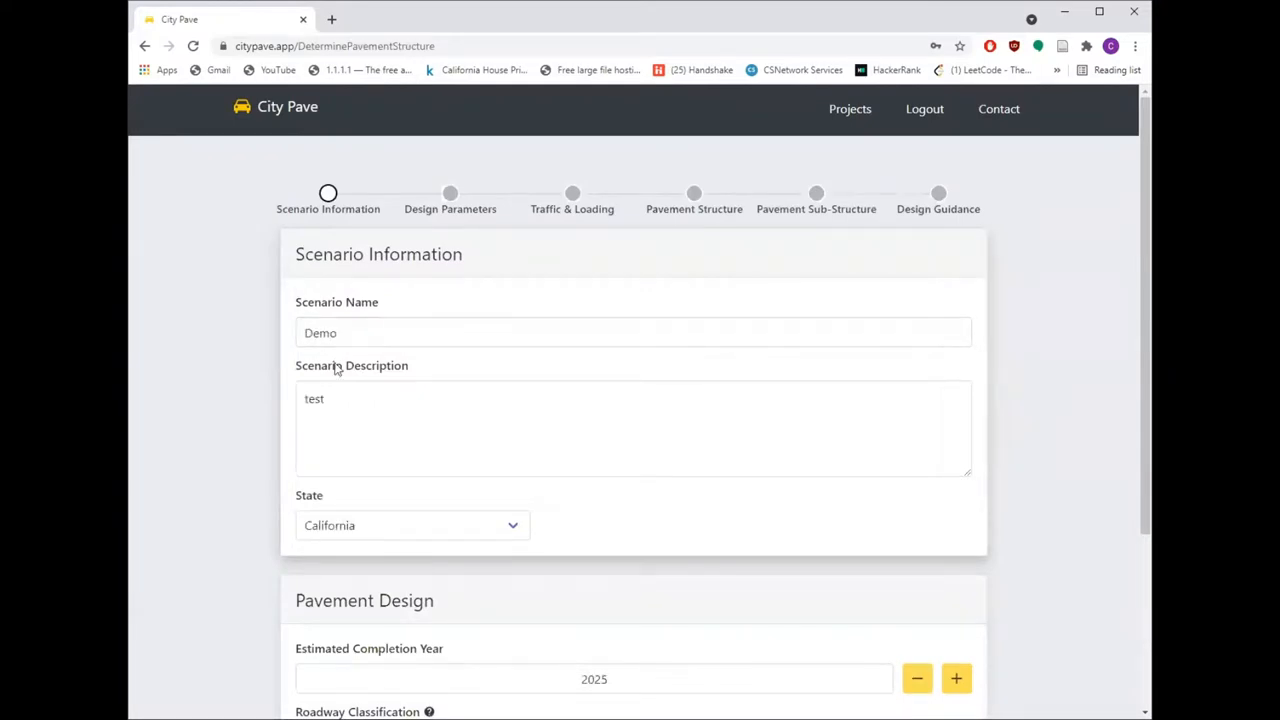
left_click(632, 332)
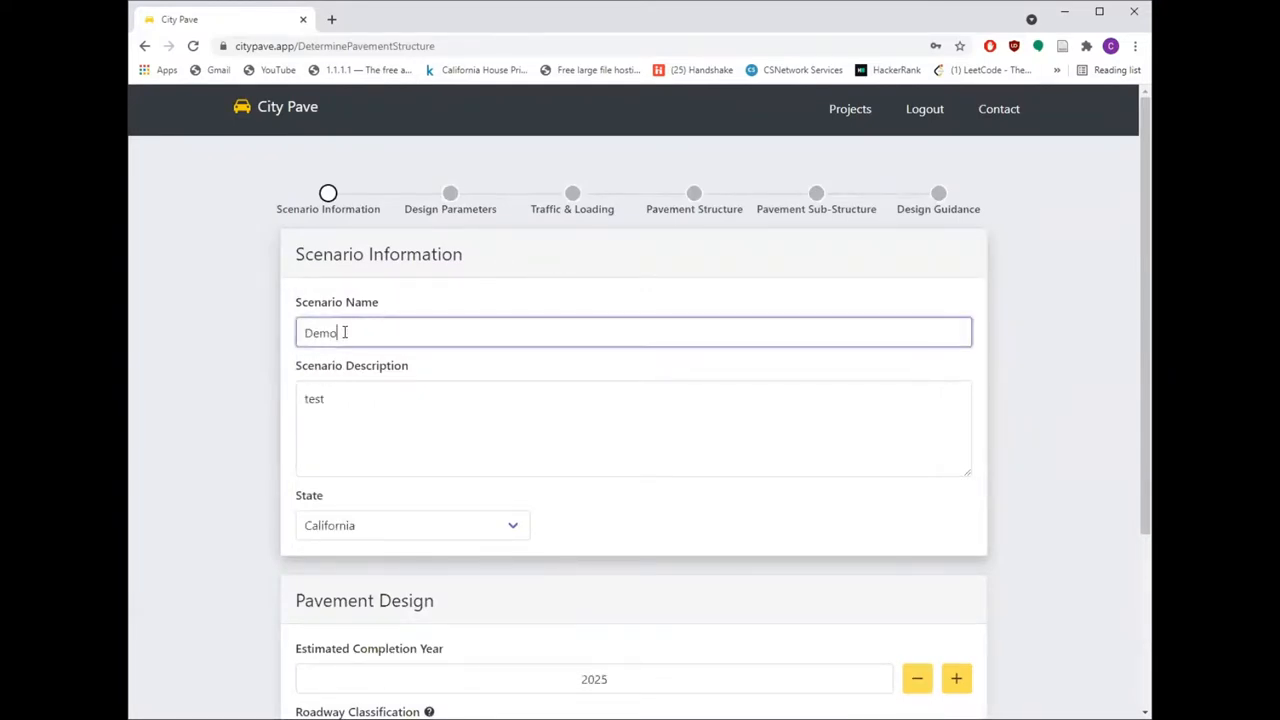
left_click(412, 524)
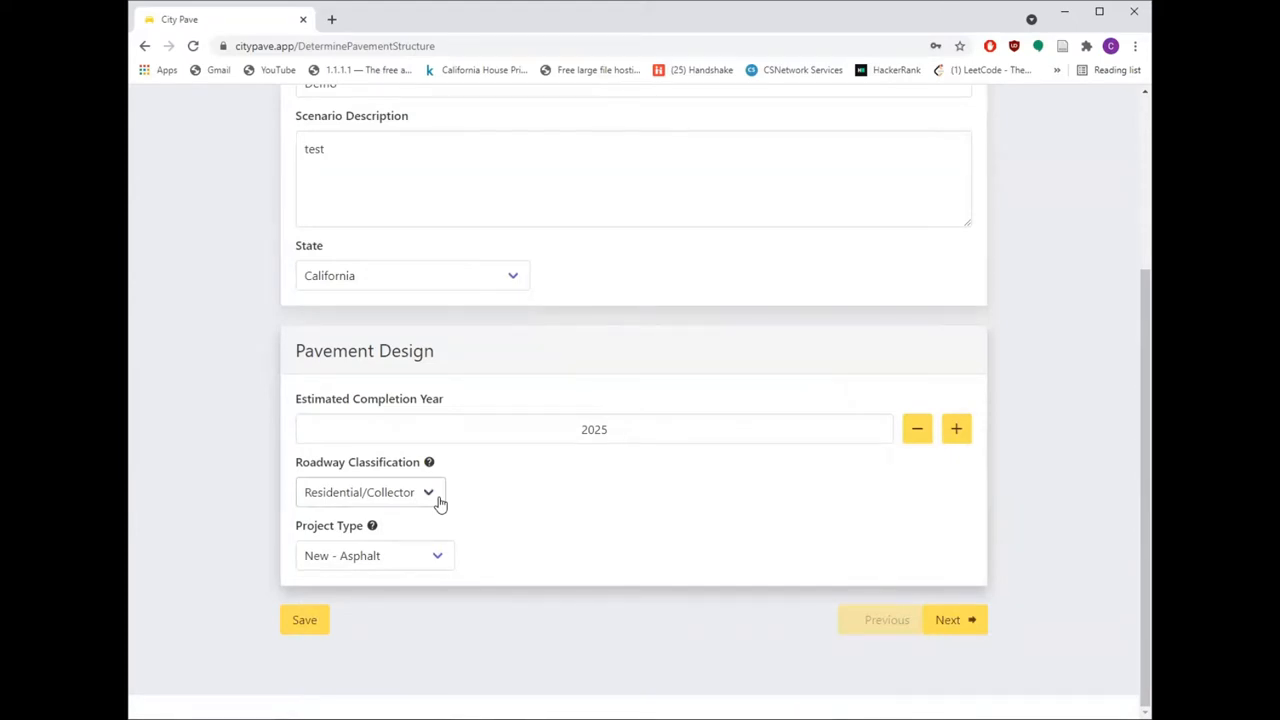
mouse_move(518, 468)
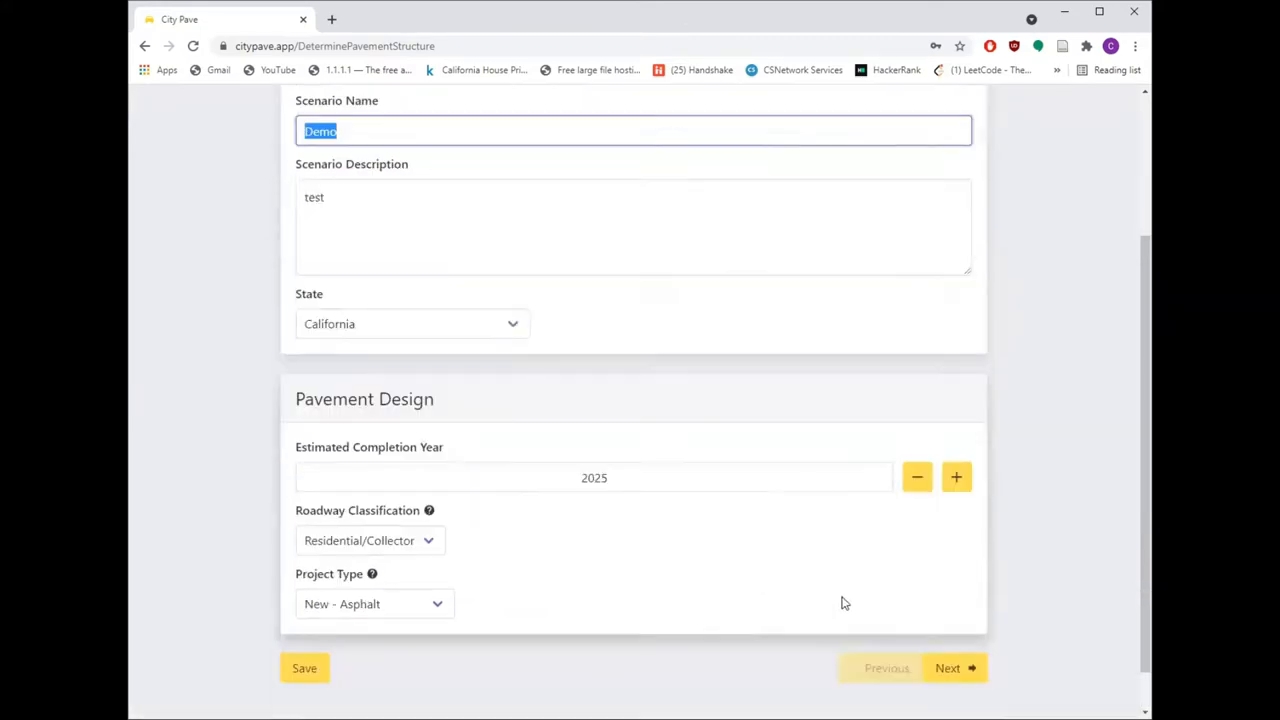
left_click(948, 668)
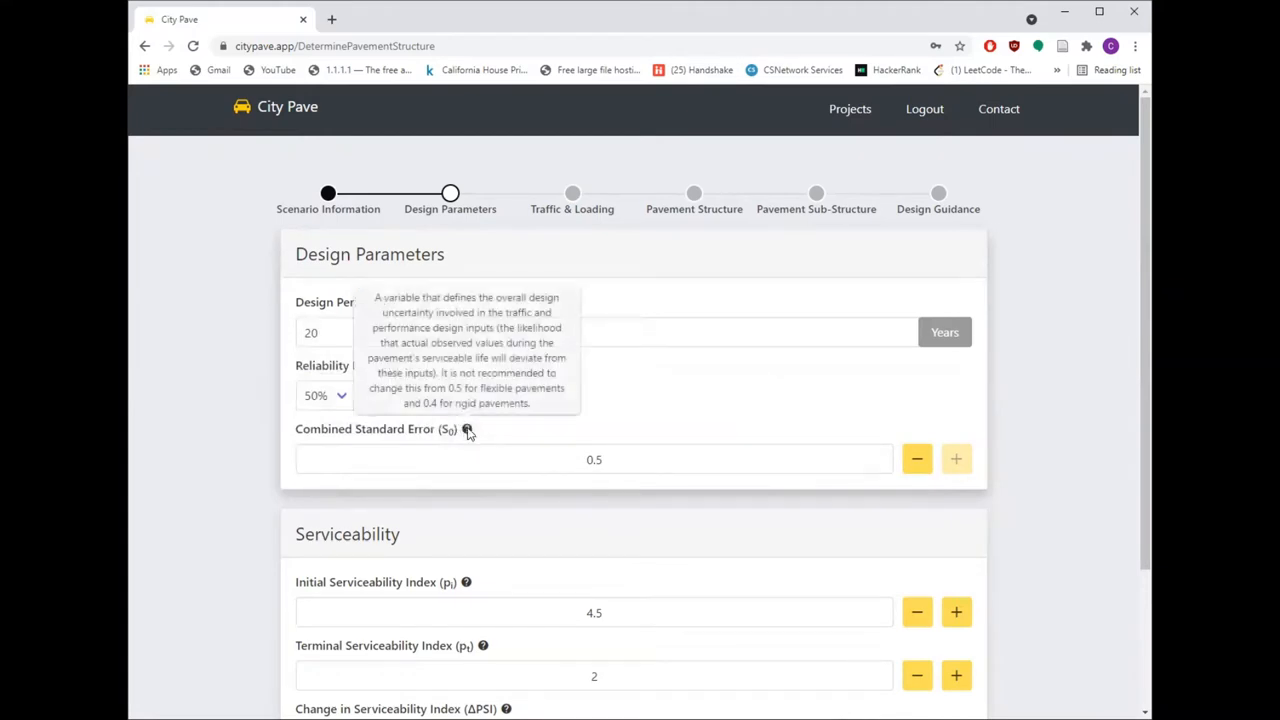
mouse_move(650, 448)
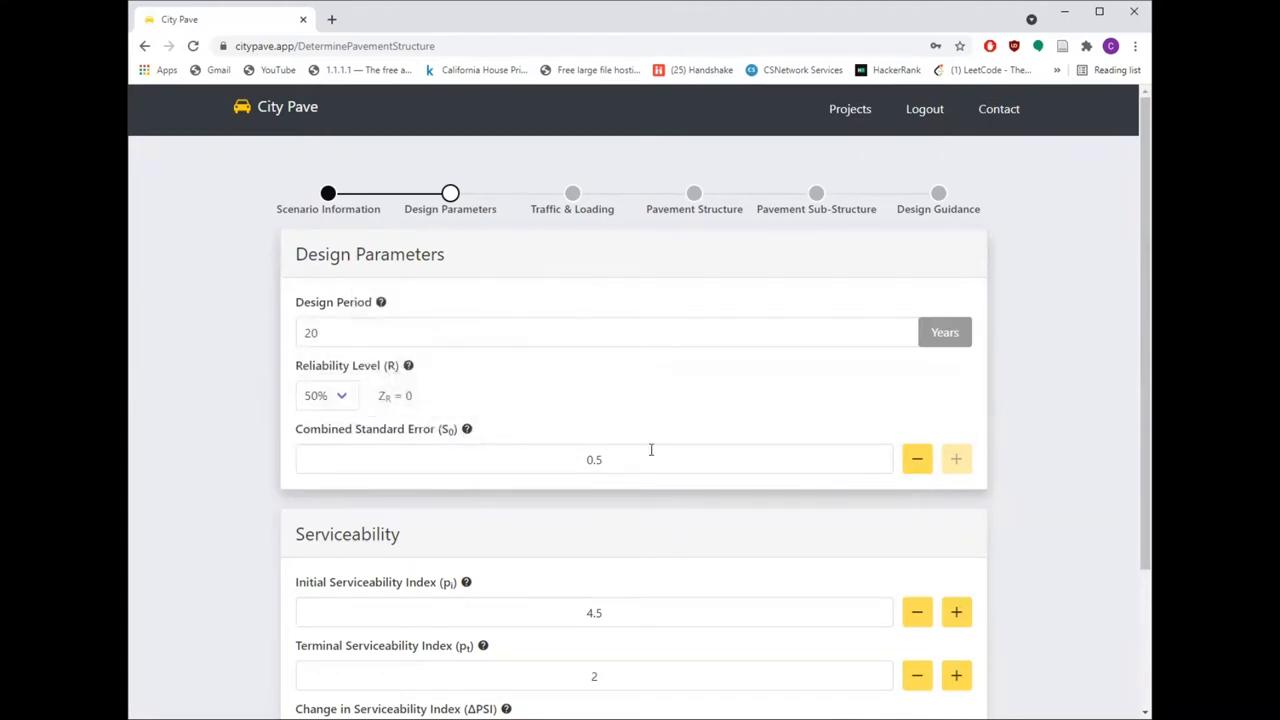
- Advance from Design Parameters to the Traffic & Loading step showing AADT-based traffic data
scroll("down", 3)
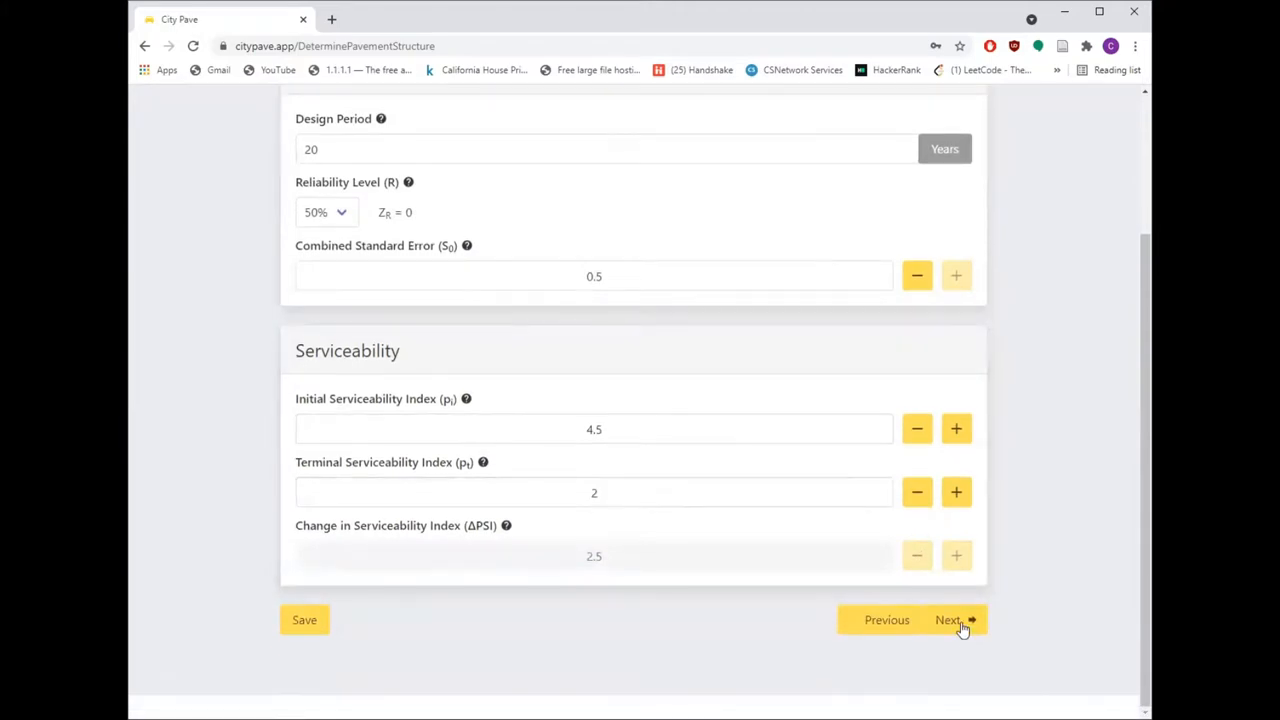
left_click(952, 620)
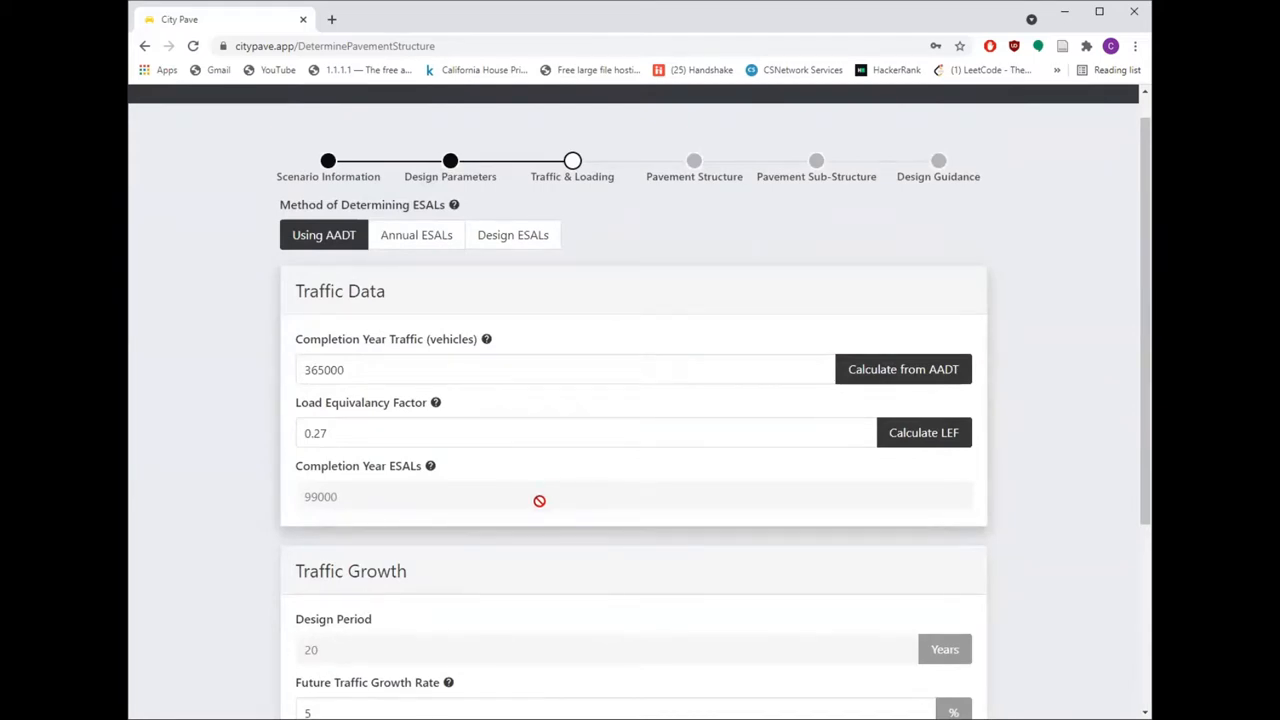
- Choose the Design ESALs traffic method with 3,274,000 total design ESALs and advance to Pavement Structure
left_click(512, 236)
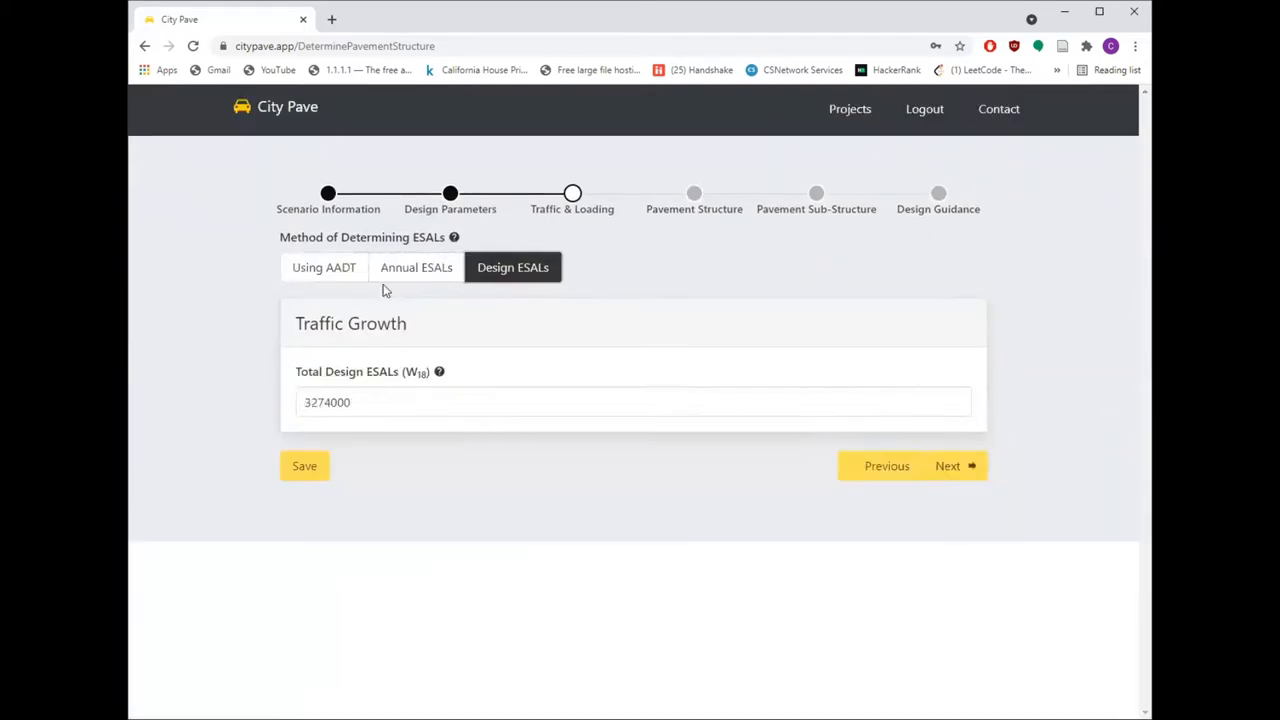
left_click(324, 268)
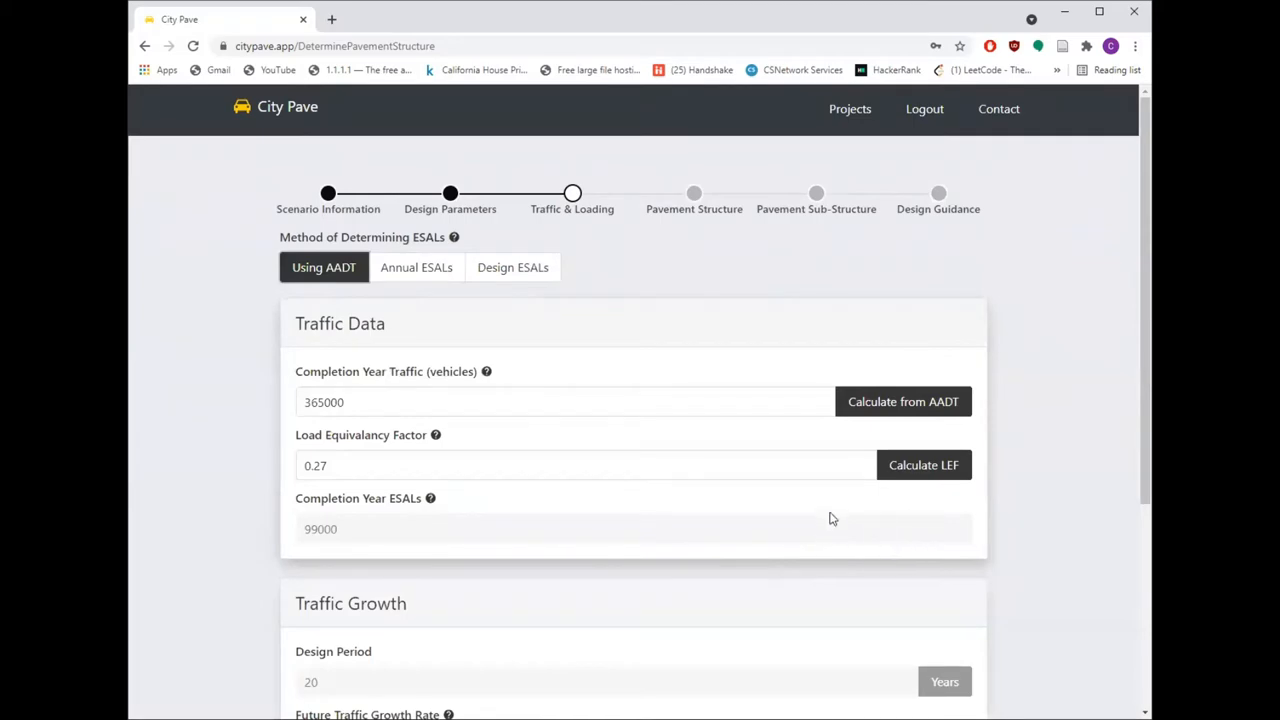
left_click(902, 400)
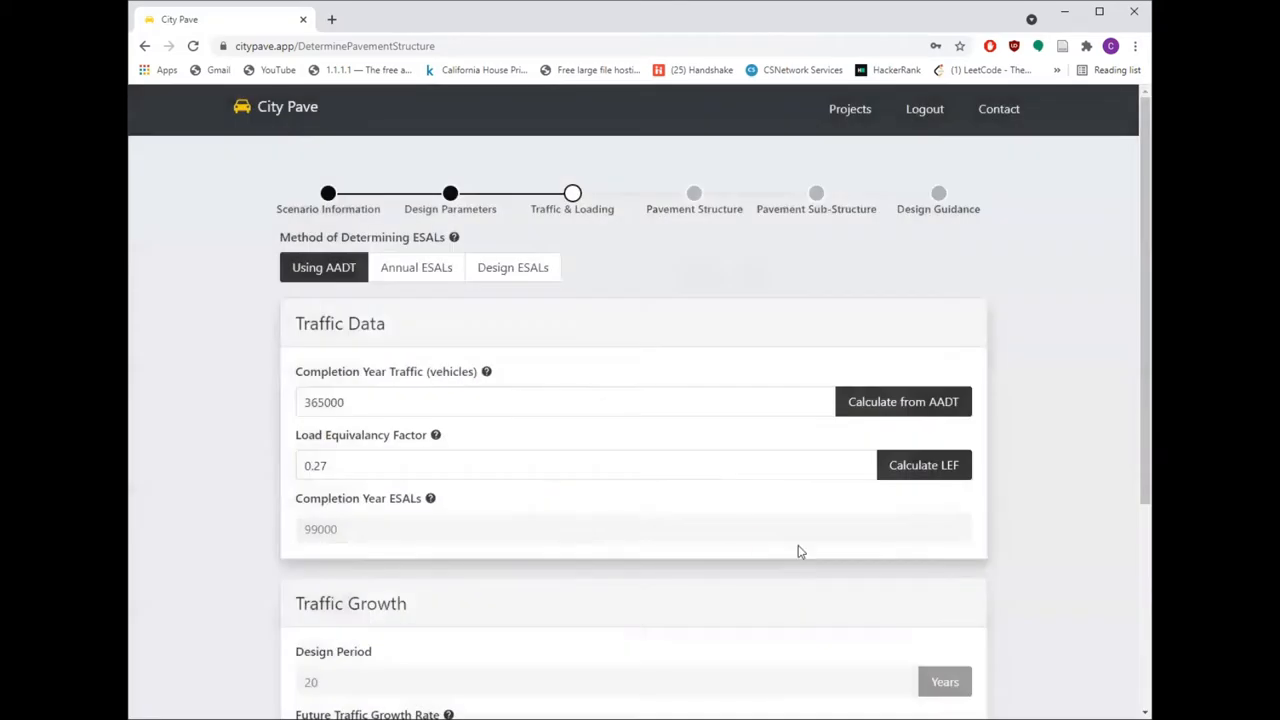
left_click(512, 268)
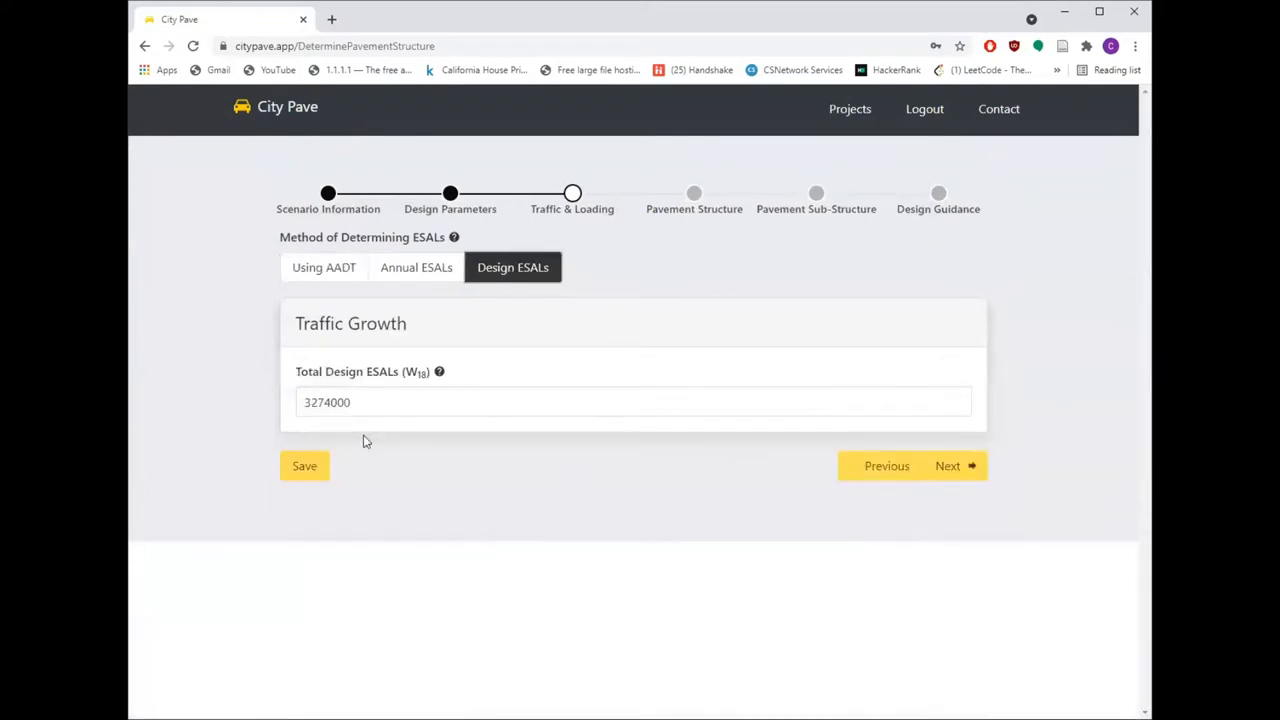
left_click(632, 402)
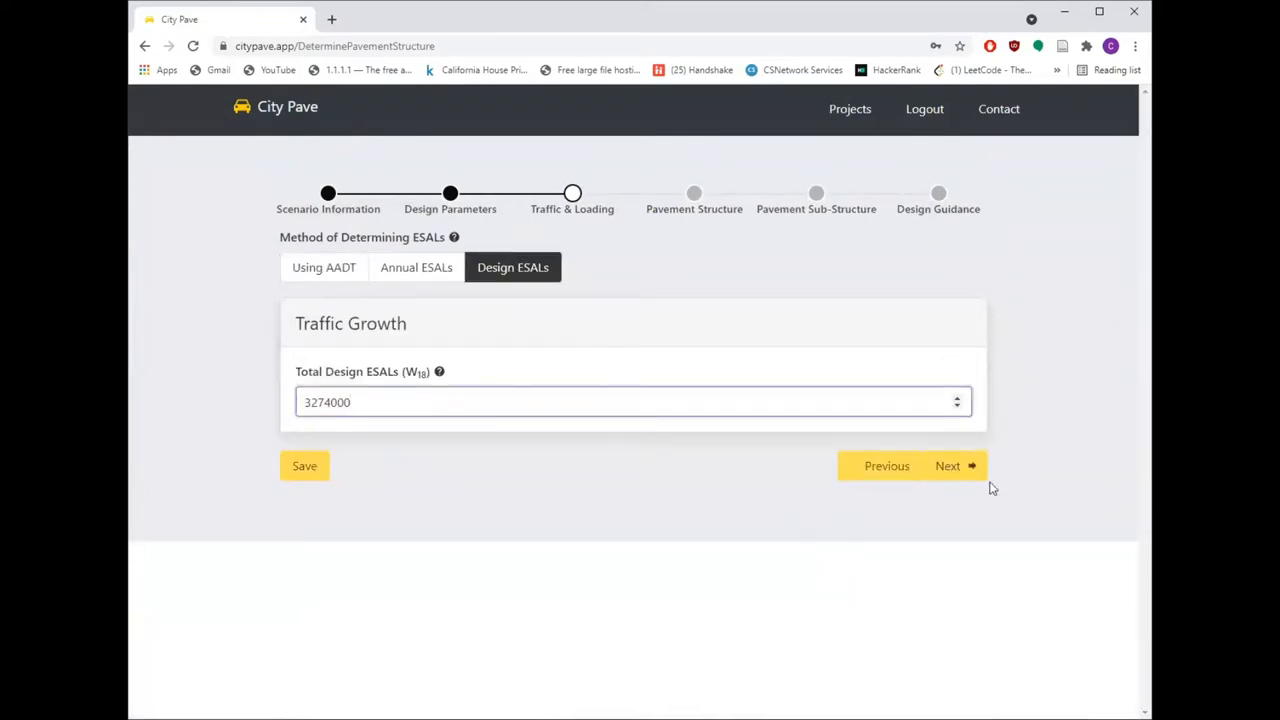
left_click(946, 464)
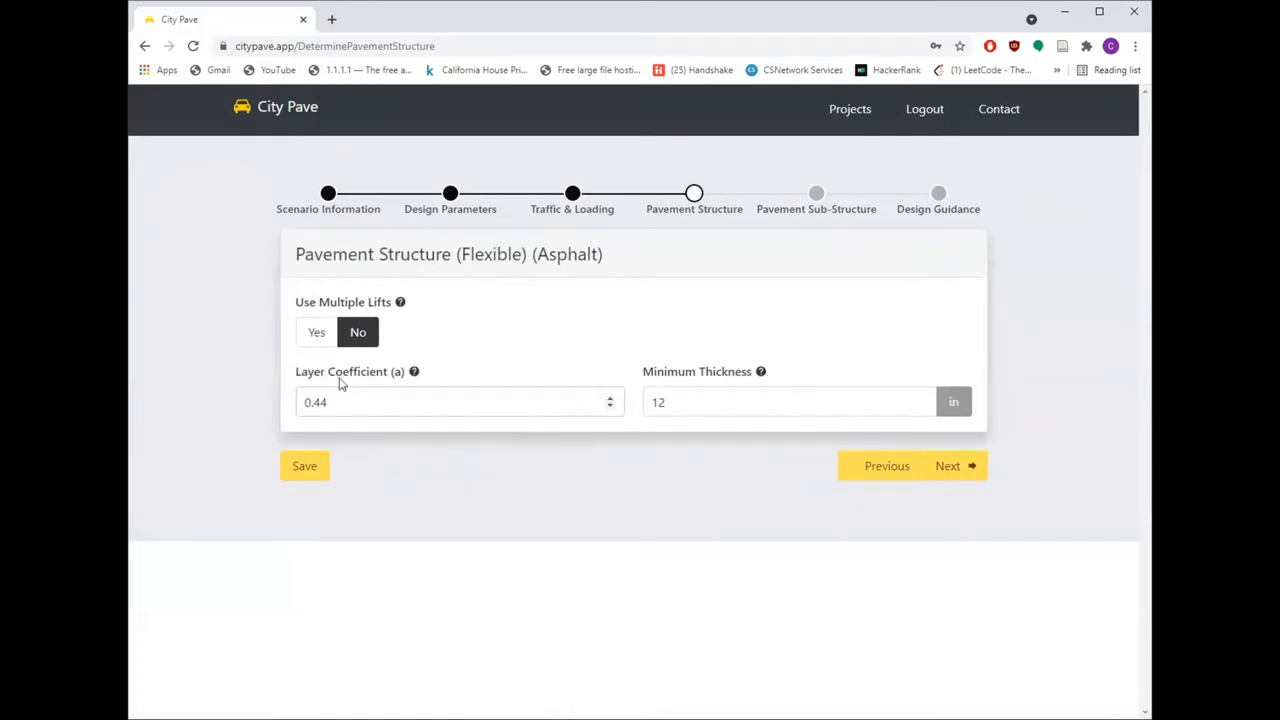
- Keep a single asphalt lift with 0.44 coefficient and 12 in thickness, advancing to Pavement Sub-Structure
left_click(316, 332)
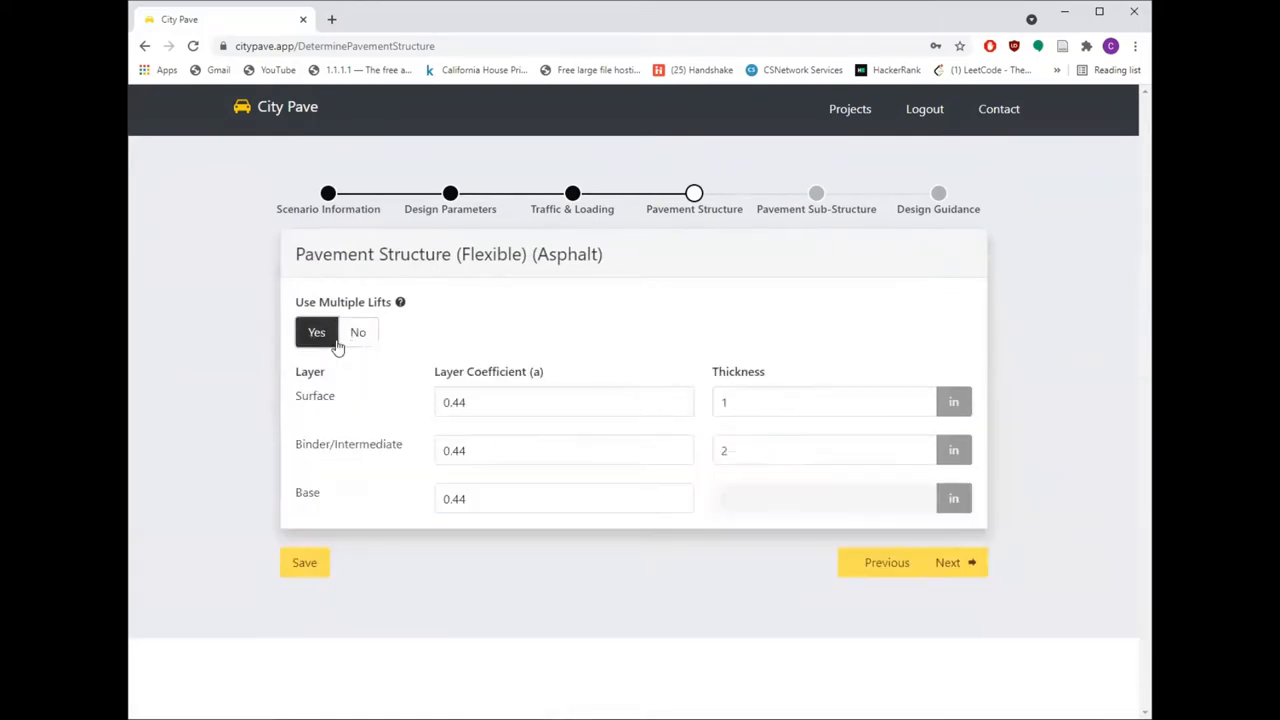
left_click(356, 332)
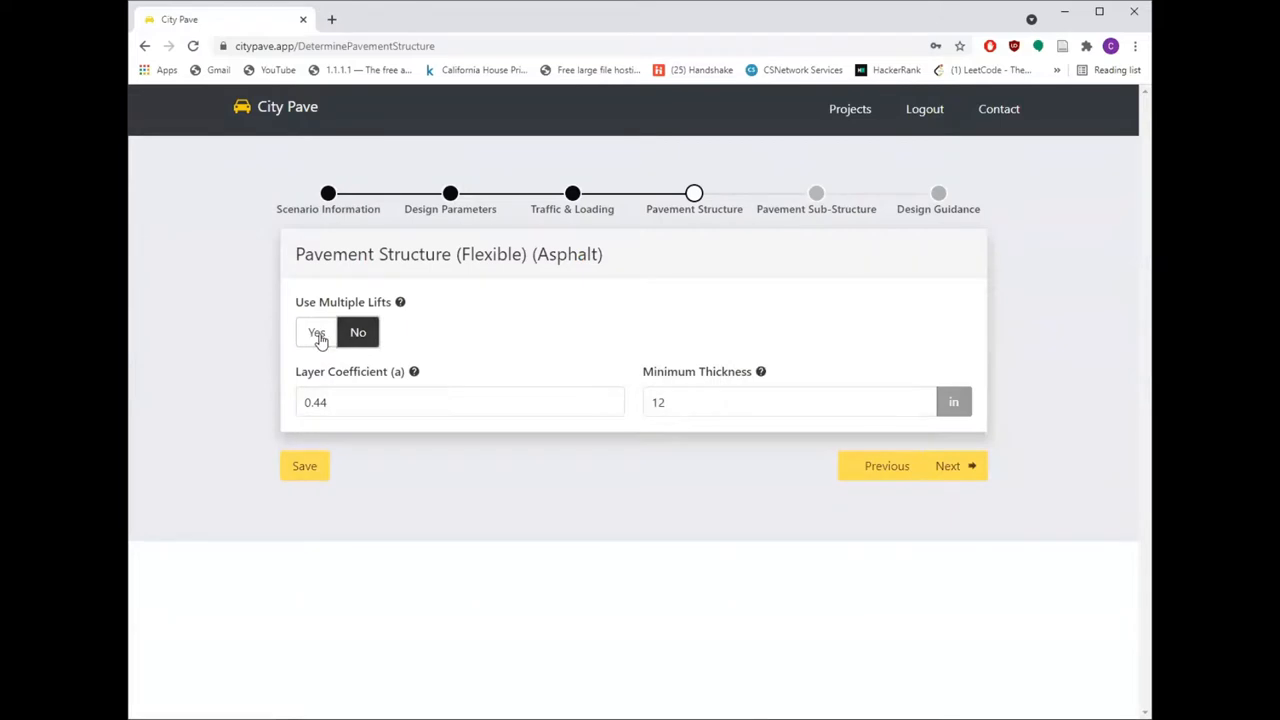
mouse_move(536, 416)
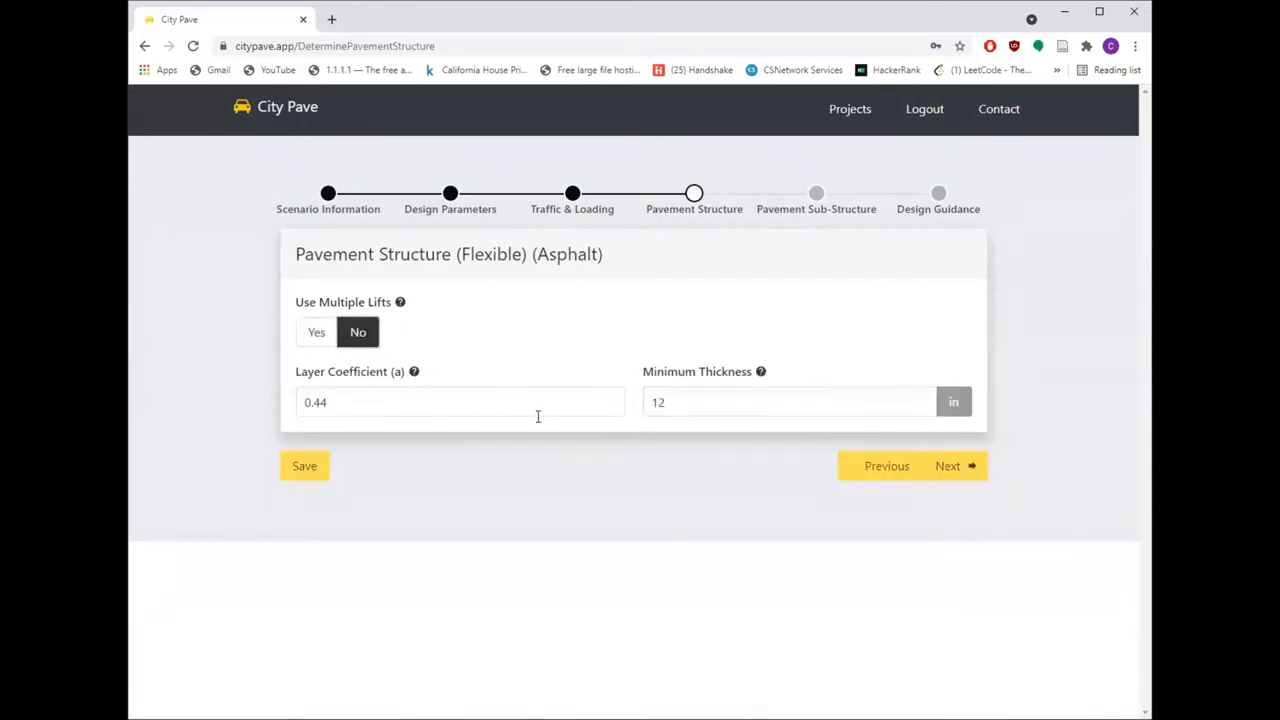
mouse_move(1084, 494)
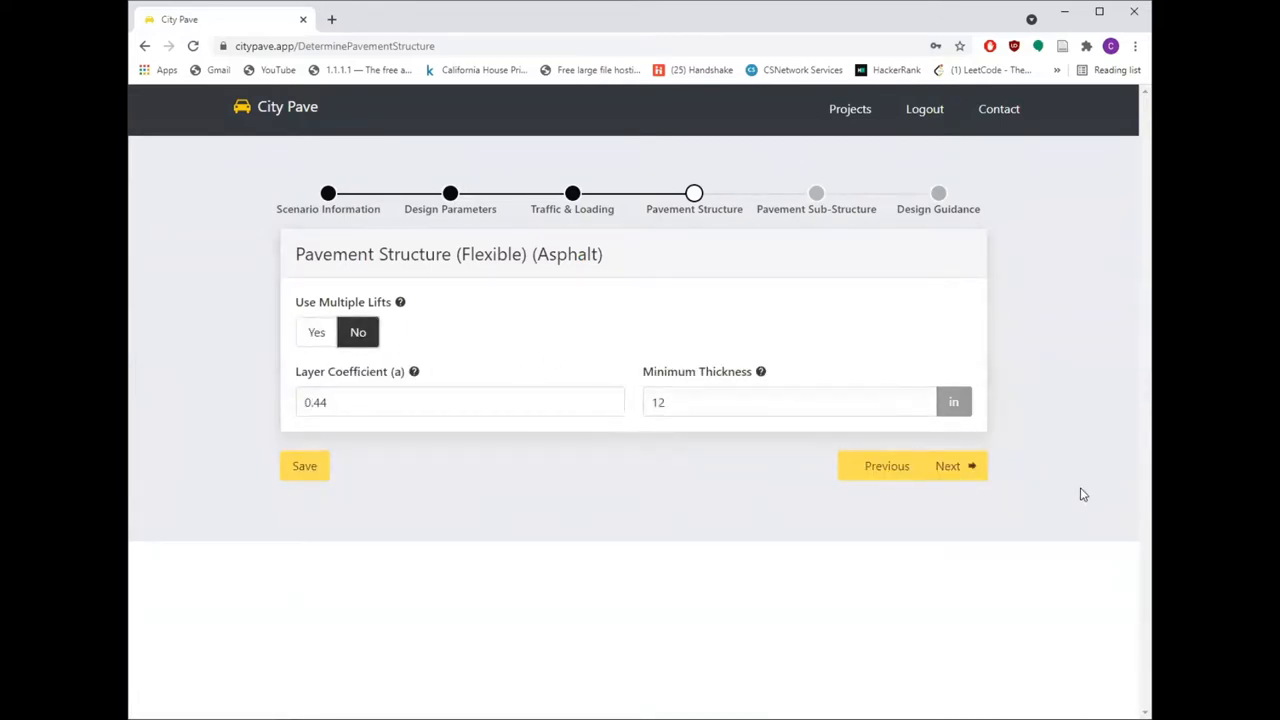
mouse_move(956, 466)
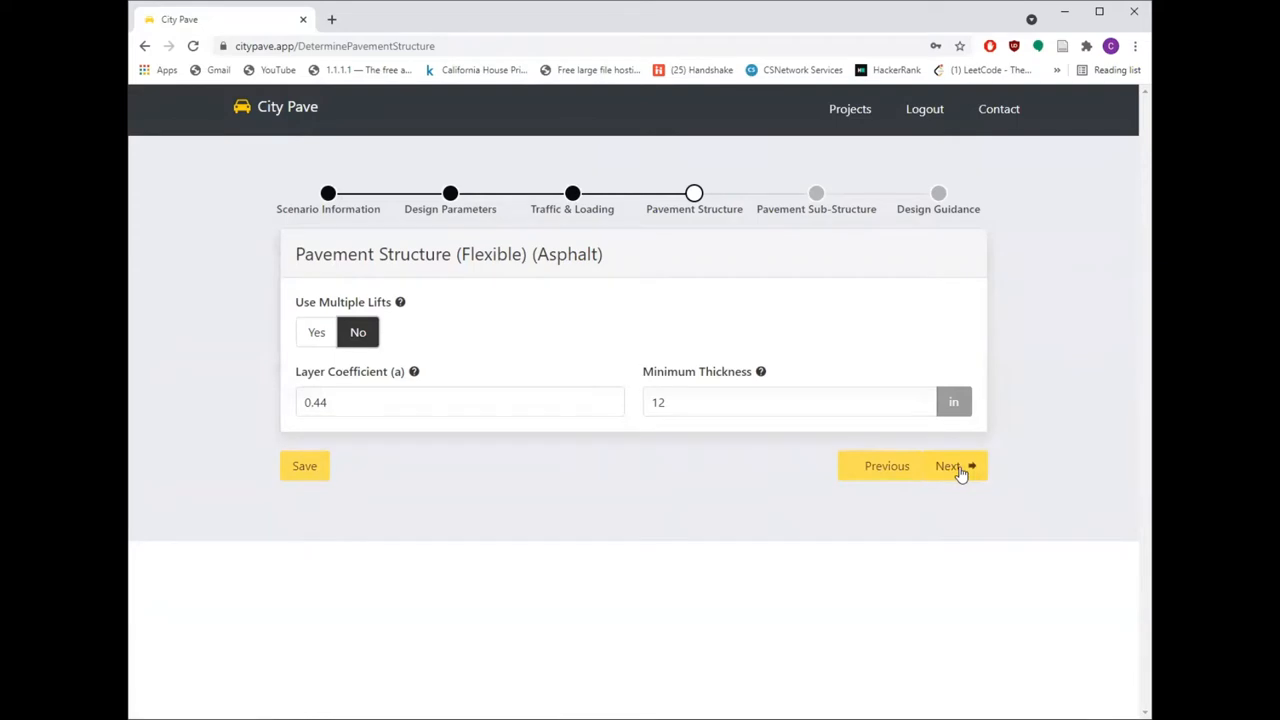
left_click(950, 466)
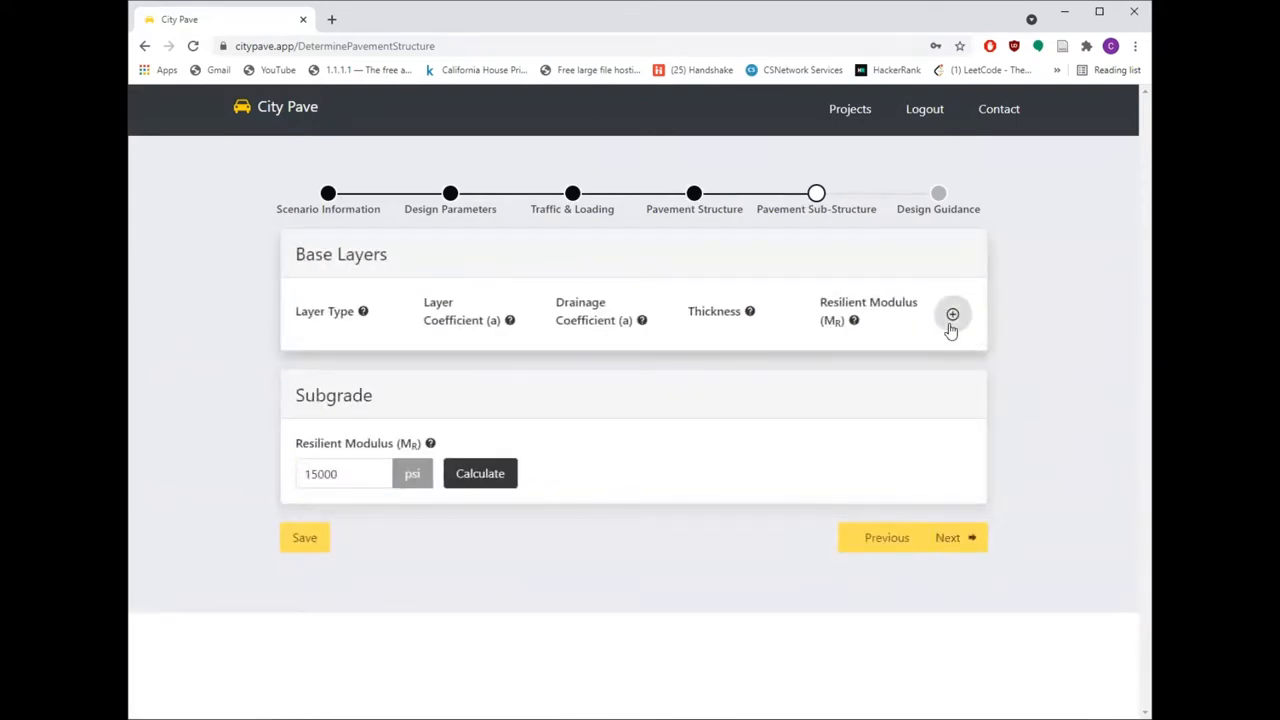
- Keep one Aggregate Base layer over the 15000 psi subgrade and reach Design Guidance: SN 2.53 required, 5.84 total
left_click(952, 314)
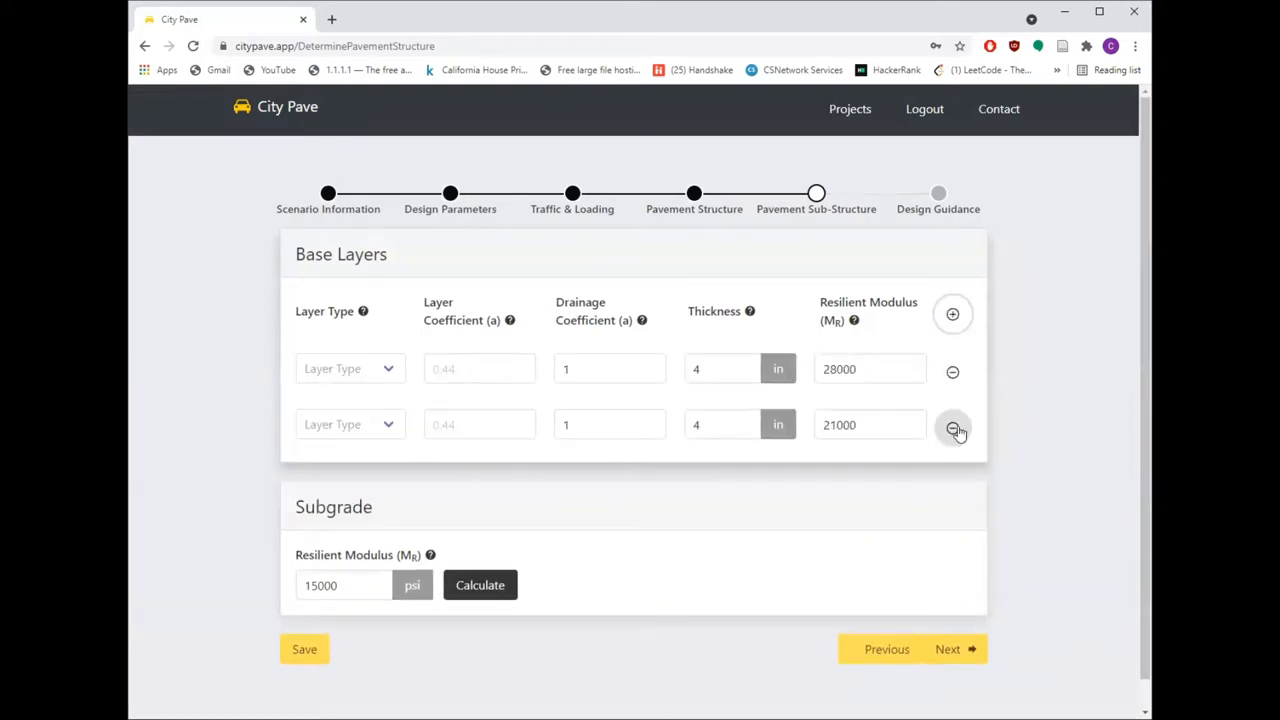
left_click(952, 424)
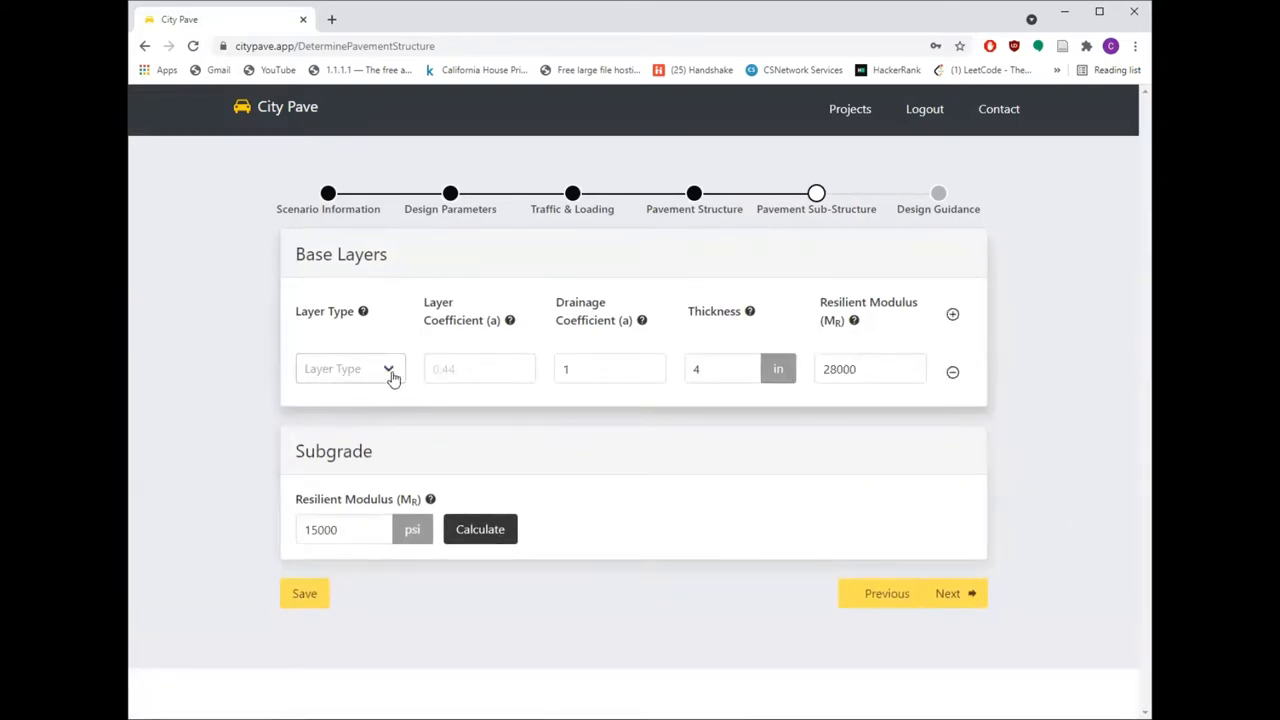
left_click(350, 368)
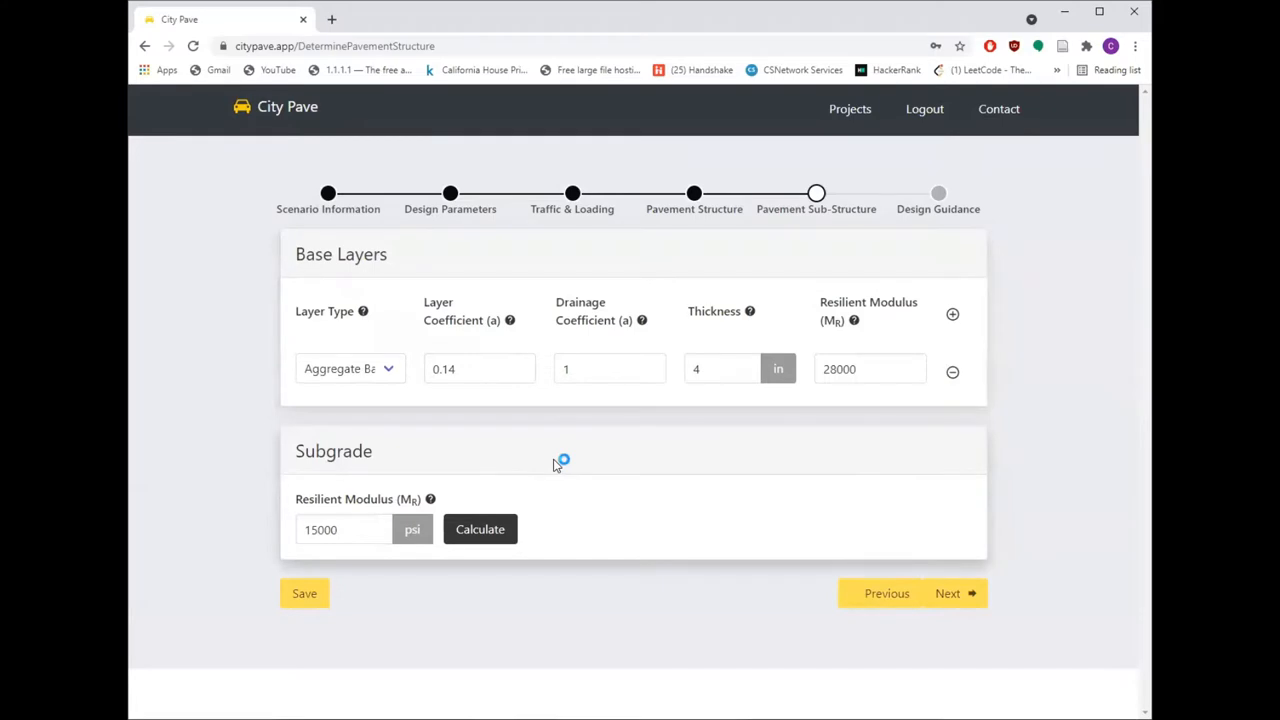
mouse_move(480, 528)
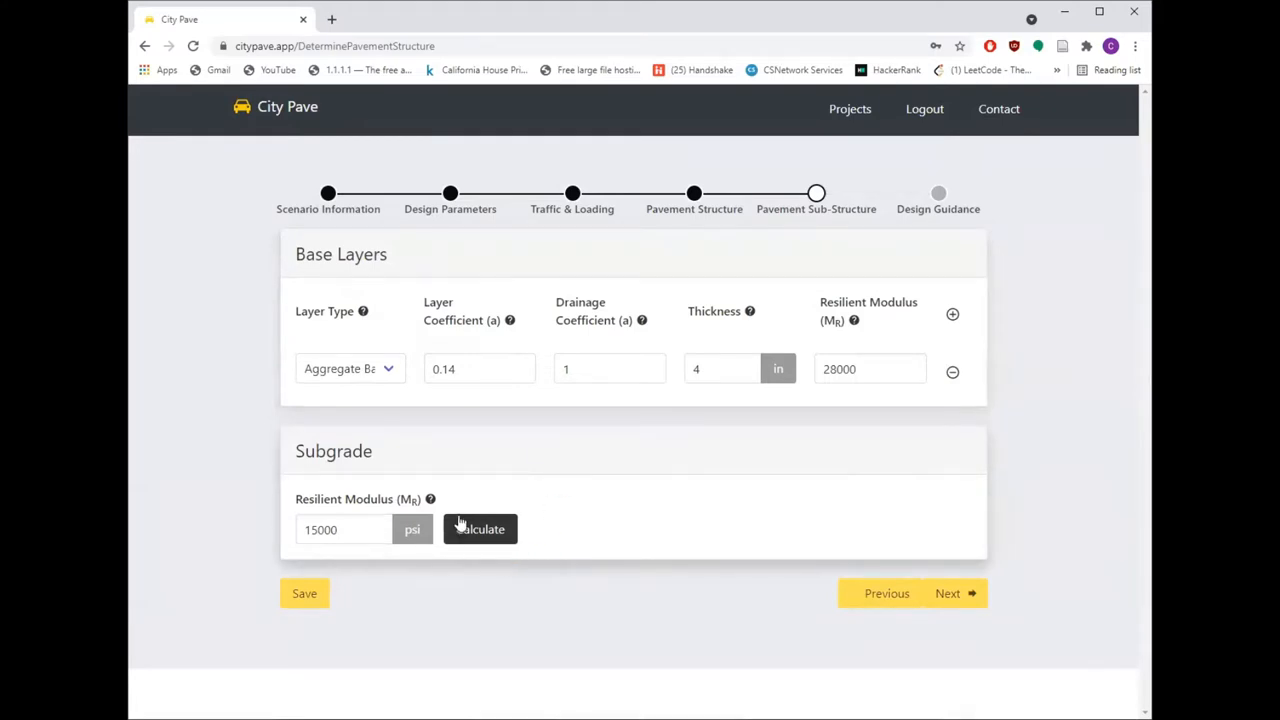
left_click(480, 528)
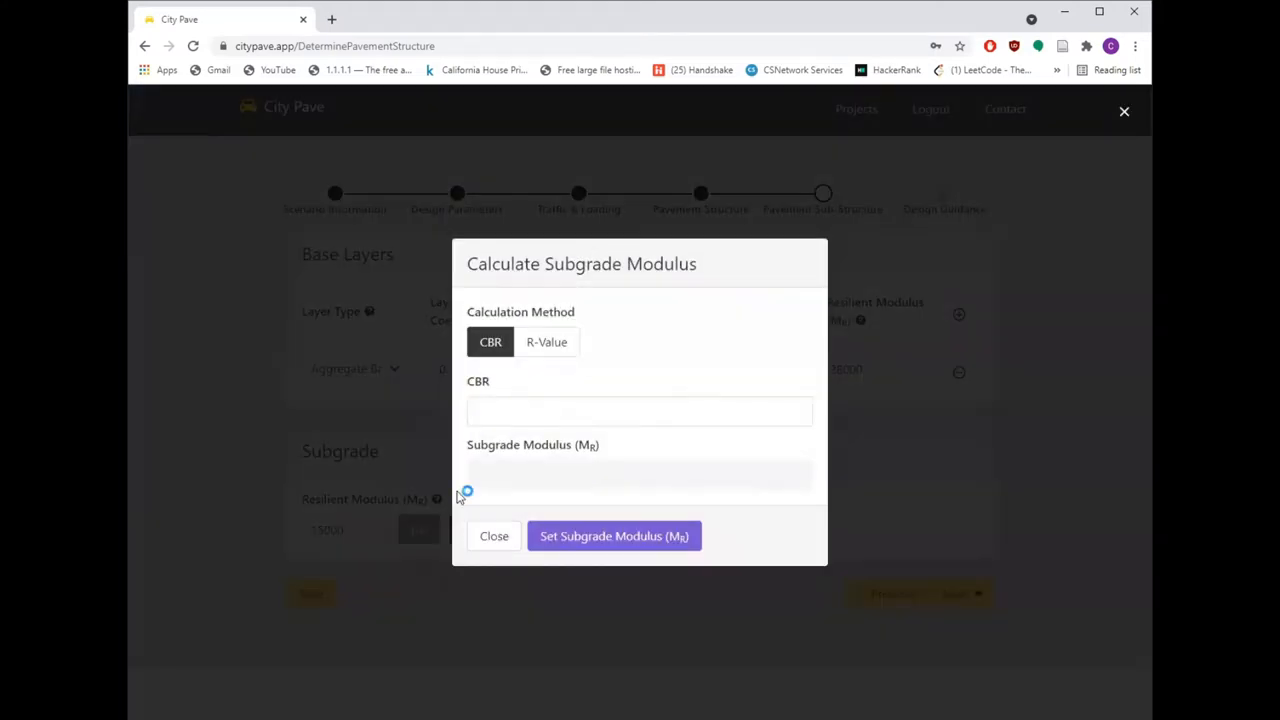
left_click(494, 536)
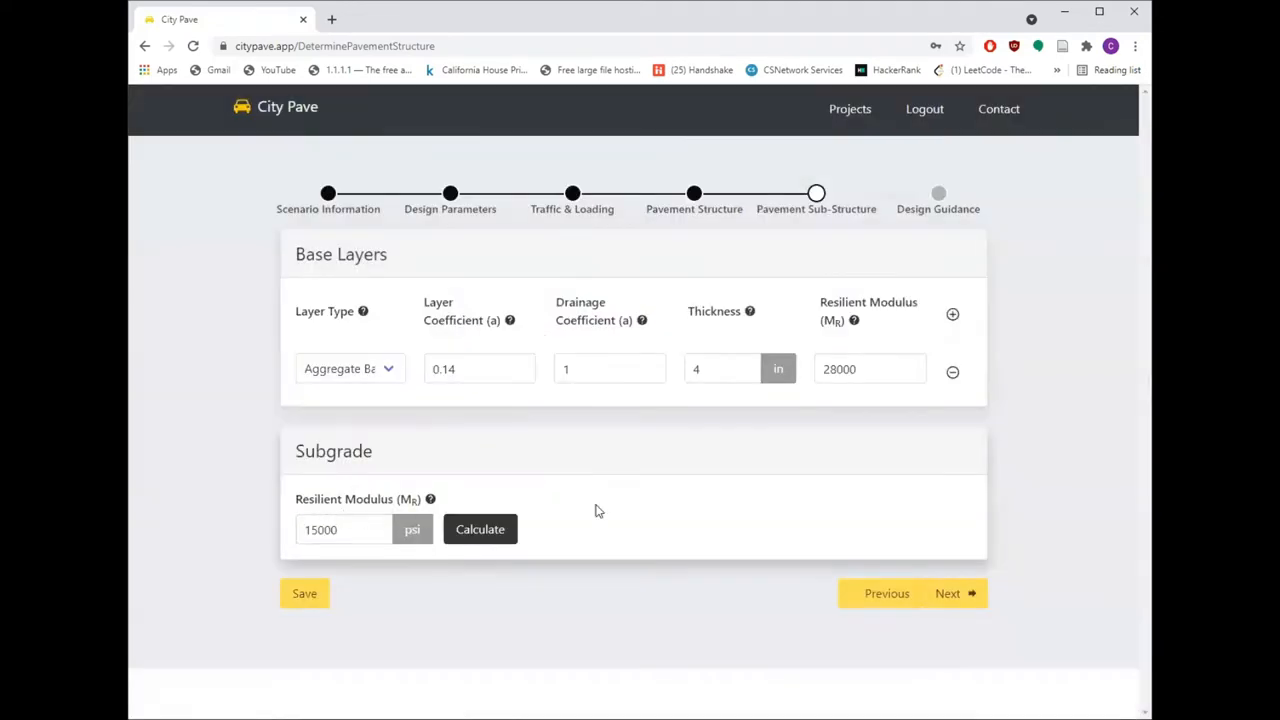
mouse_move(986, 660)
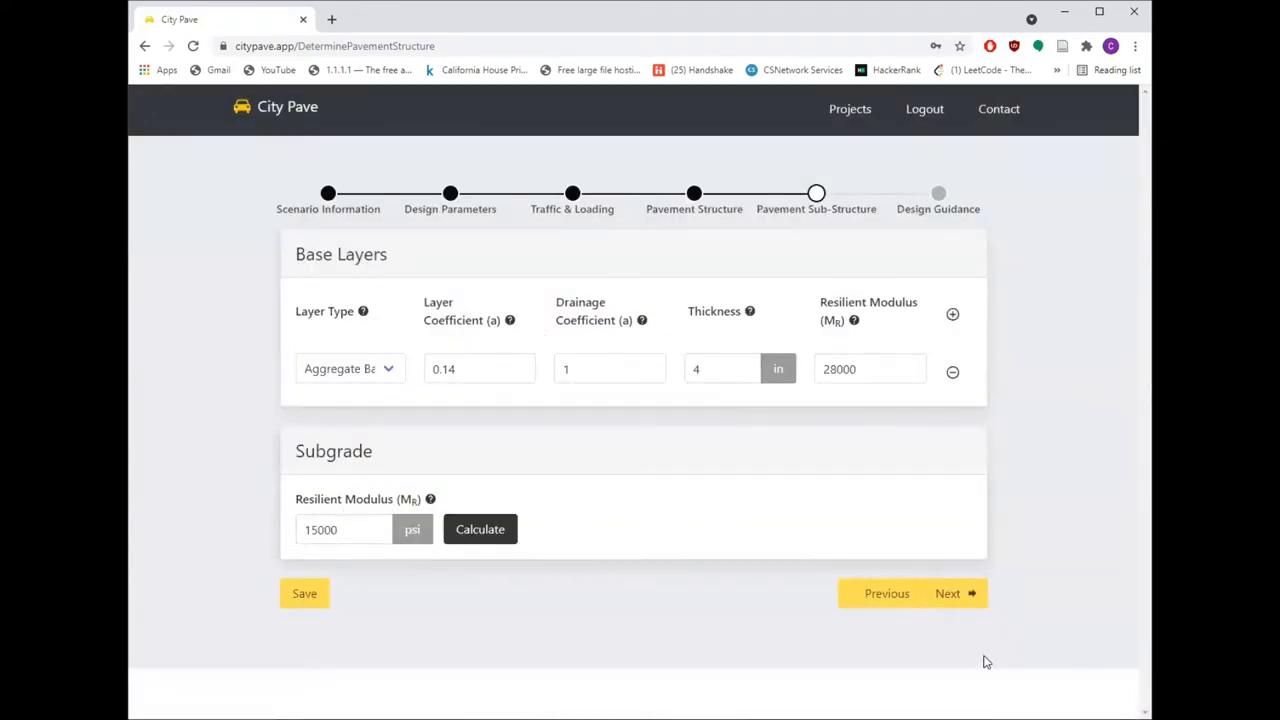
left_click(948, 592)
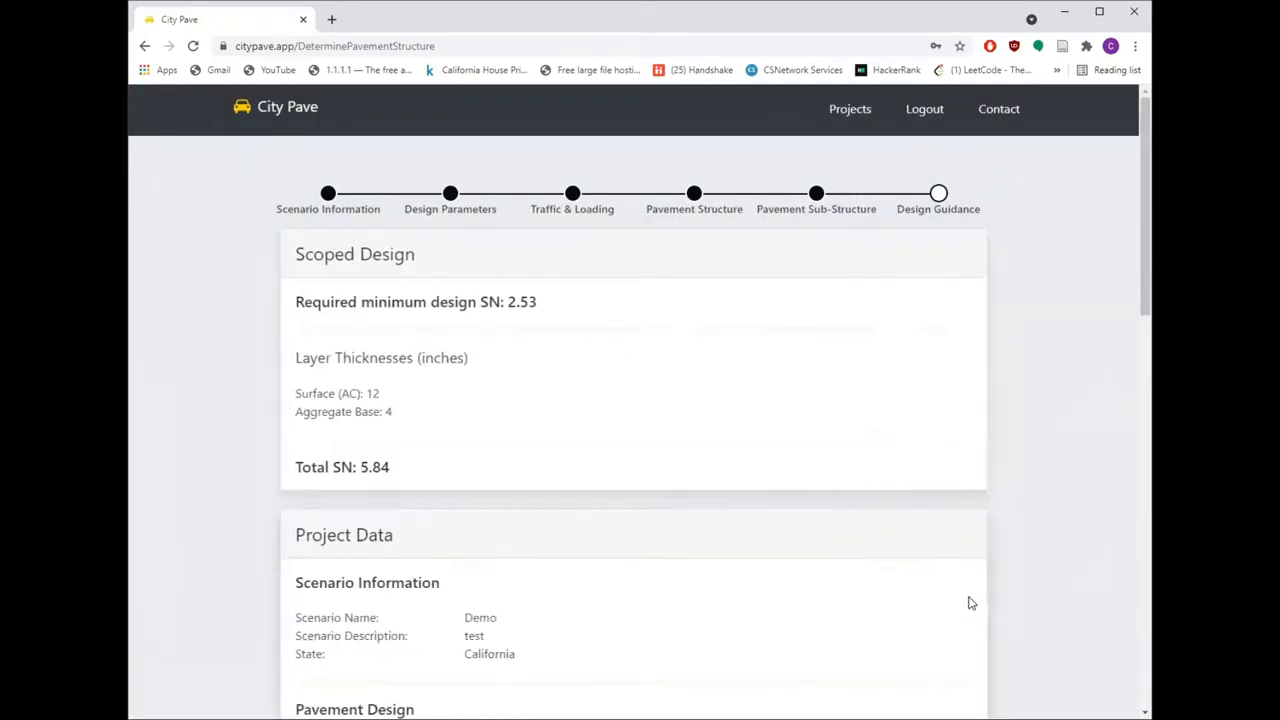
mouse_move(248, 528)
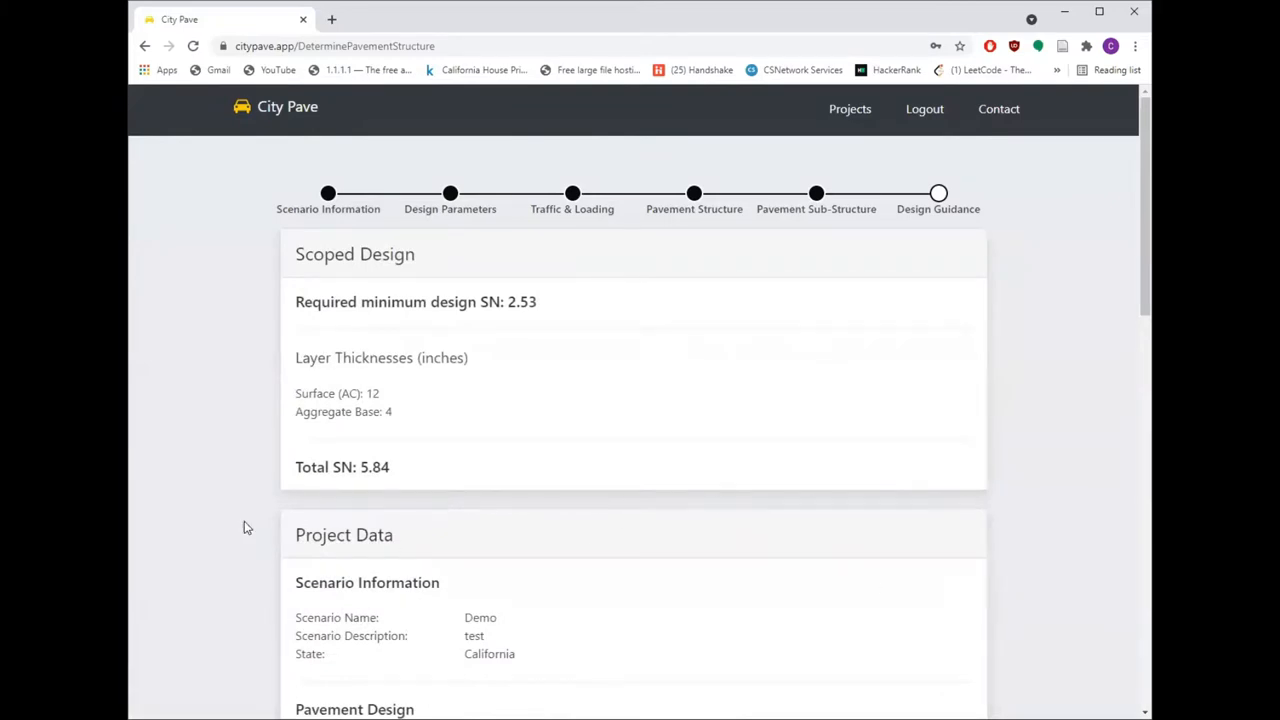
- Review the Design Guidance project data summary down to Design Notes and back up
scroll("down", 3)
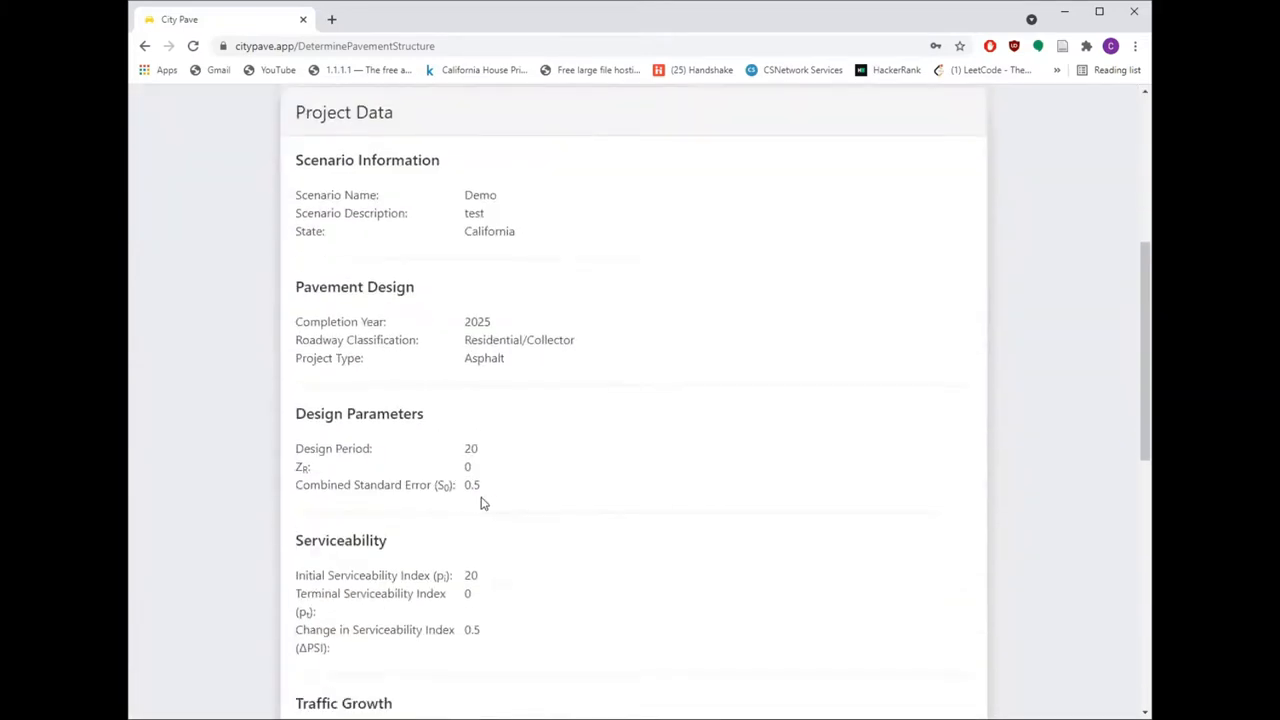
scroll("up", 3)
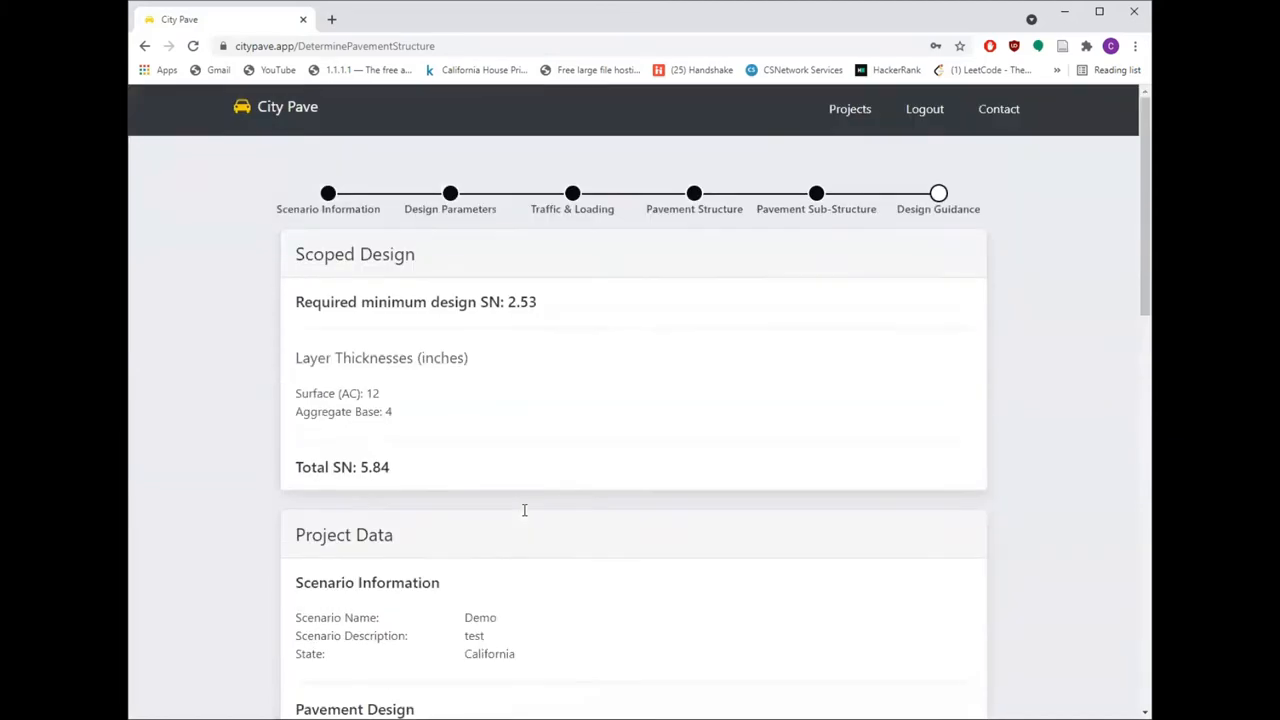
scroll("down", 3)
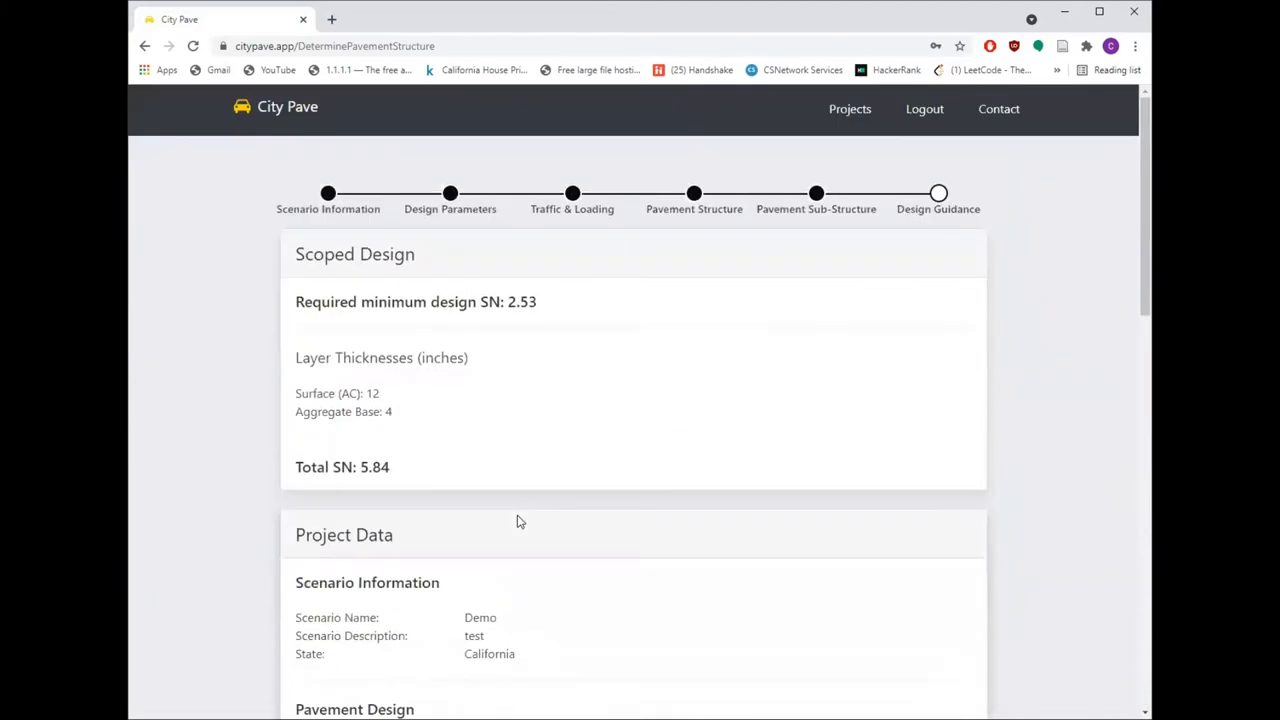
scroll("down", 3)
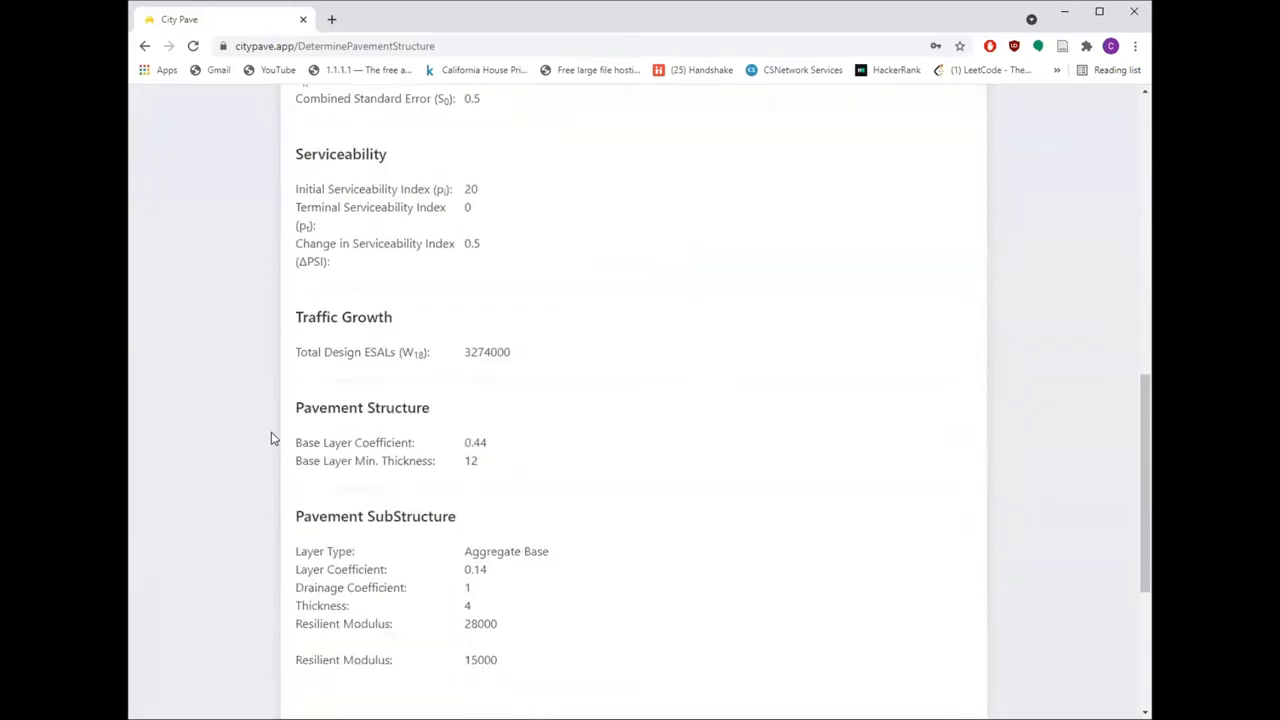
scroll("up", 3)
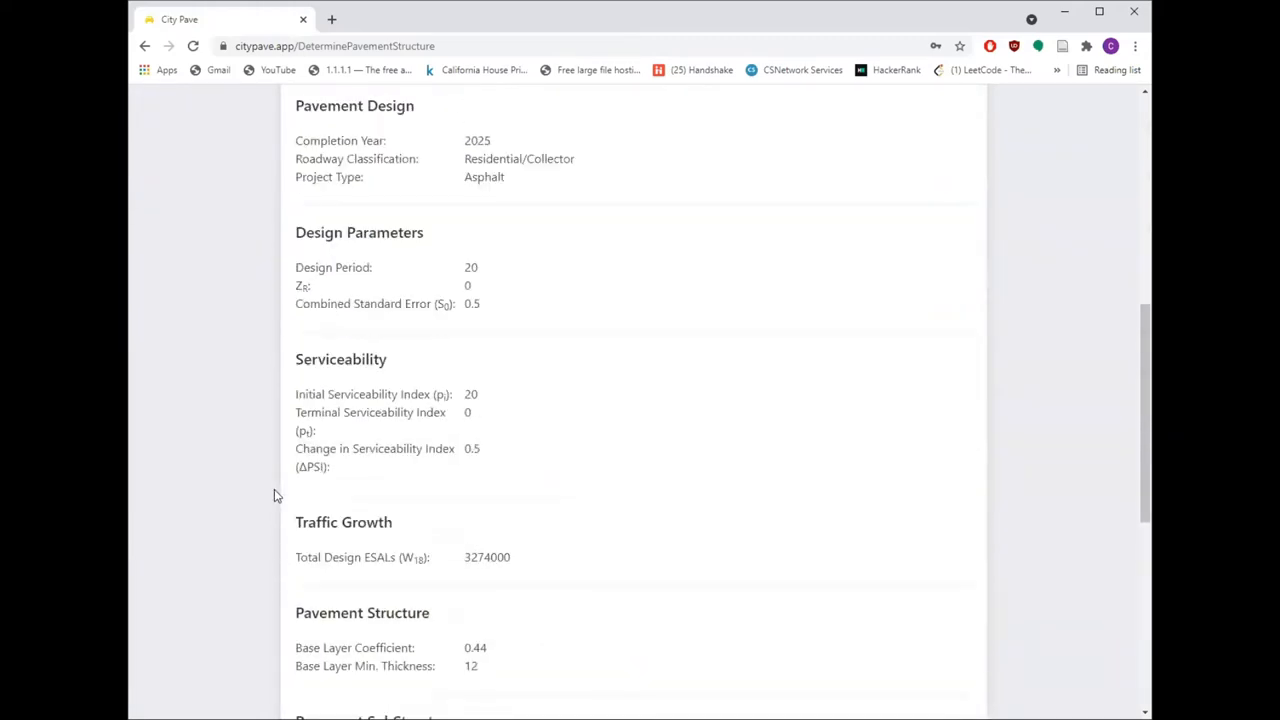
scroll("down", 3)
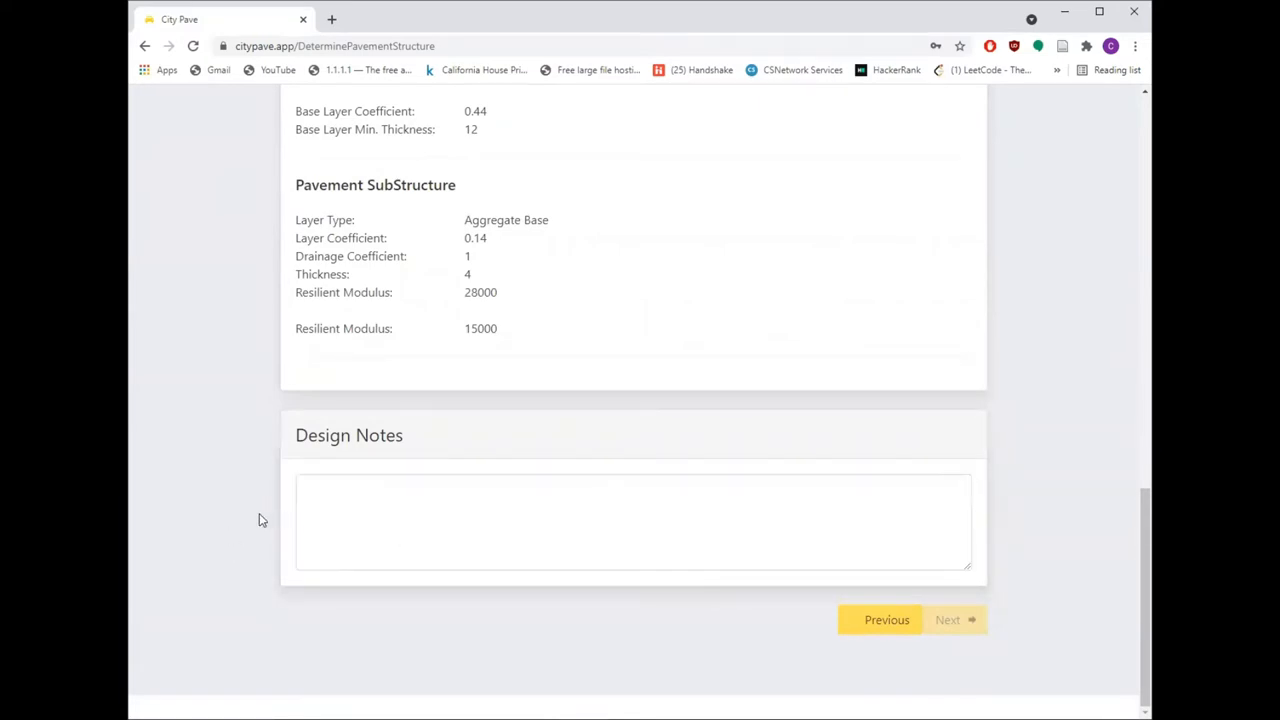
left_click(948, 620)
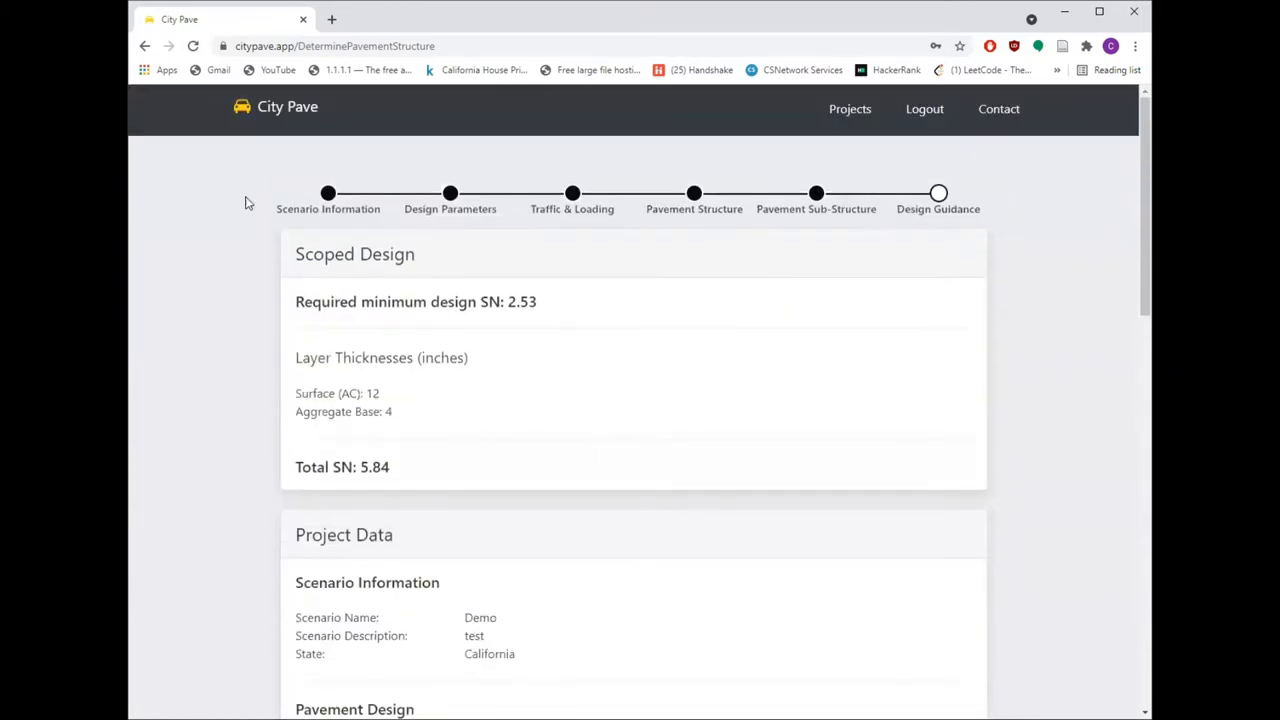
- Return to the City Pave welcome home page via the logo
left_click(288, 106)
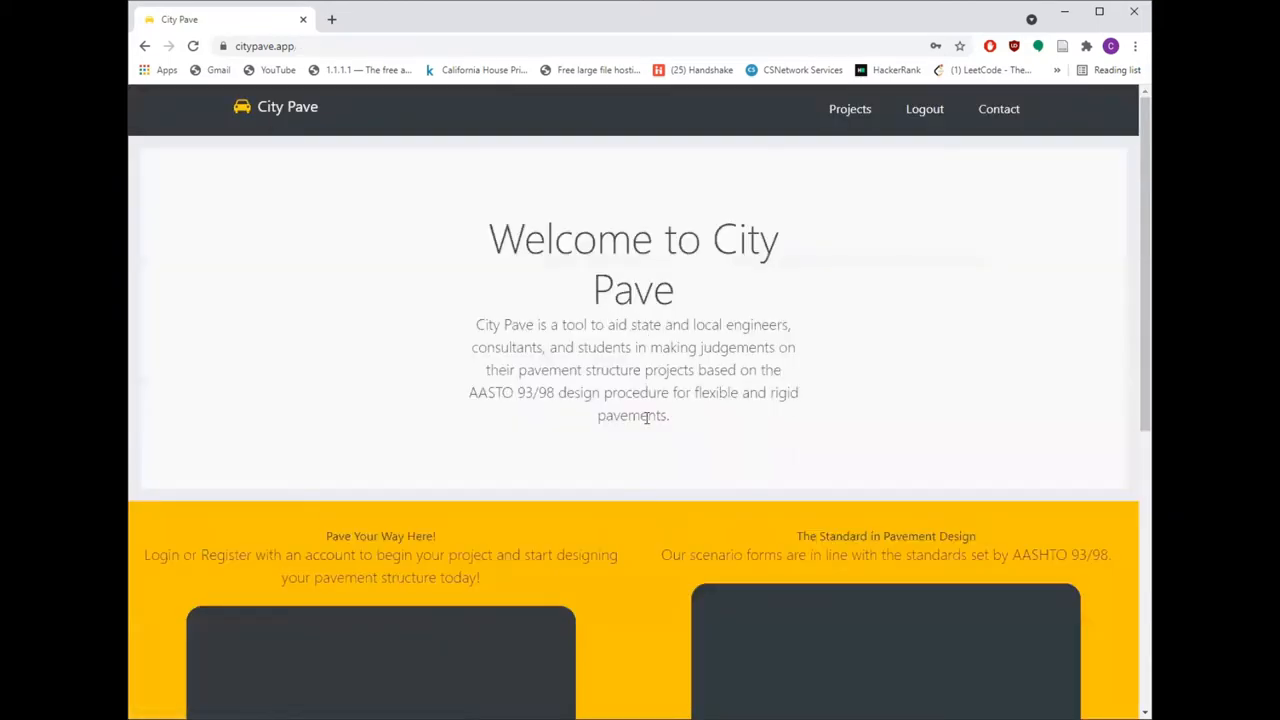